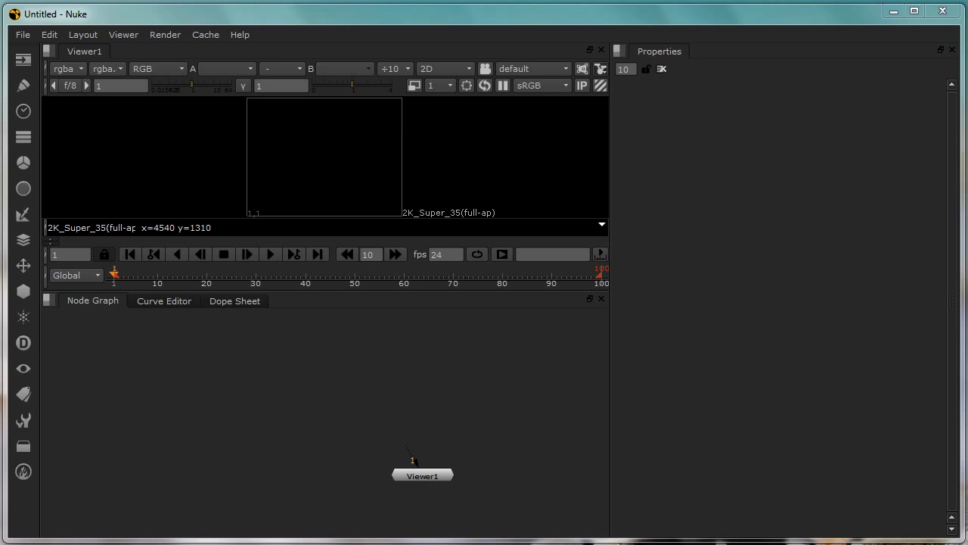
{"action": "mouse_move", "coordinate": [378, 406]}
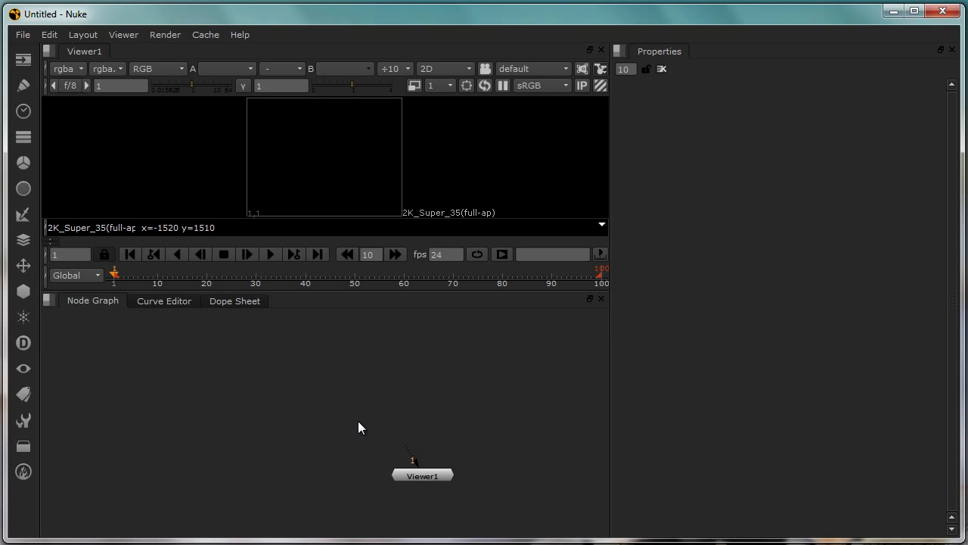
{"action": "mouse_move", "coordinate": [363, 426]}
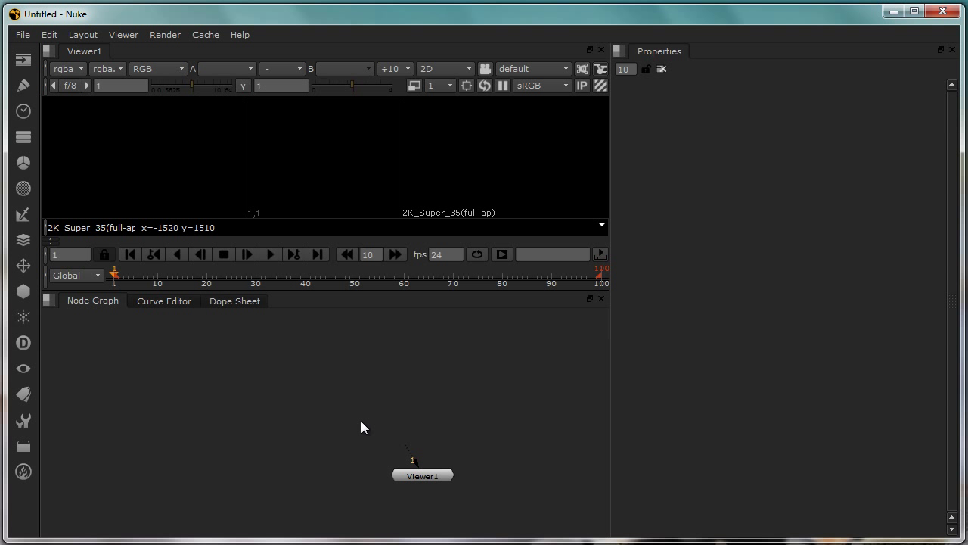
{"action": "mouse_move", "coordinate": [360, 424]}
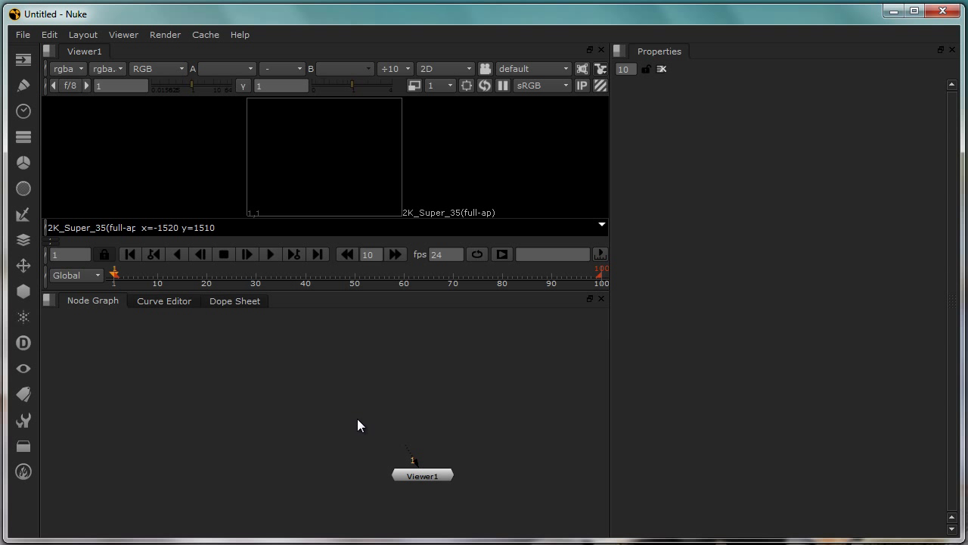
{"action": "mouse_move", "coordinate": [315, 47]}
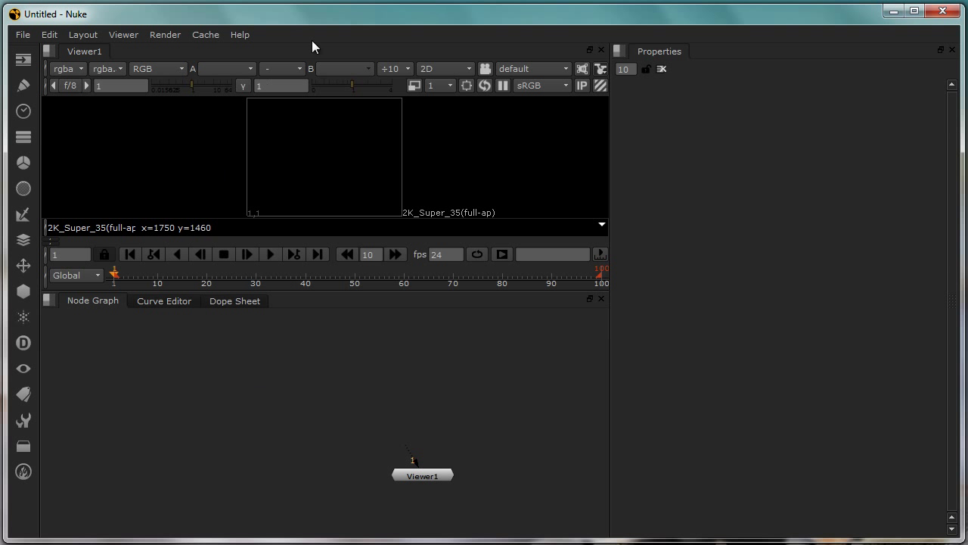
{"action": "mouse_move", "coordinate": [492, 327]}
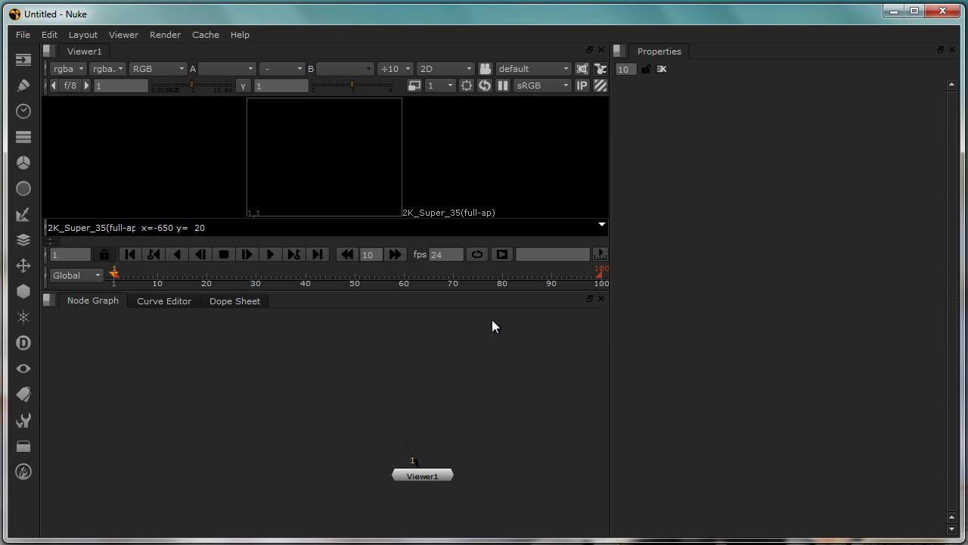
{"action": "mouse_move", "coordinate": [339, 375]}
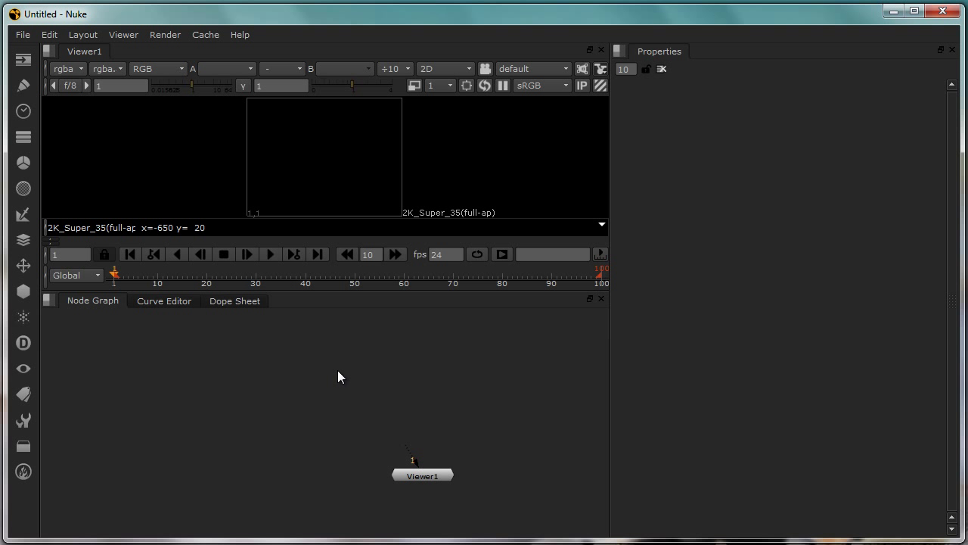
{"action": "mouse_move", "coordinate": [562, 119]}
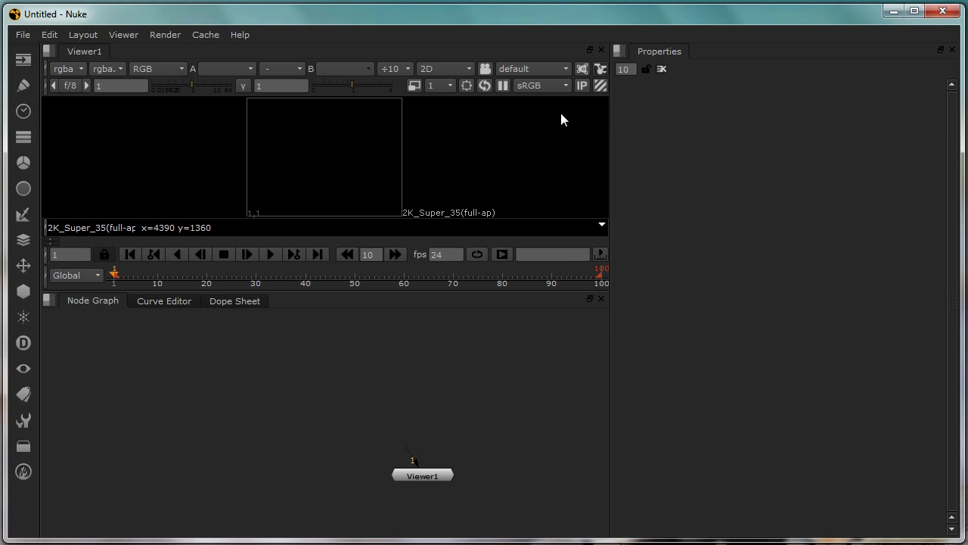
{"action": "mouse_move", "coordinate": [325, 375]}
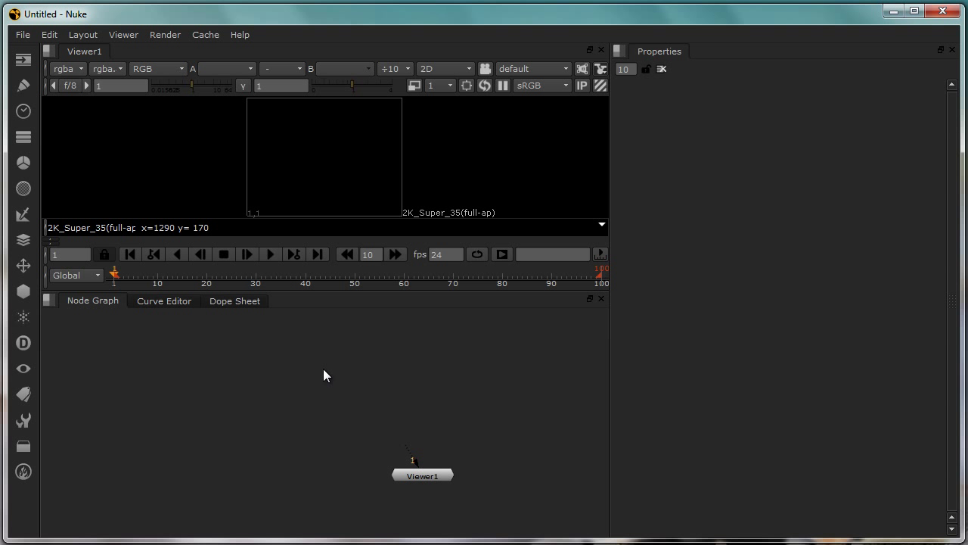
{"action": "mouse_move", "coordinate": [327, 378]}
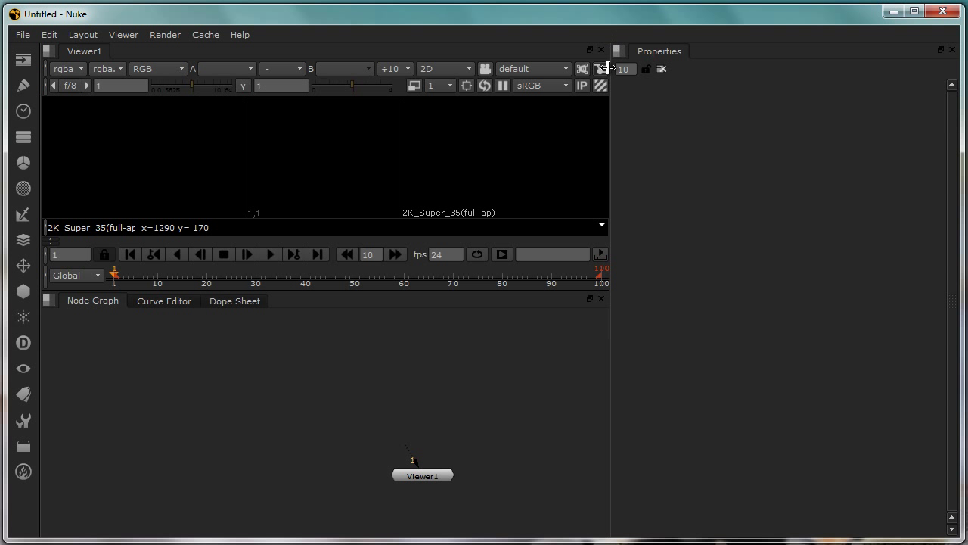
{"action": "mouse_move", "coordinate": [219, 401]}
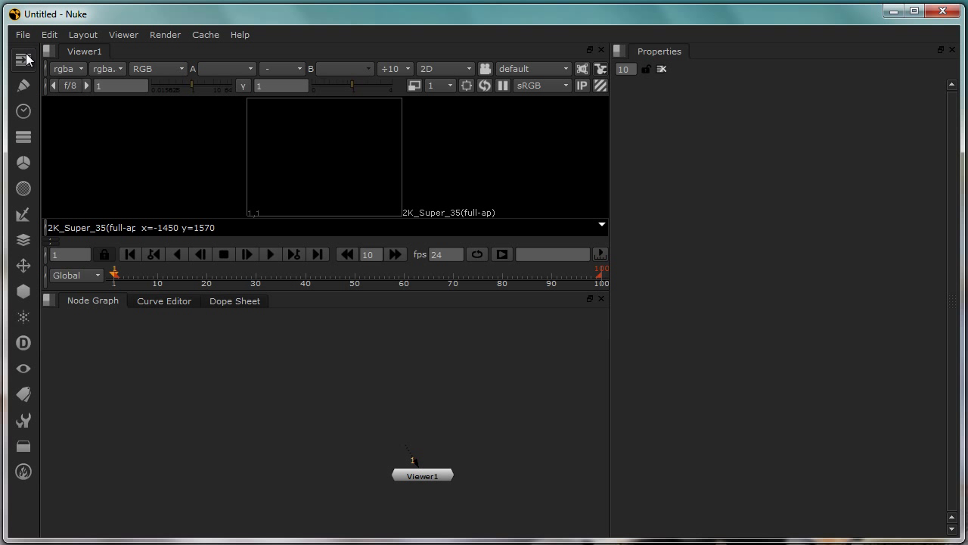
{"action": "mouse_move", "coordinate": [49, 351]}
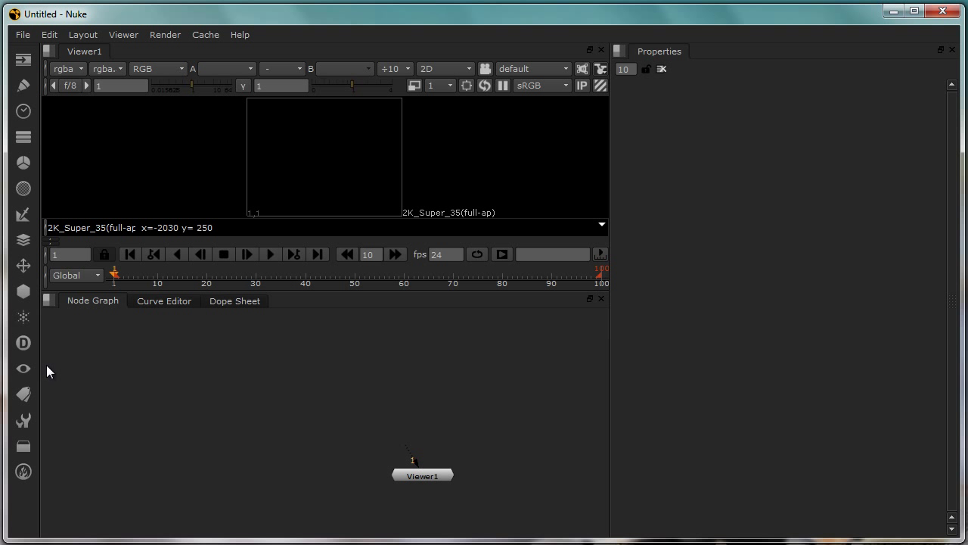
{"action": "mouse_move", "coordinate": [23, 61]}
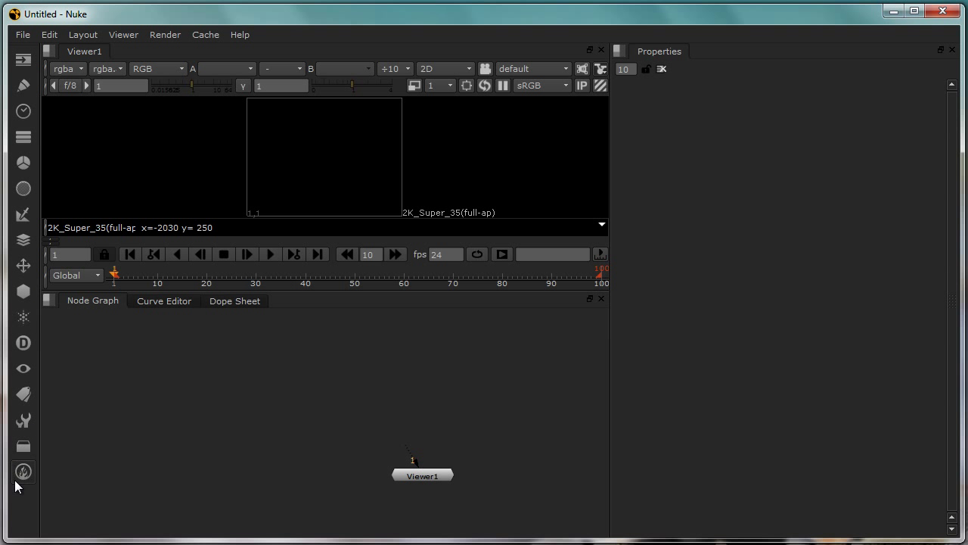
{"action": "mouse_move", "coordinate": [22, 61]}
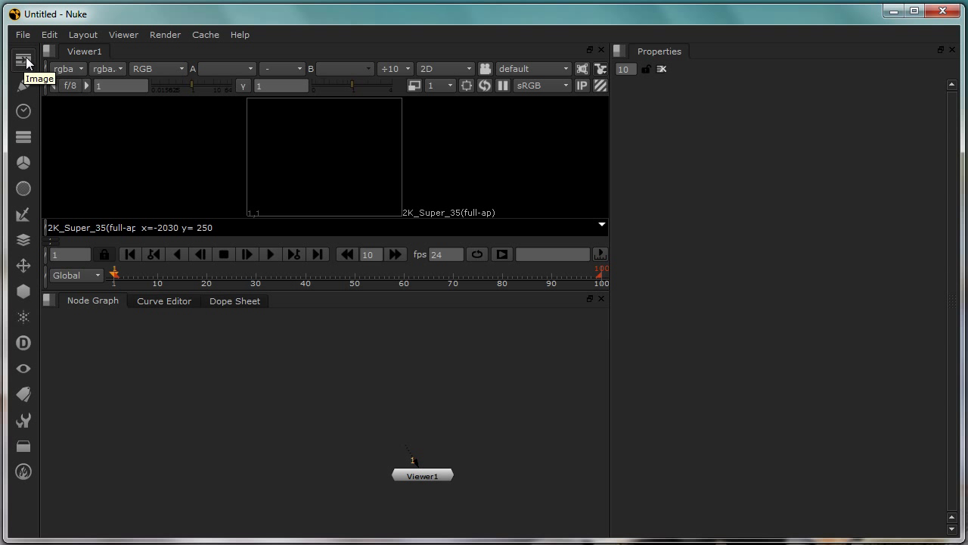
{"action": "mouse_move", "coordinate": [24, 472]}
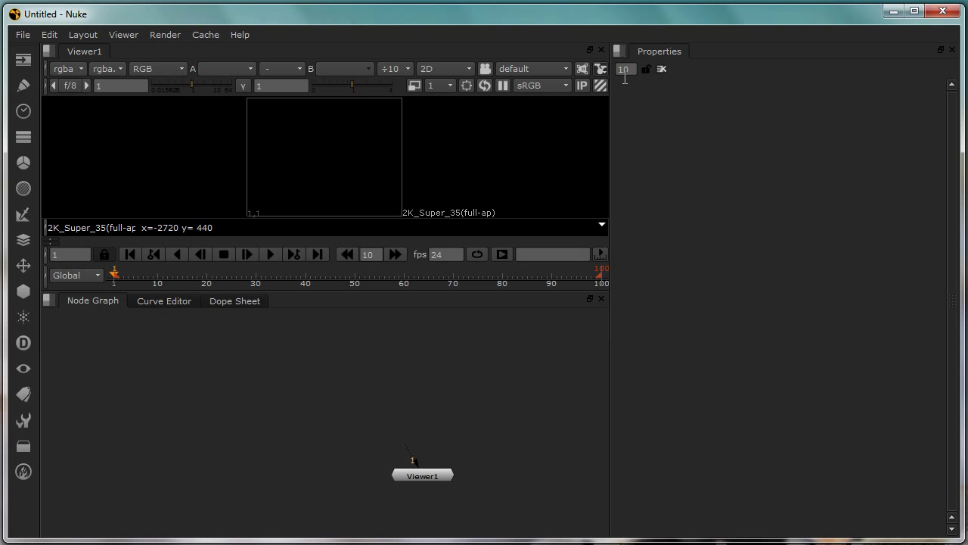
{"action": "mouse_move", "coordinate": [242, 195]}
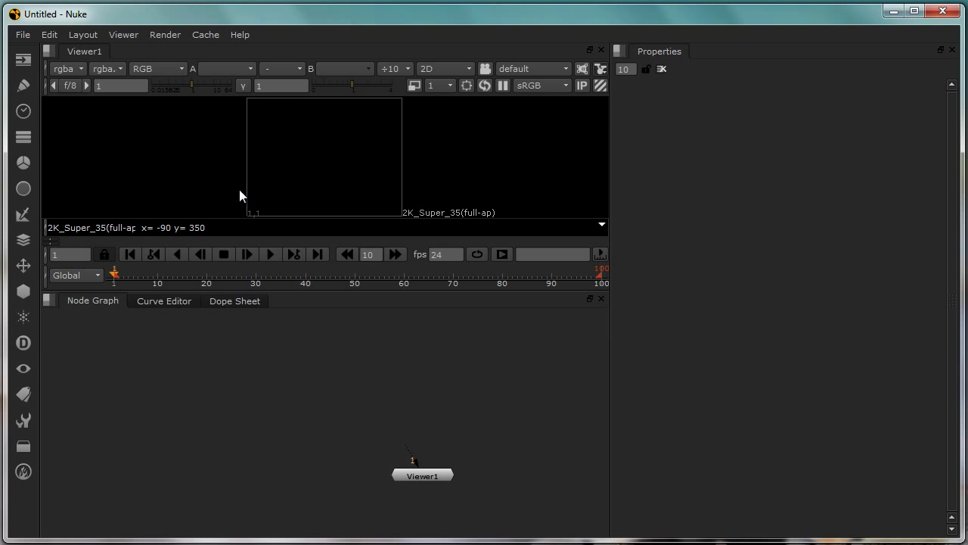
- Move the Viewer1 node slightly up and to the left in the node graph
{"action": "left_click_drag", "start_coordinate": [422, 475], "coordinate": [354, 441]}
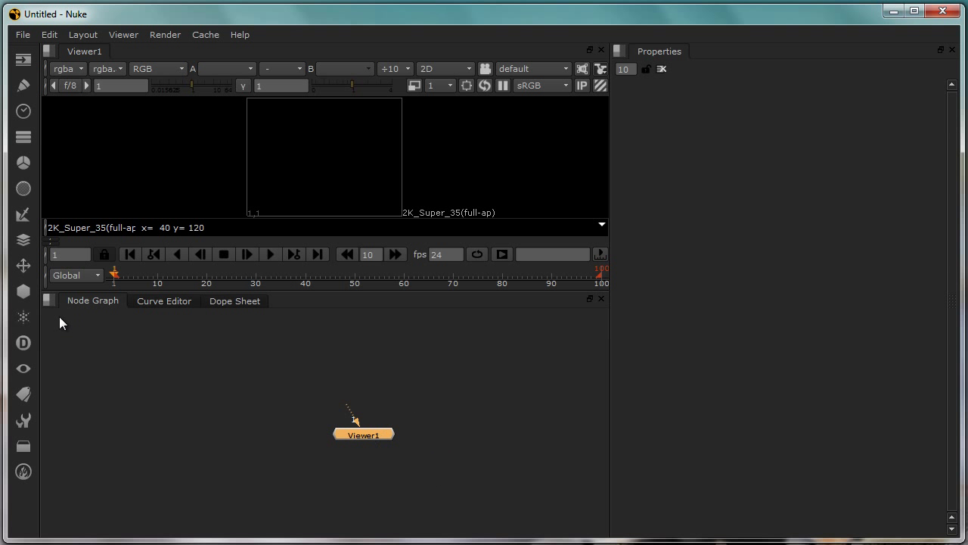
{"action": "mouse_move", "coordinate": [12, 487]}
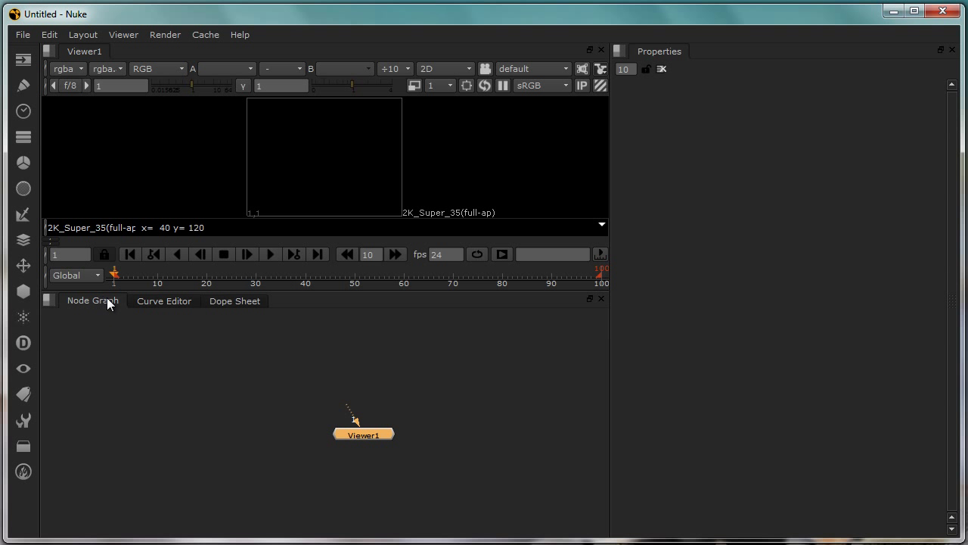
{"action": "mouse_move", "coordinate": [115, 305]}
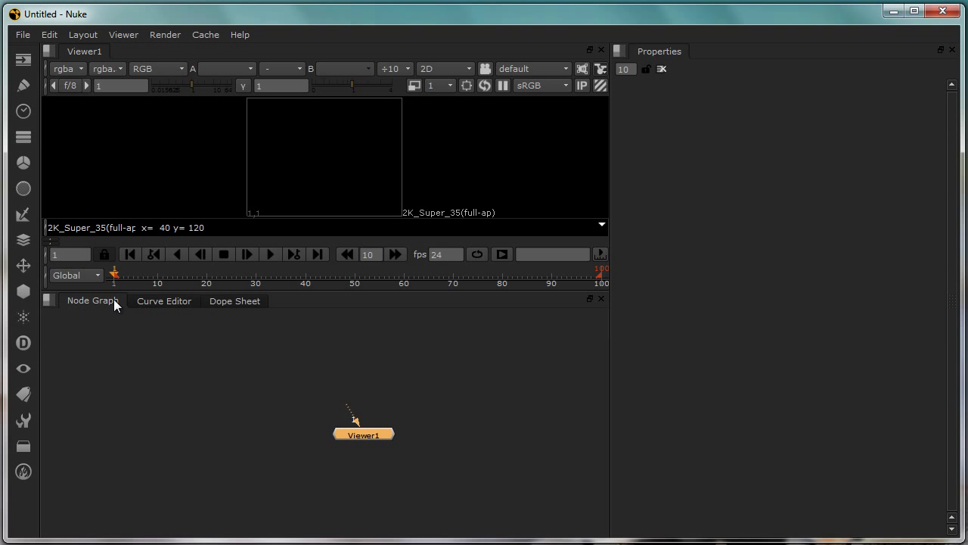
{"action": "left_click", "coordinate": [163, 300]}
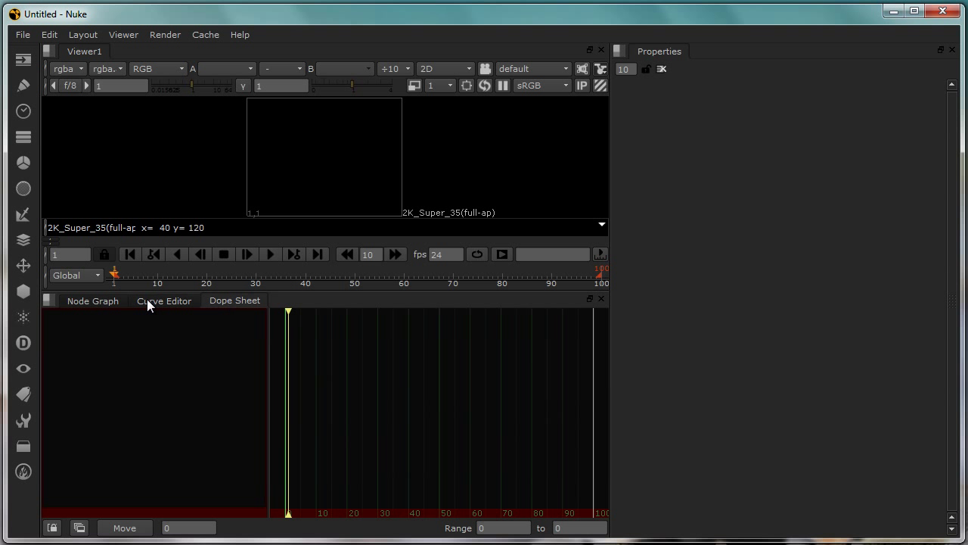
{"action": "left_click", "coordinate": [92, 299]}
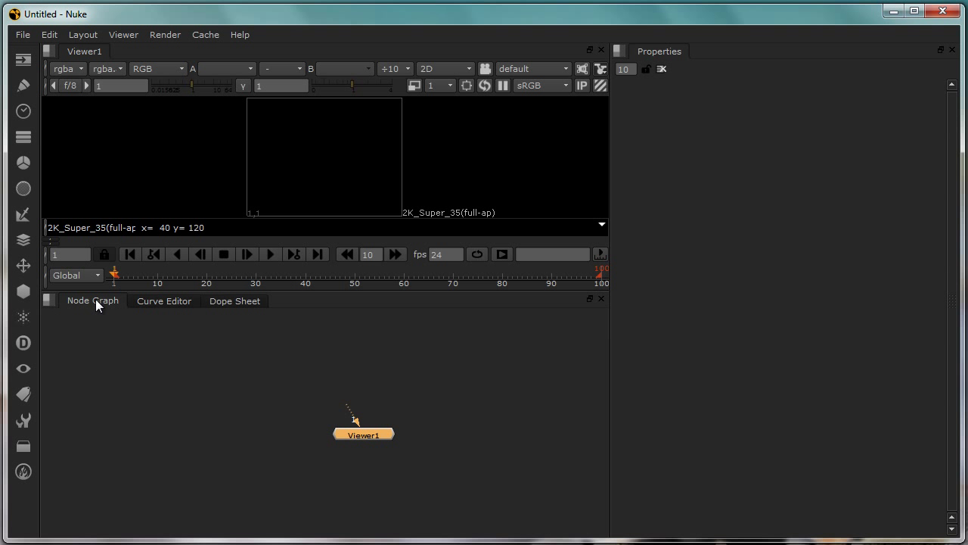
{"action": "mouse_move", "coordinate": [271, 360]}
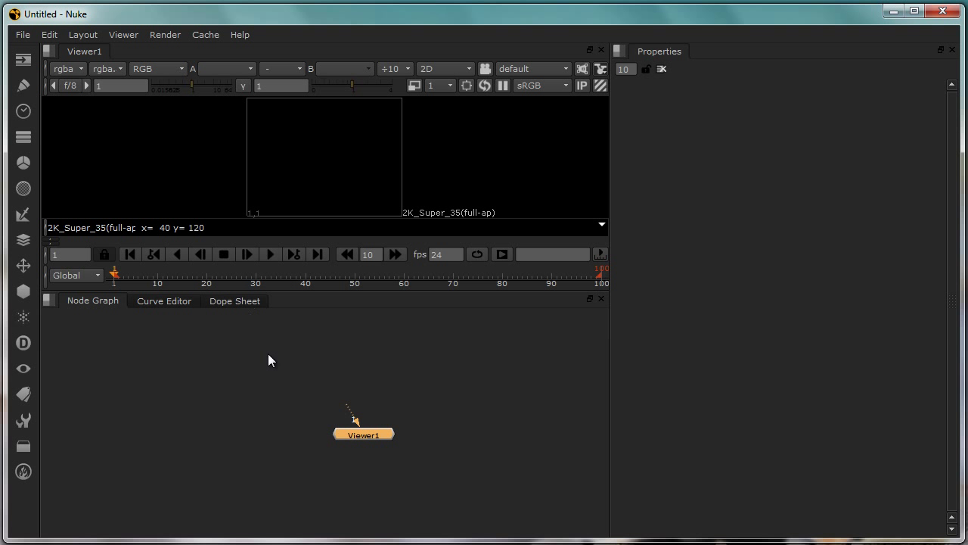
{"action": "mouse_move", "coordinate": [612, 58]}
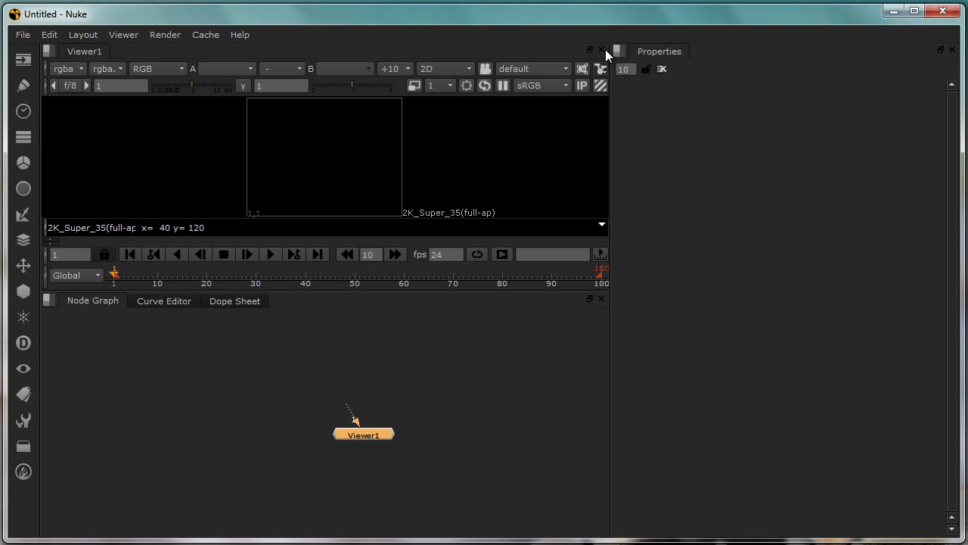
{"action": "mouse_move", "coordinate": [871, 56]}
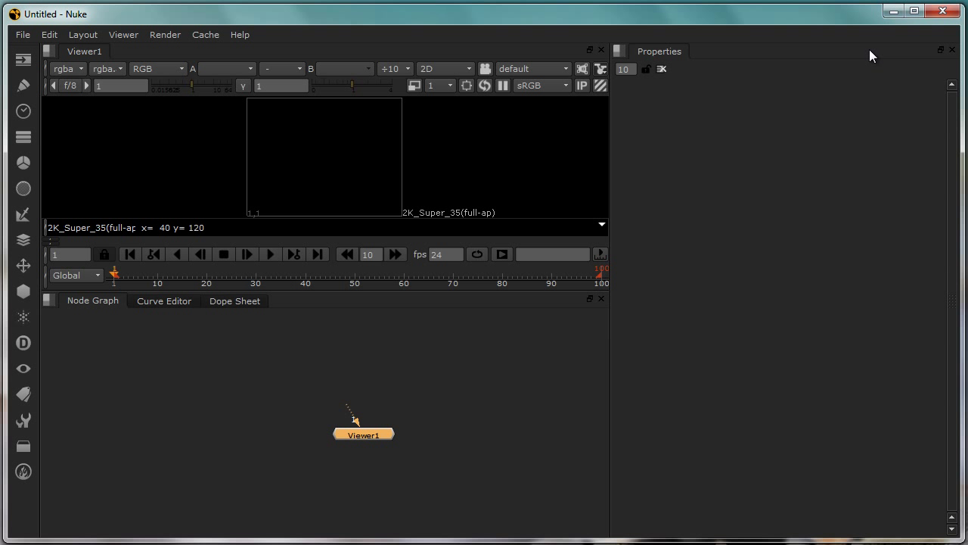
{"action": "mouse_move", "coordinate": [838, 124]}
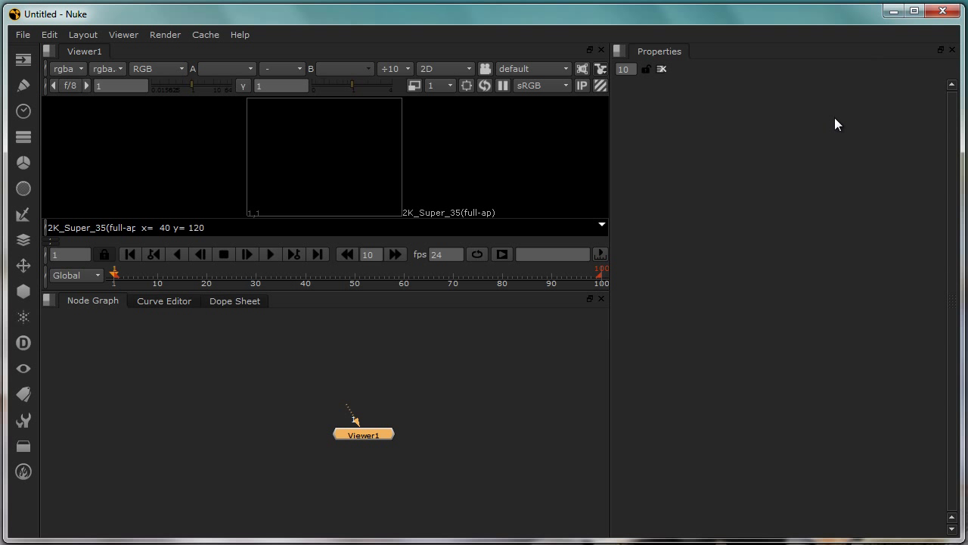
{"action": "mouse_move", "coordinate": [689, 81]}
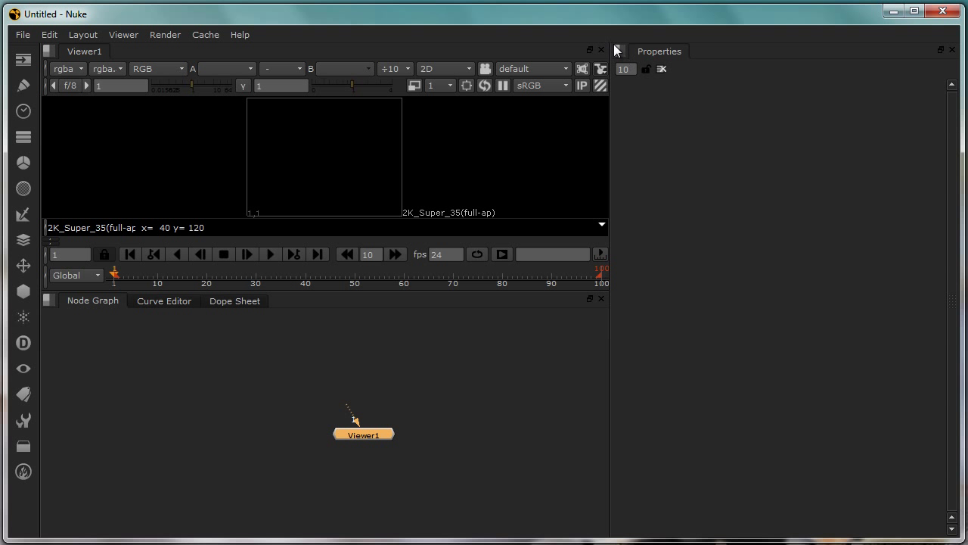
{"action": "mouse_move", "coordinate": [76, 53]}
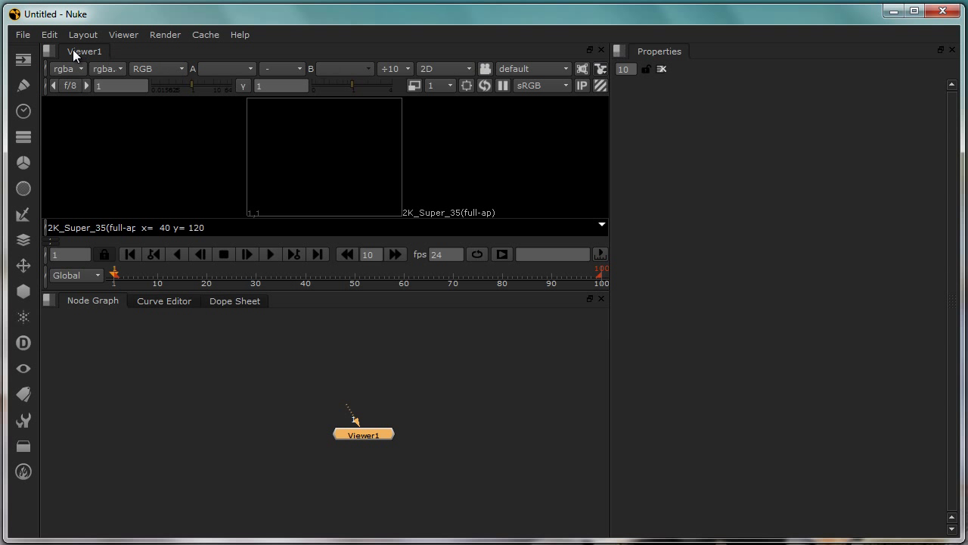
{"action": "mouse_move", "coordinate": [51, 304]}
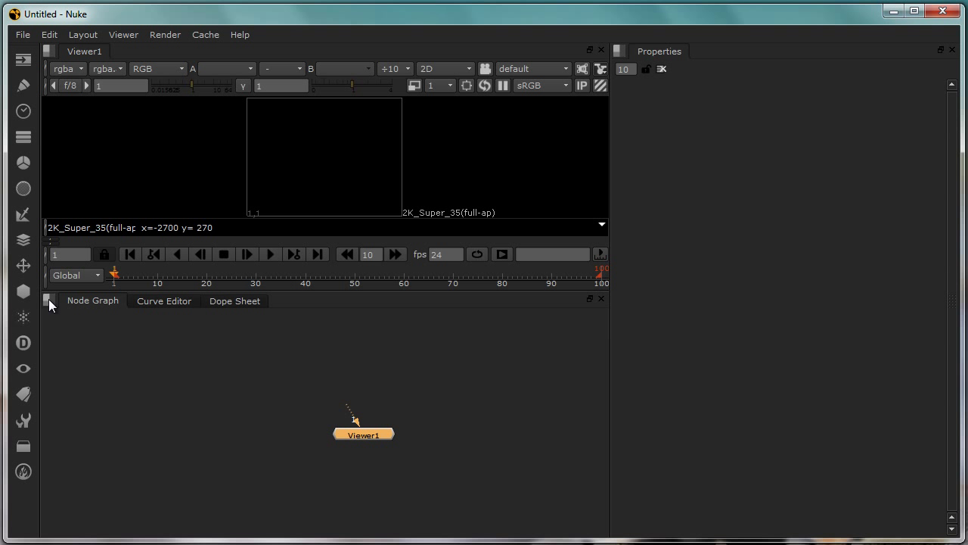
- Split the Properties pane horizontally, adding an empty pane beneath it
{"action": "left_click", "coordinate": [619, 52]}
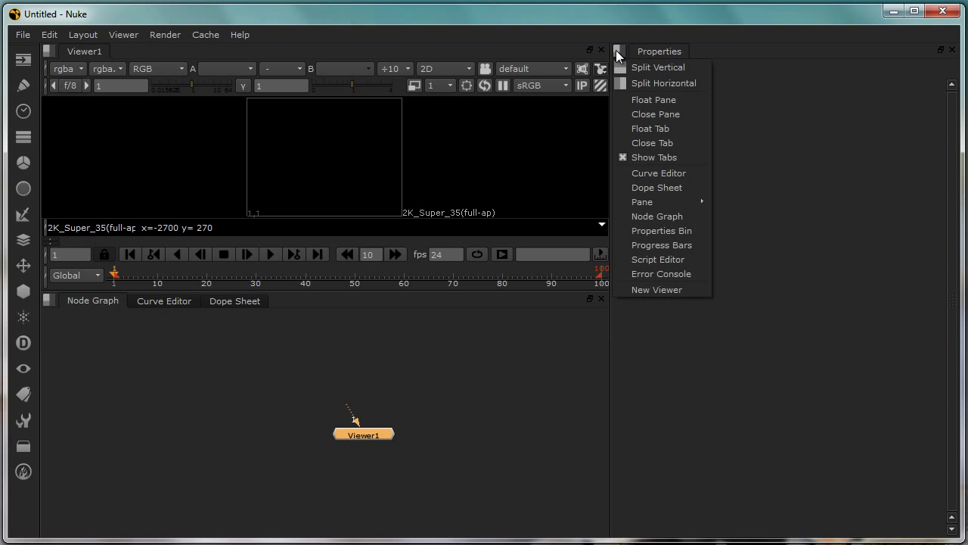
{"action": "mouse_move", "coordinate": [656, 259]}
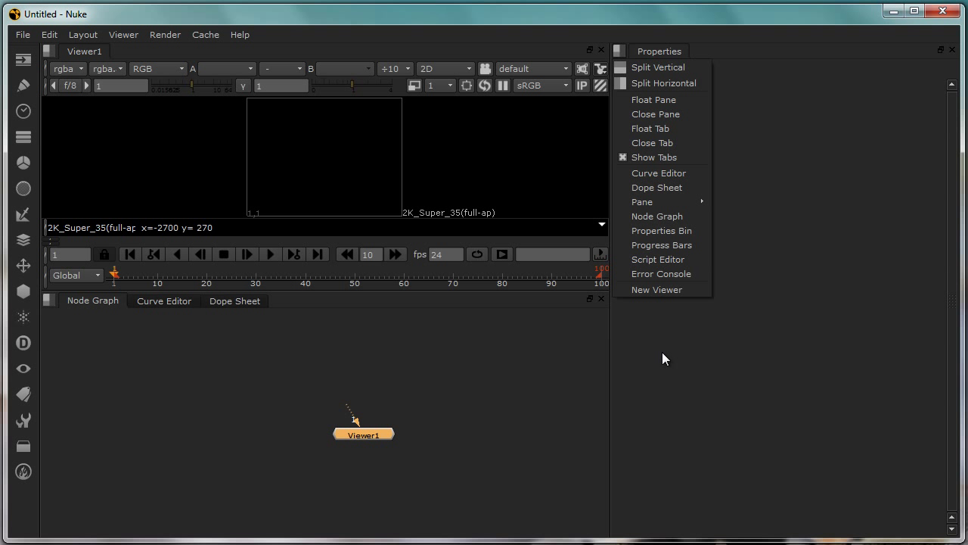
{"action": "mouse_move", "coordinate": [664, 83]}
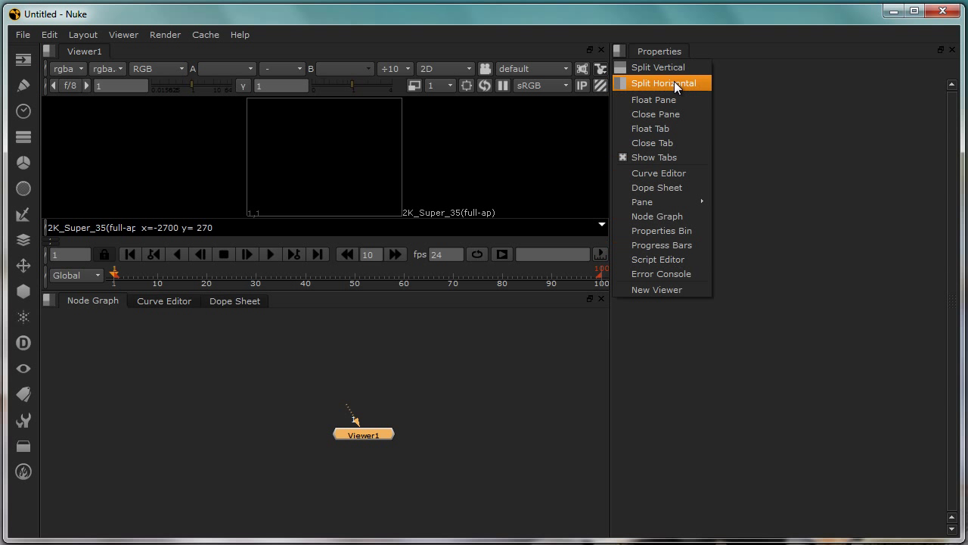
{"action": "left_click", "coordinate": [663, 83]}
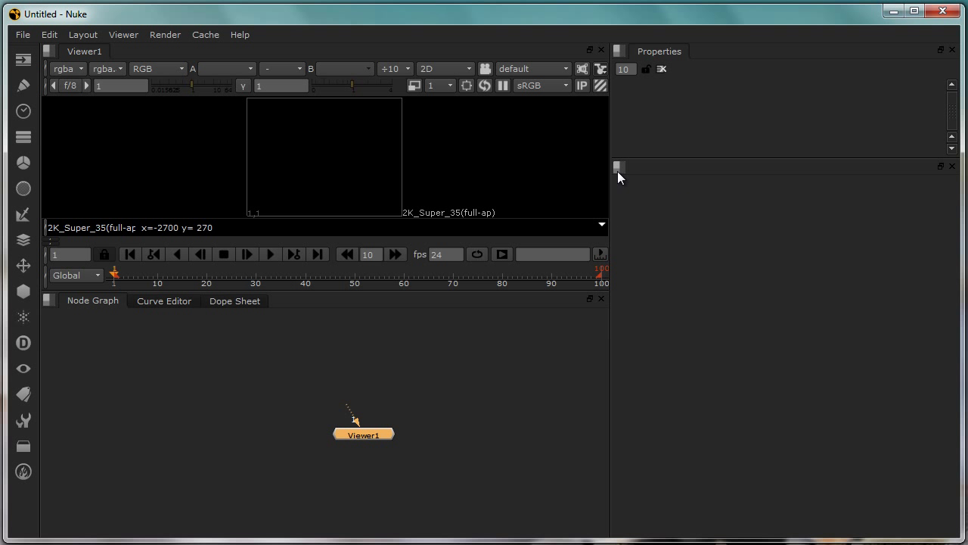
{"action": "mouse_move", "coordinate": [944, 172]}
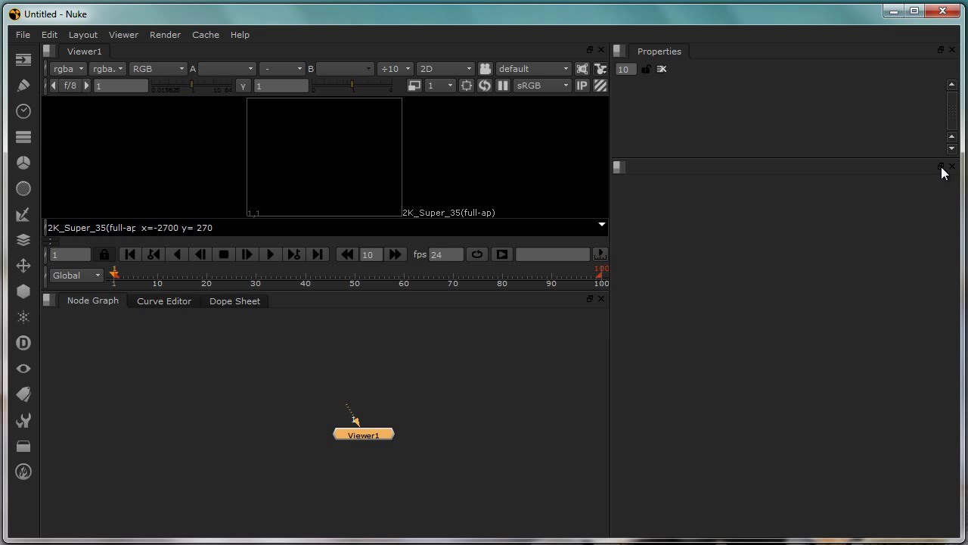
{"action": "mouse_move", "coordinate": [617, 170]}
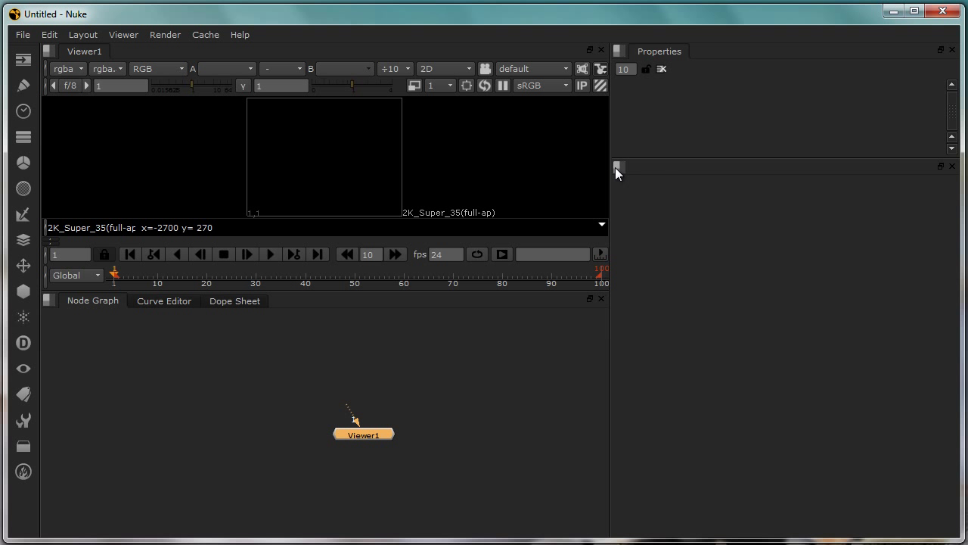
- Float the empty lower pane into its own window and then close it
{"action": "left_click", "coordinate": [617, 165]}
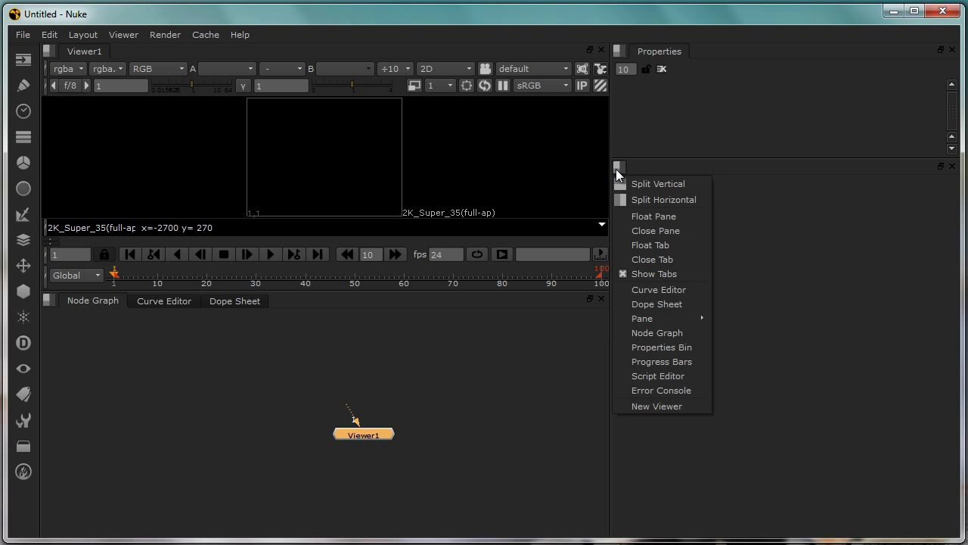
{"action": "mouse_move", "coordinate": [663, 200]}
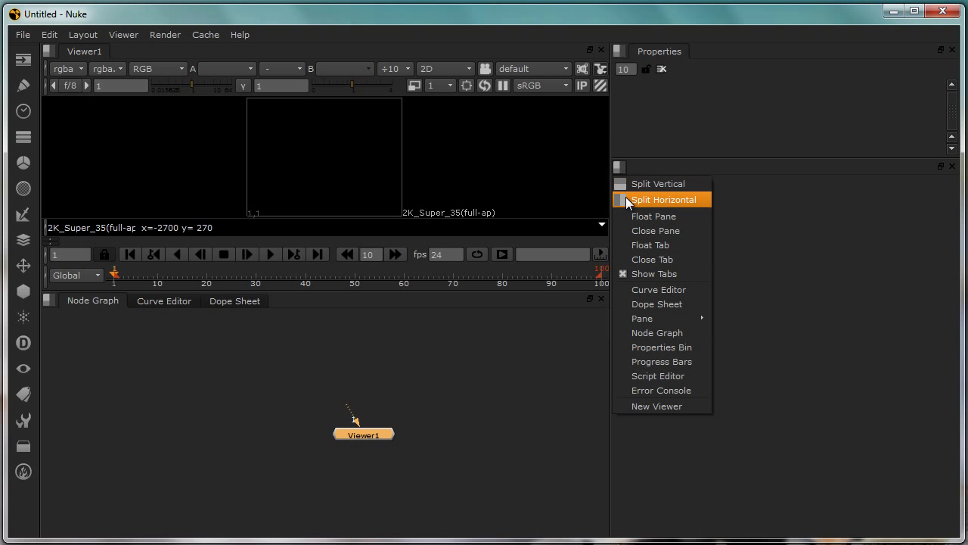
{"action": "left_click", "coordinate": [664, 200]}
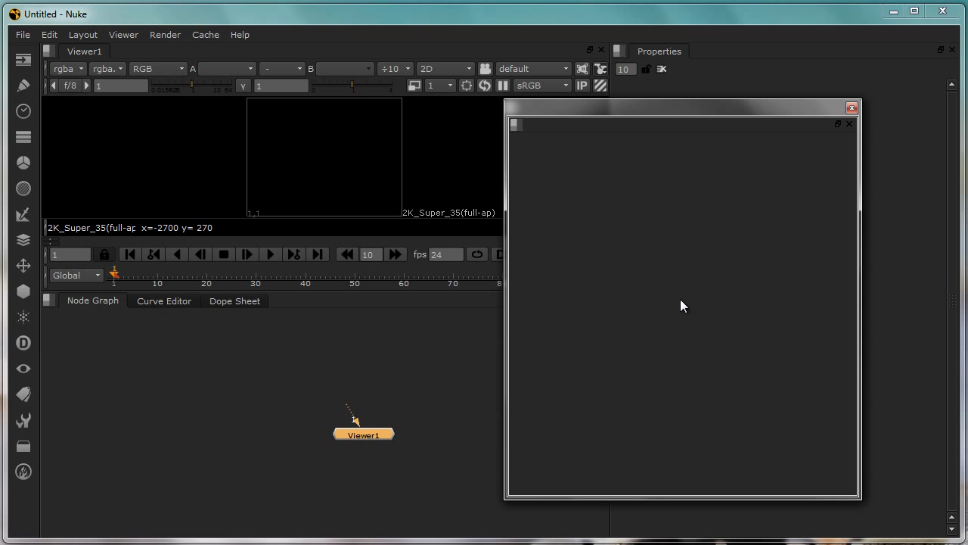
{"action": "mouse_move", "coordinate": [705, 285]}
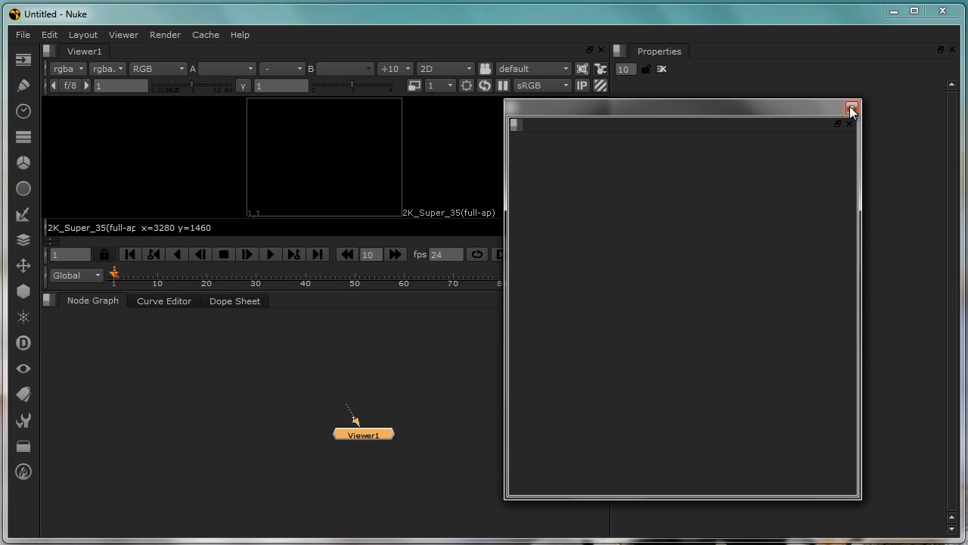
{"action": "left_click", "coordinate": [854, 109]}
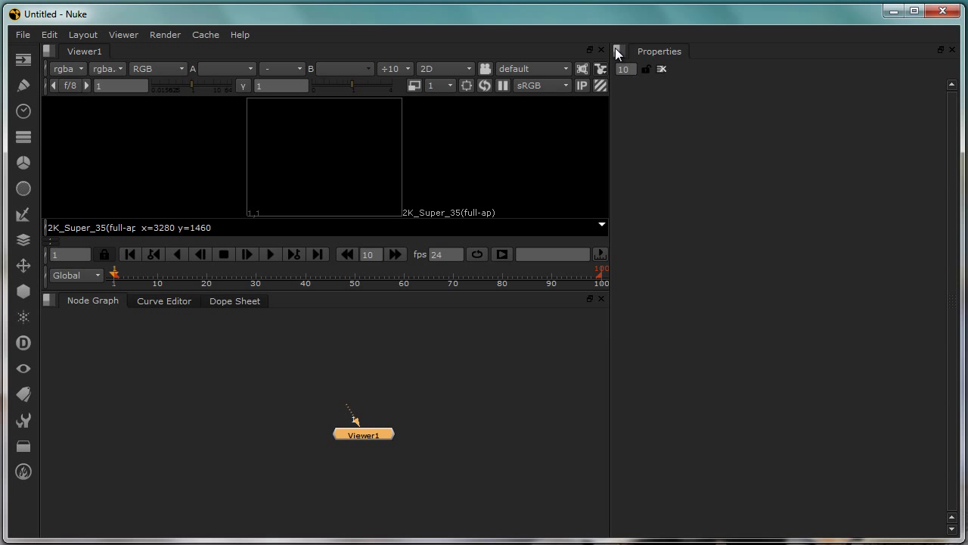
- Bring up the Properties pane's content menu to reach Show Tabs
{"action": "left_click", "coordinate": [618, 51]}
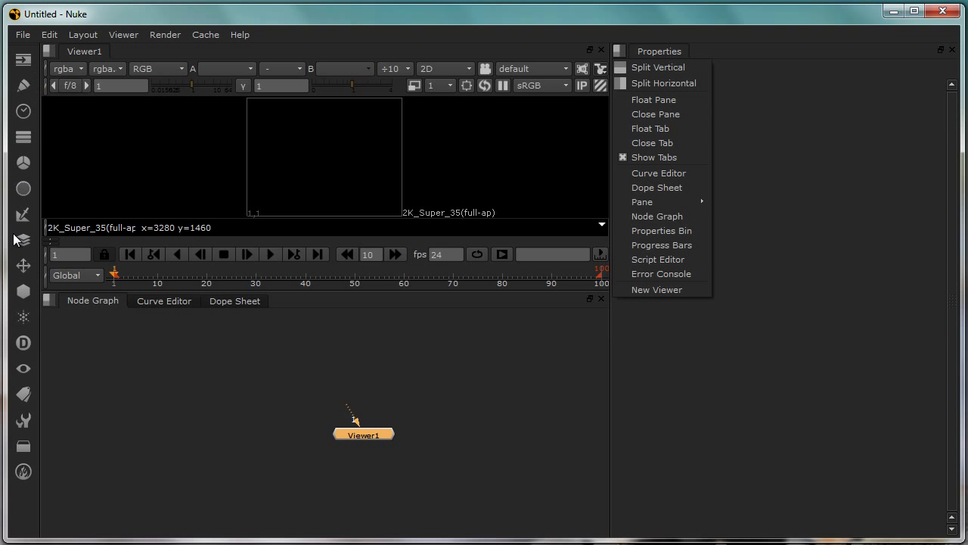
{"action": "mouse_move", "coordinate": [678, 245]}
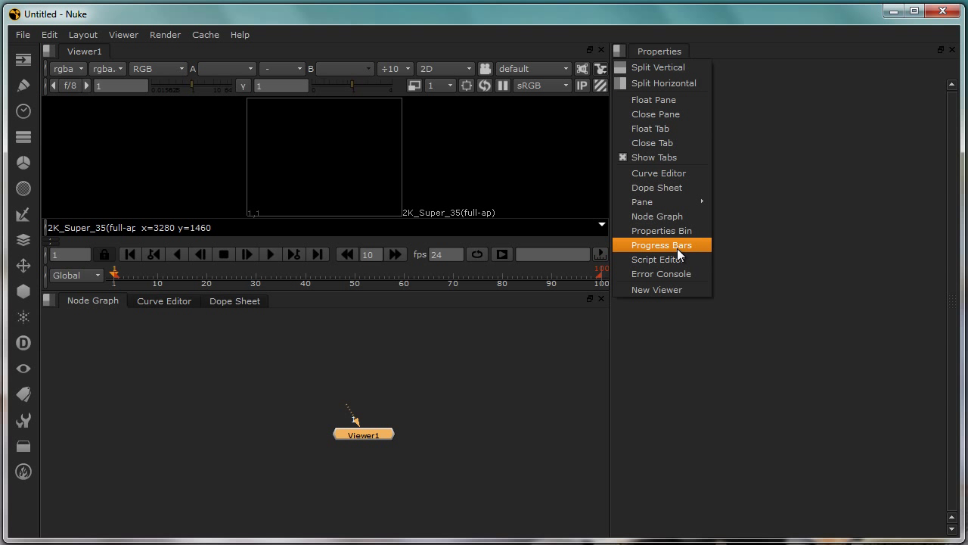
{"action": "mouse_move", "coordinate": [654, 155]}
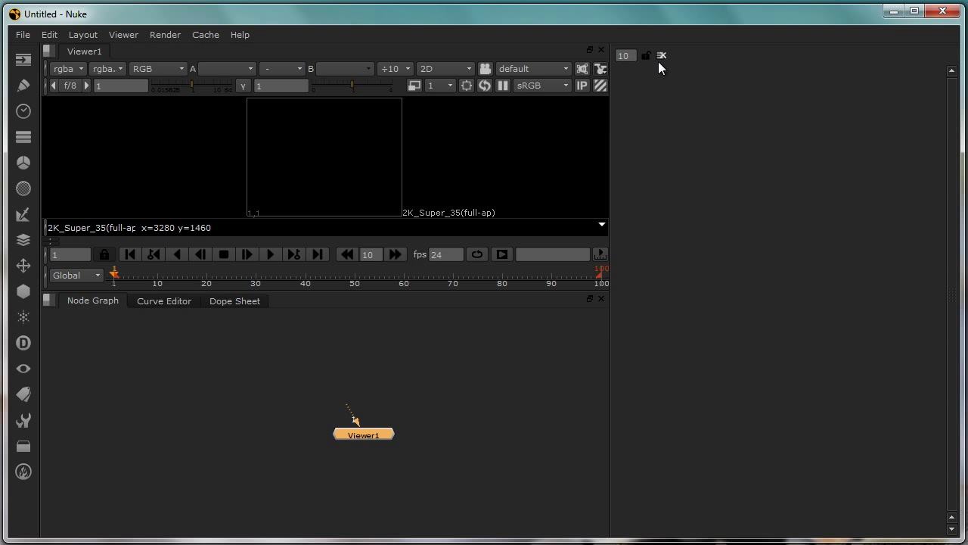
{"action": "mouse_move", "coordinate": [695, 58]}
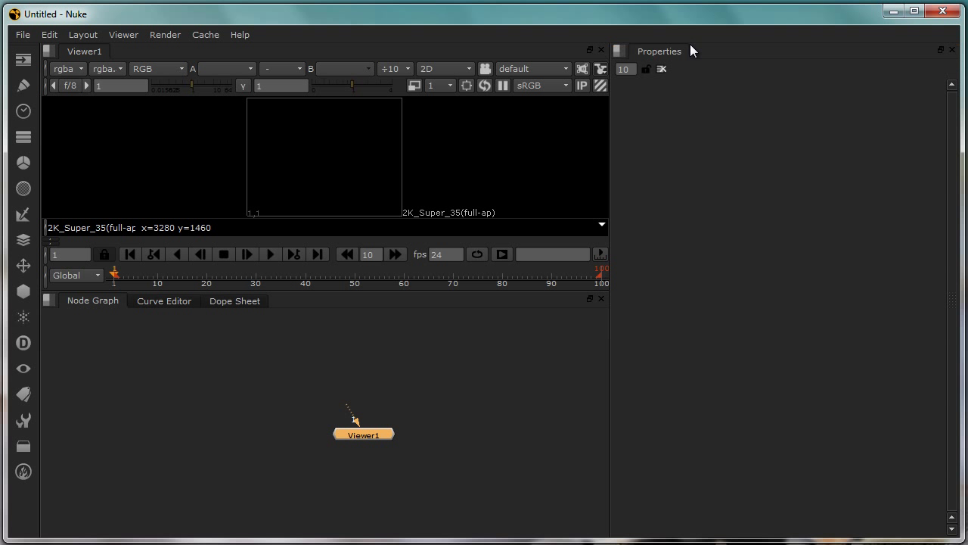
{"action": "mouse_move", "coordinate": [633, 55]}
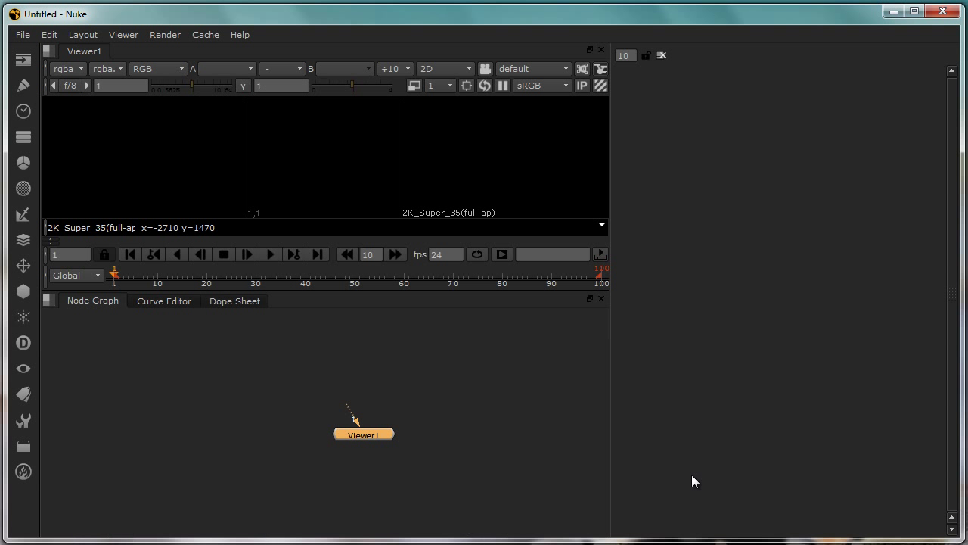
{"action": "mouse_move", "coordinate": [425, 334]}
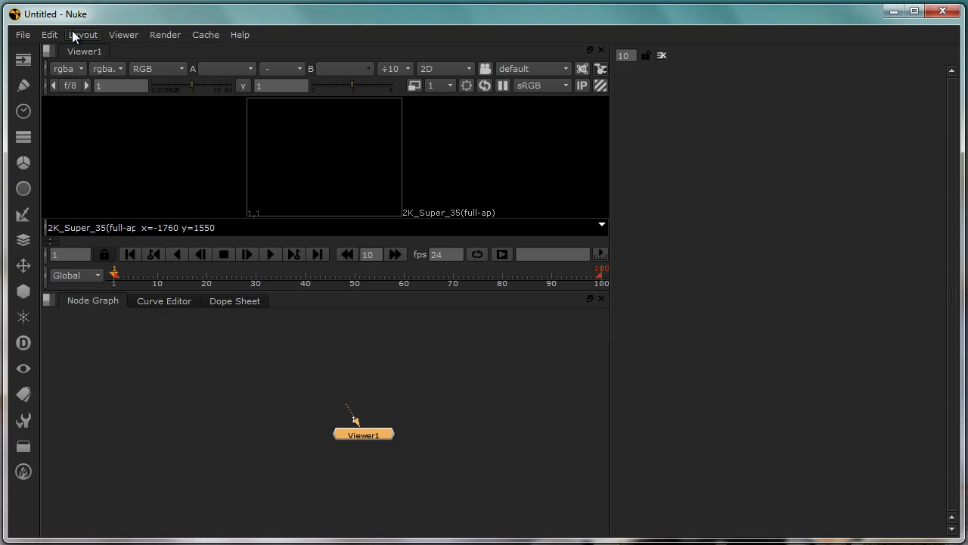
- Restore Layout 2, then close the Viewer and Properties panels
{"action": "left_click", "coordinate": [84, 34]}
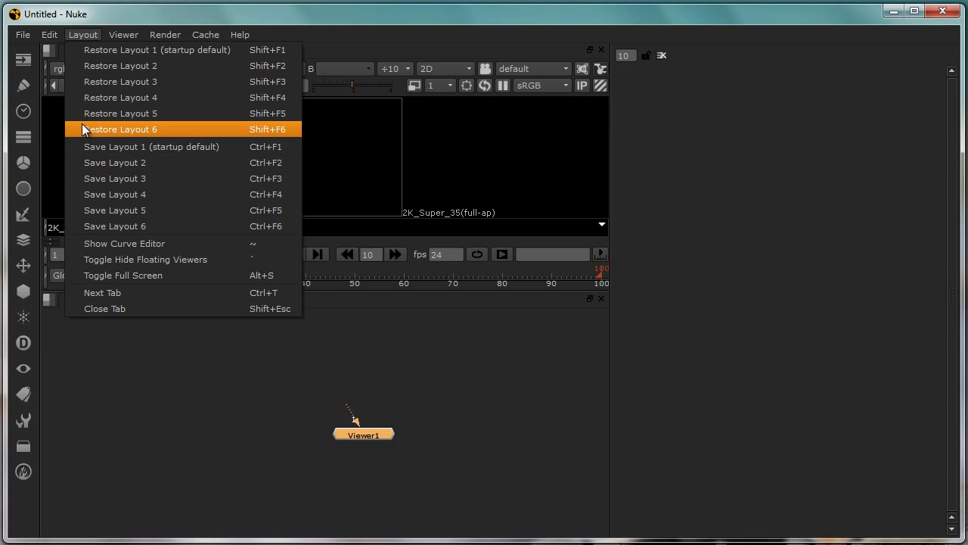
{"action": "mouse_move", "coordinate": [113, 66]}
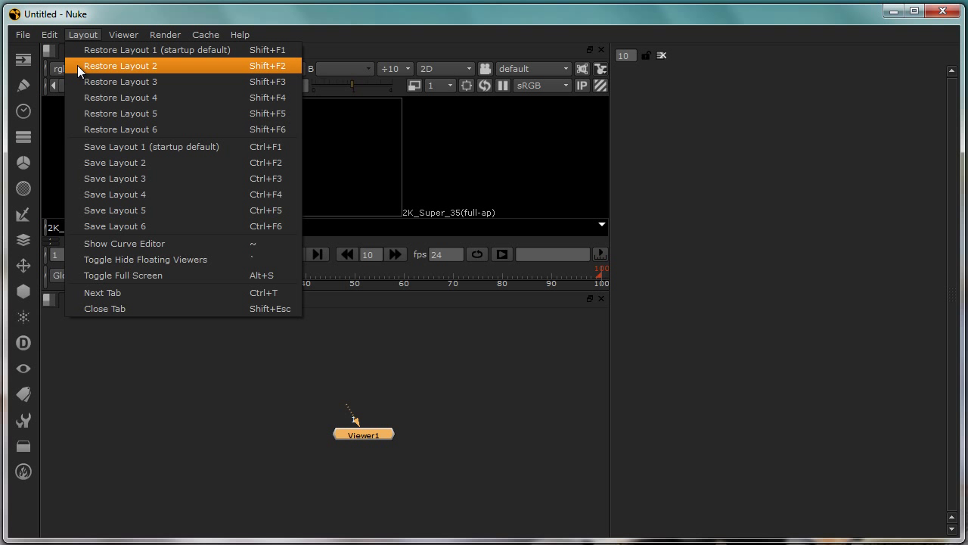
{"action": "left_click", "coordinate": [121, 67]}
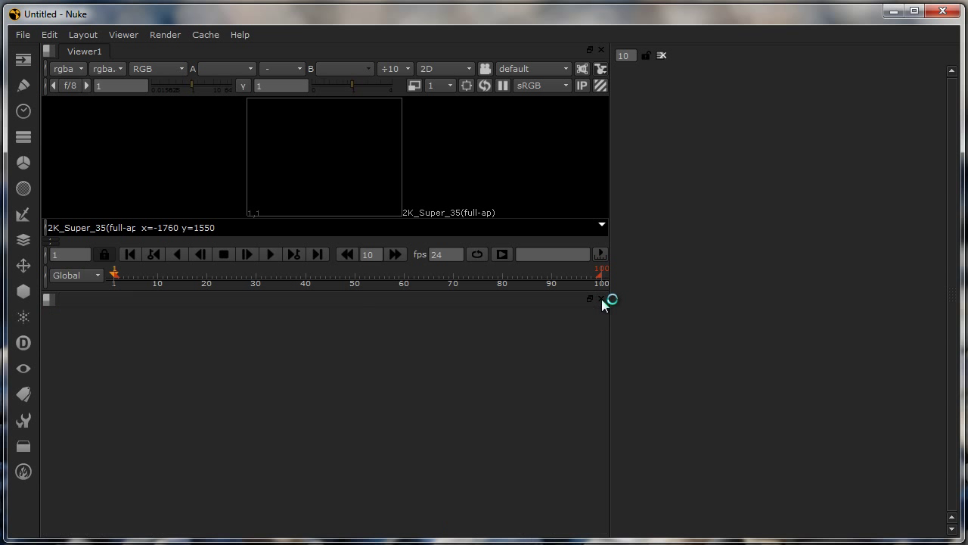
{"action": "mouse_move", "coordinate": [51, 306]}
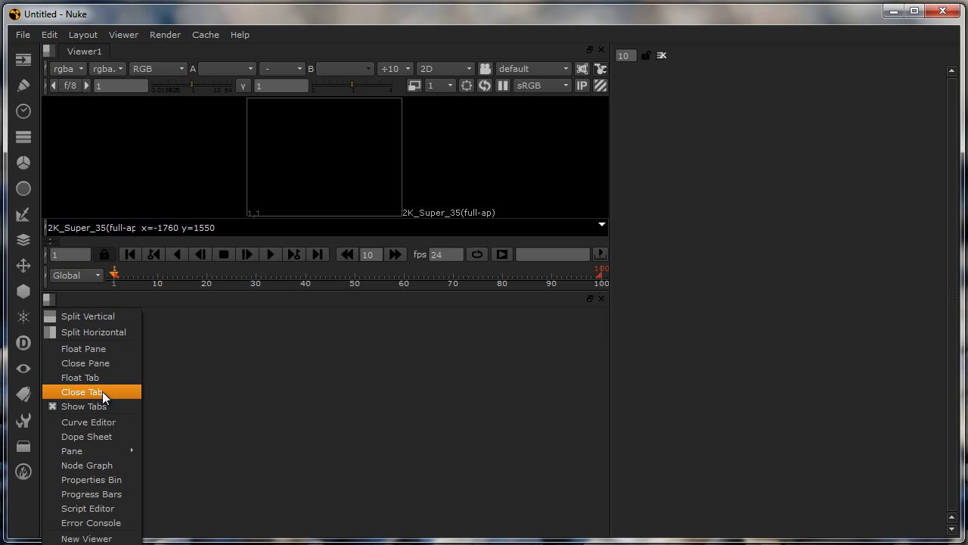
{"action": "mouse_move", "coordinate": [103, 351]}
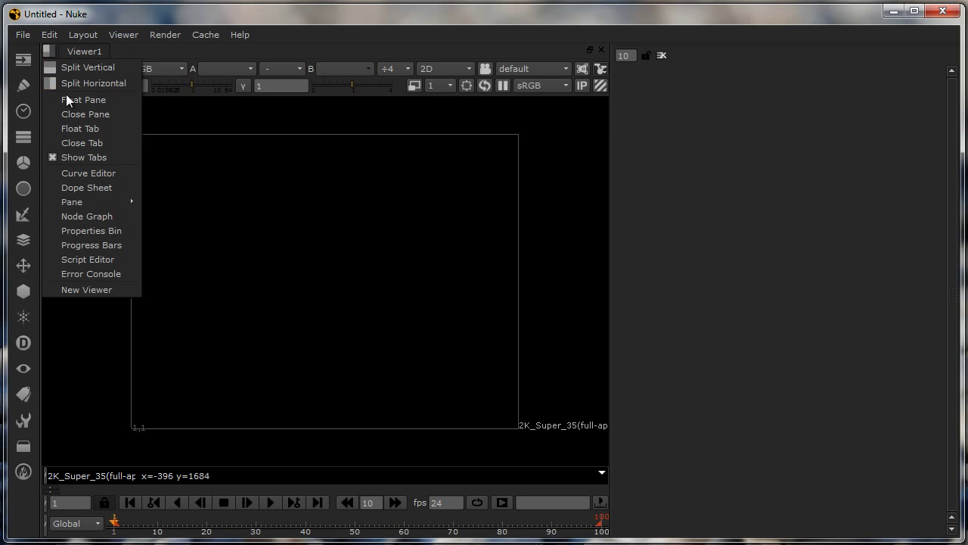
{"action": "left_click", "coordinate": [85, 114]}
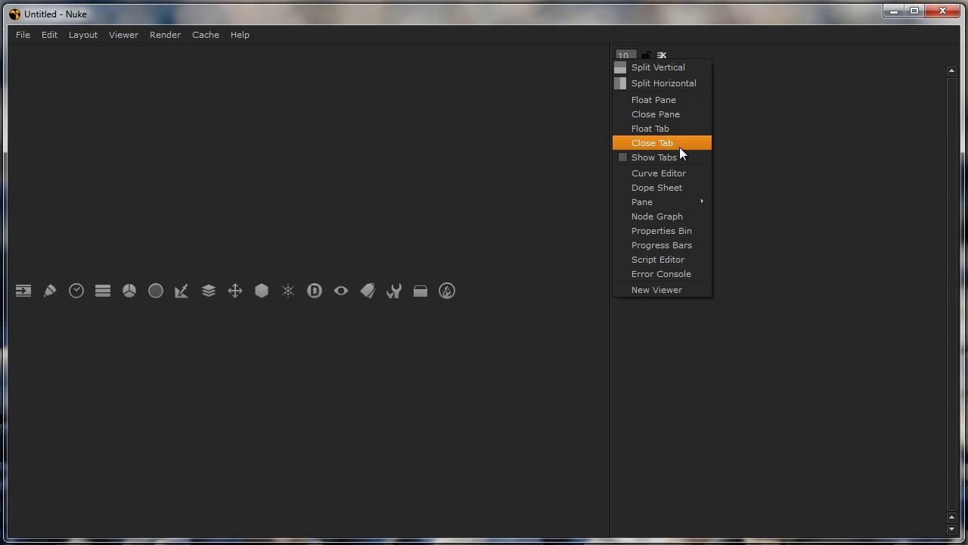
{"action": "left_click", "coordinate": [650, 142]}
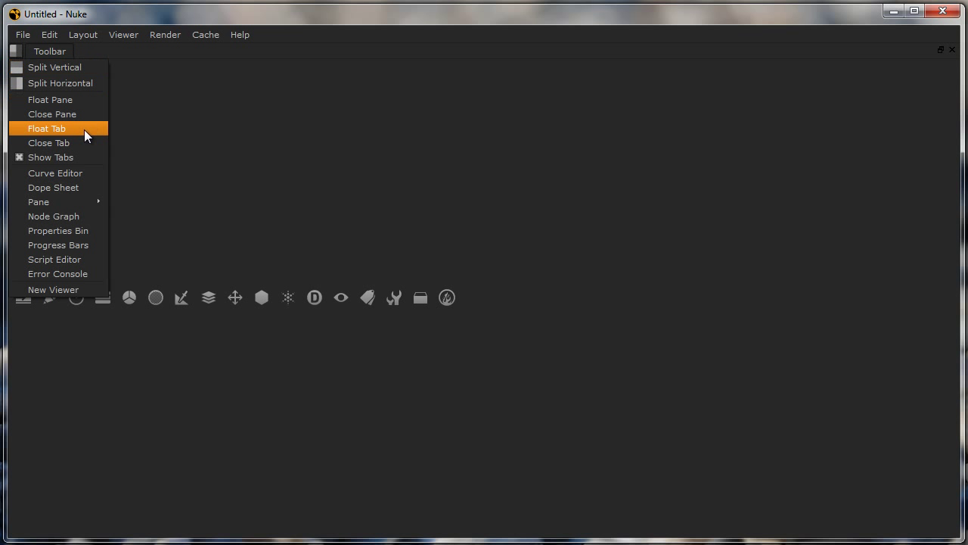
{"action": "mouse_move", "coordinate": [83, 67]}
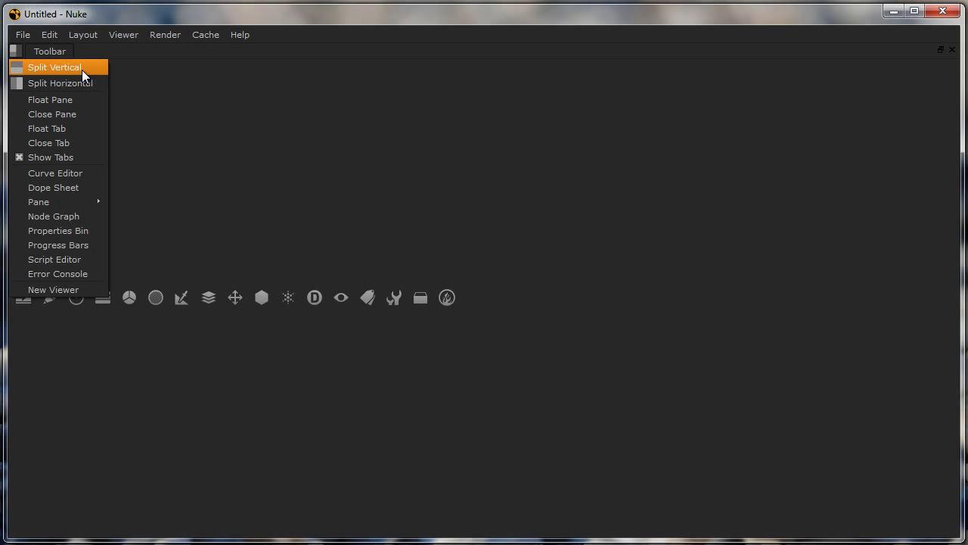
- Split the toolbar pane vertically so an empty pane sits beside the tools
{"action": "left_click", "coordinate": [60, 83]}
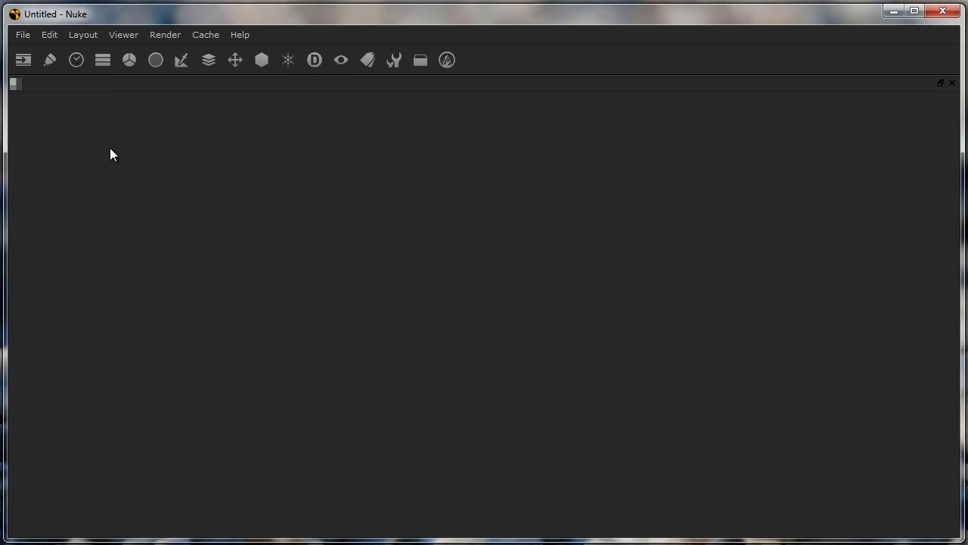
{"action": "mouse_move", "coordinate": [24, 85]}
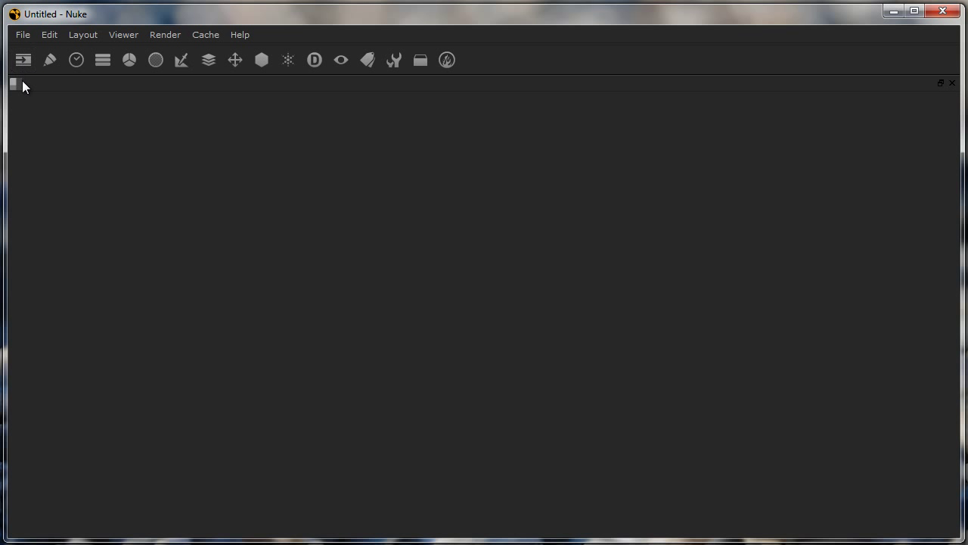
{"action": "mouse_move", "coordinate": [45, 168]}
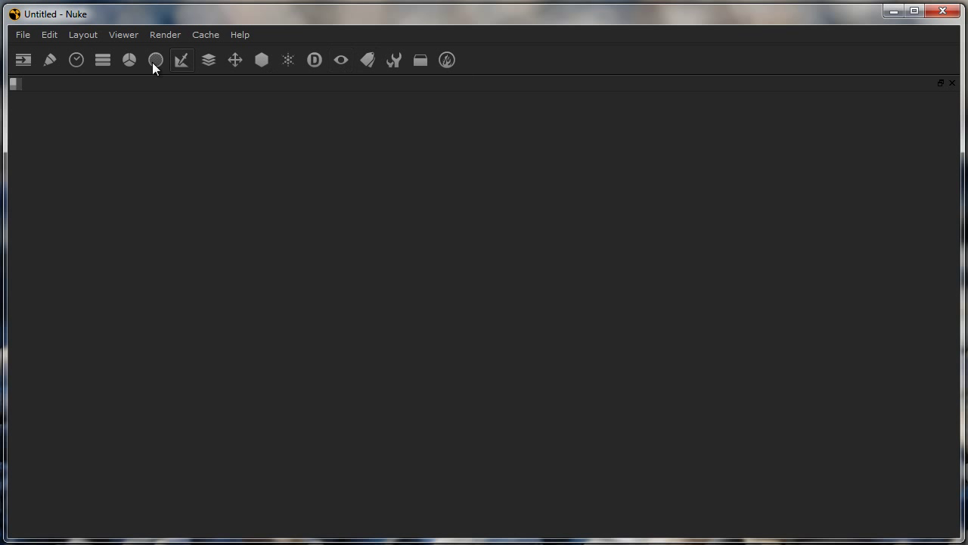
{"action": "mouse_move", "coordinate": [588, 63]}
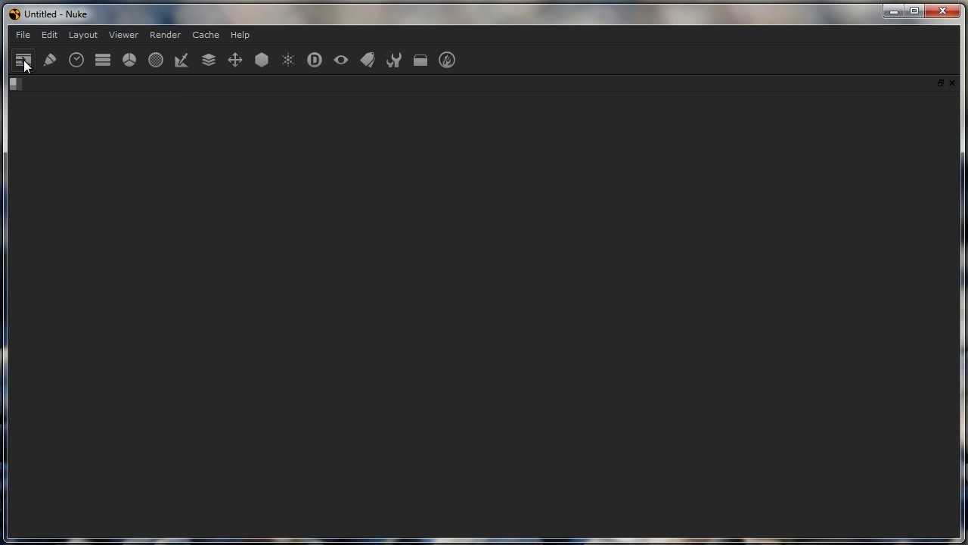
{"action": "mouse_move", "coordinate": [824, 537]}
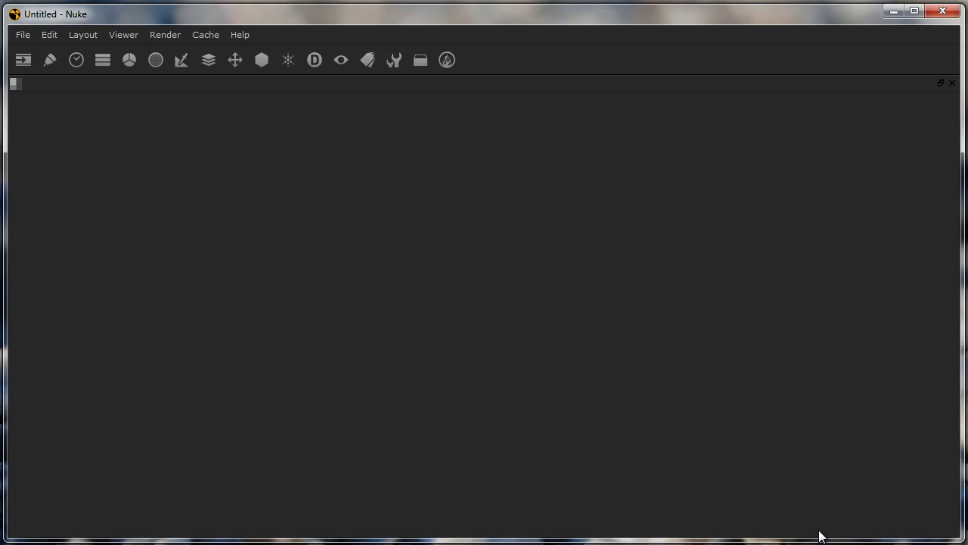
{"action": "mouse_move", "coordinate": [222, 143]}
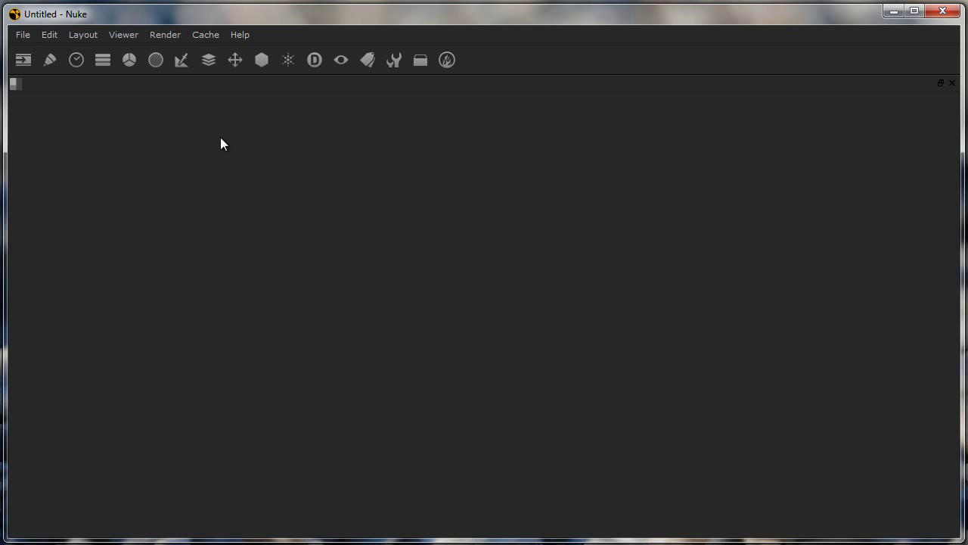
- Split the empty pane into left and right halves with a new Viewer left and Properties Bin right
{"action": "left_click", "coordinate": [15, 83]}
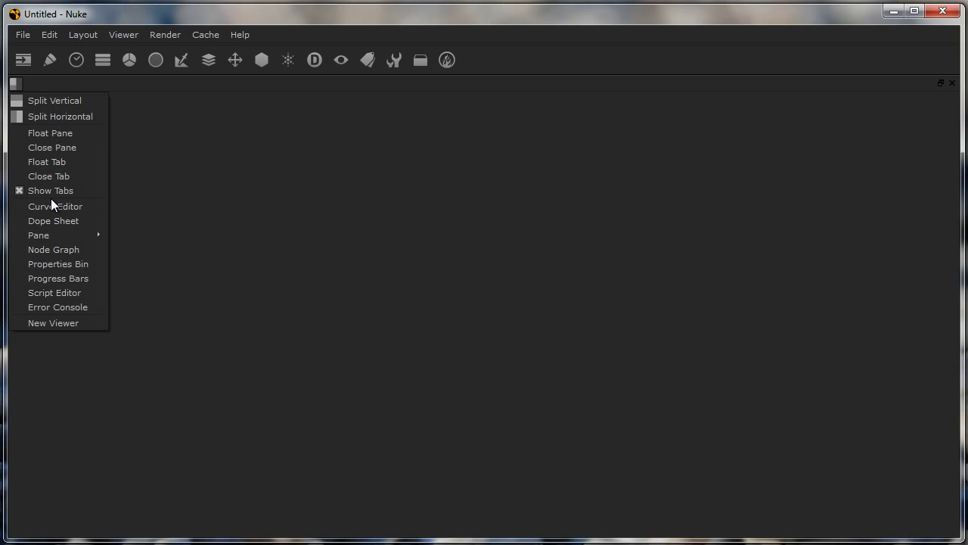
{"action": "mouse_move", "coordinate": [68, 115]}
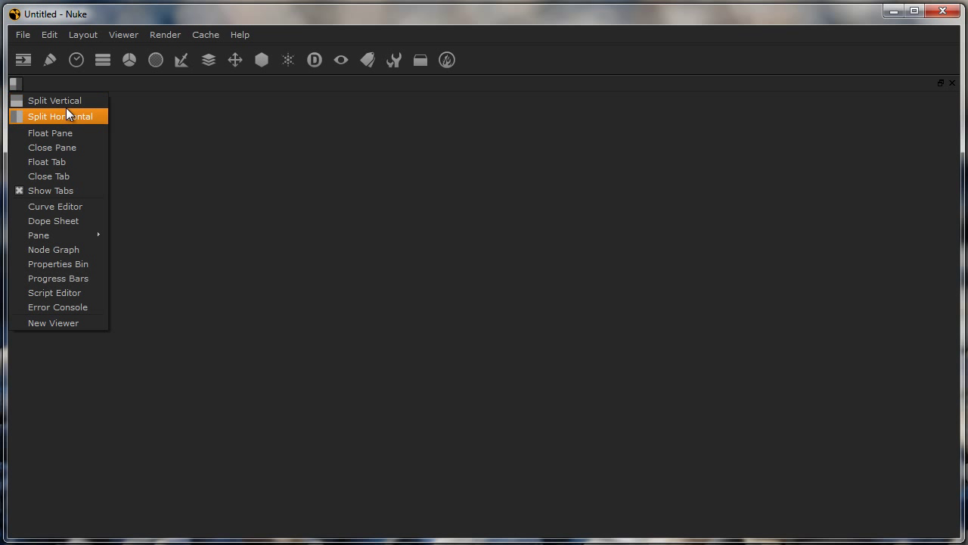
{"action": "left_click", "coordinate": [60, 115]}
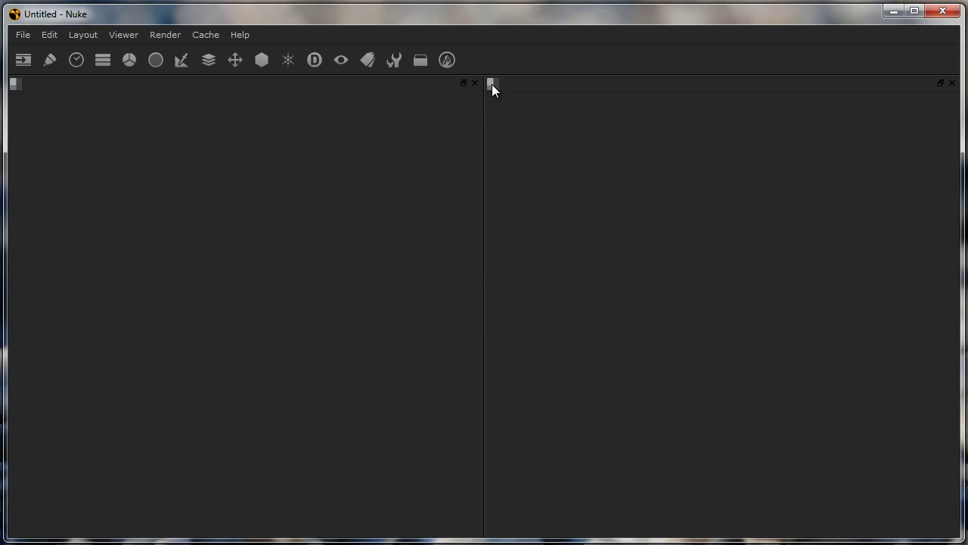
{"action": "left_click", "coordinate": [493, 83]}
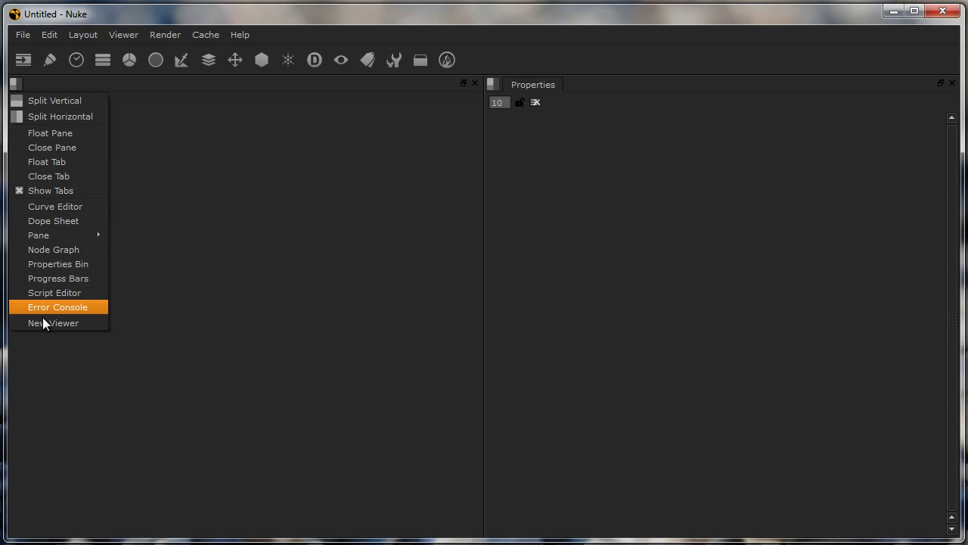
{"action": "left_click", "coordinate": [53, 322]}
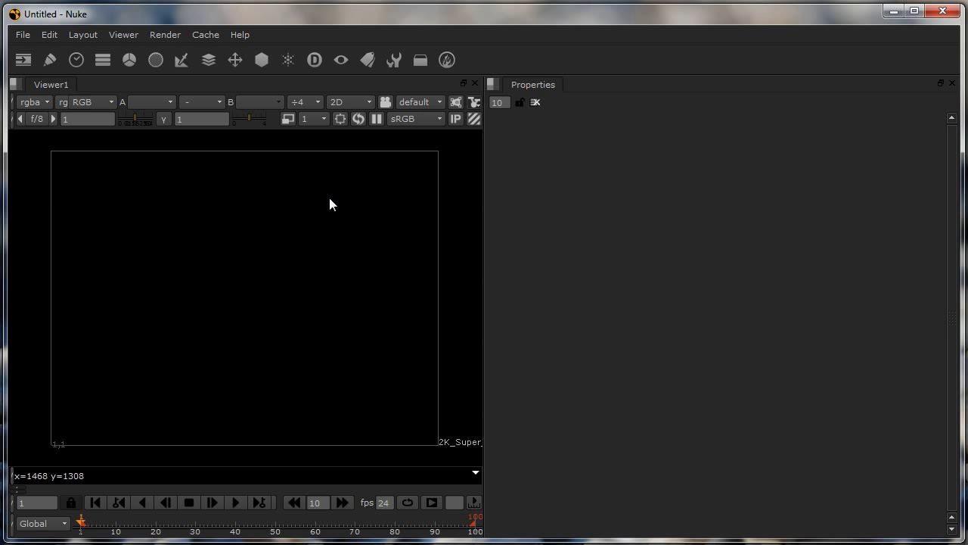
{"action": "mouse_move", "coordinate": [448, 34]}
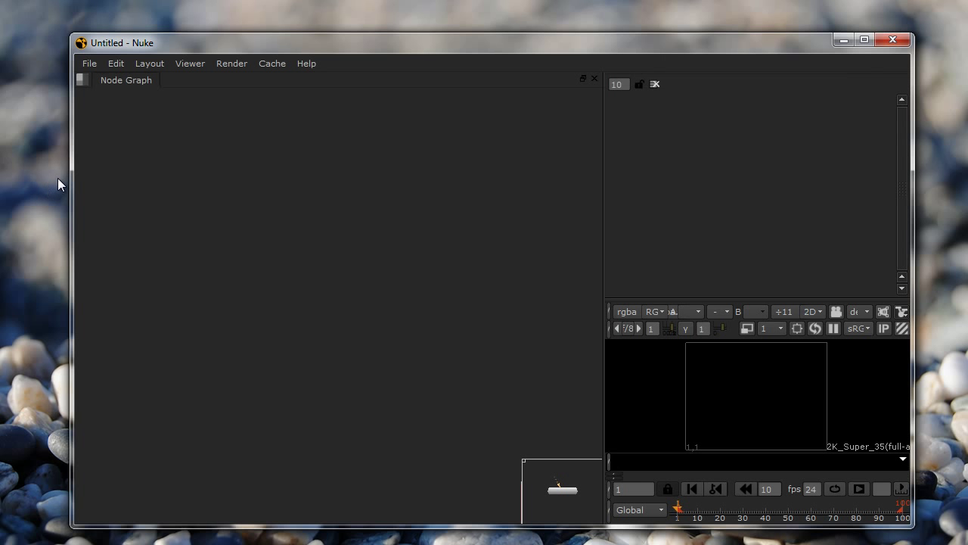
- Maximize the Nuke window and restore Layout 5
{"action": "left_click_drag", "start_coordinate": [123, 42], "coordinate": [76, 27]}
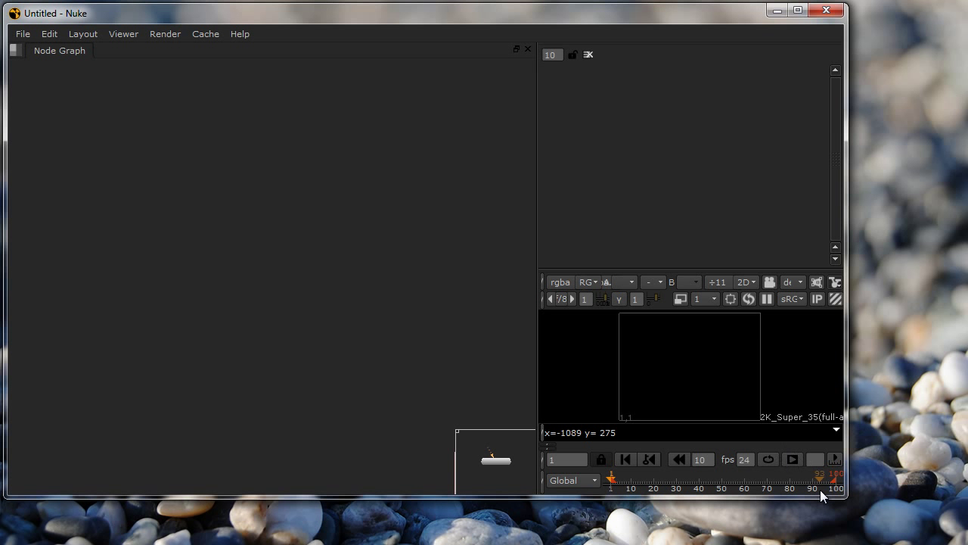
{"action": "left_click", "coordinate": [795, 9]}
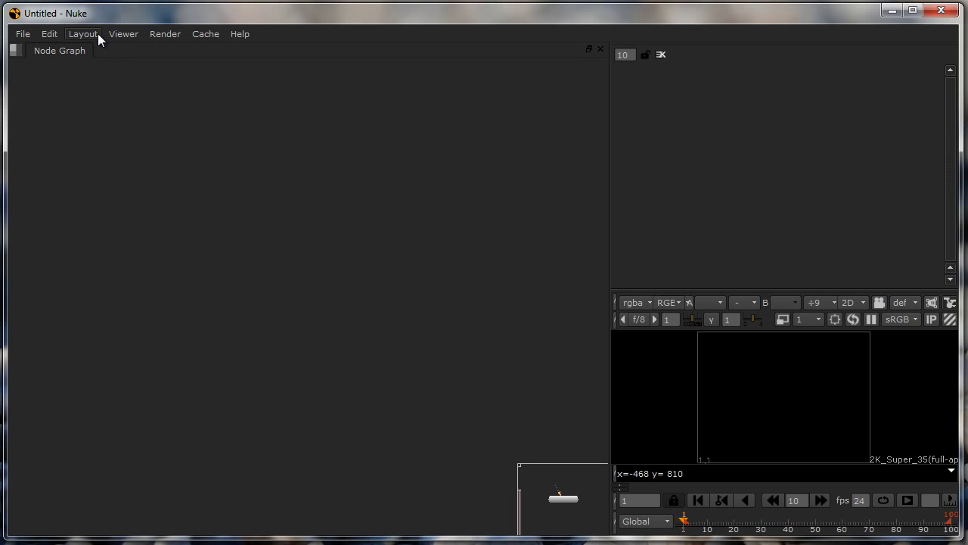
{"action": "left_click", "coordinate": [81, 34]}
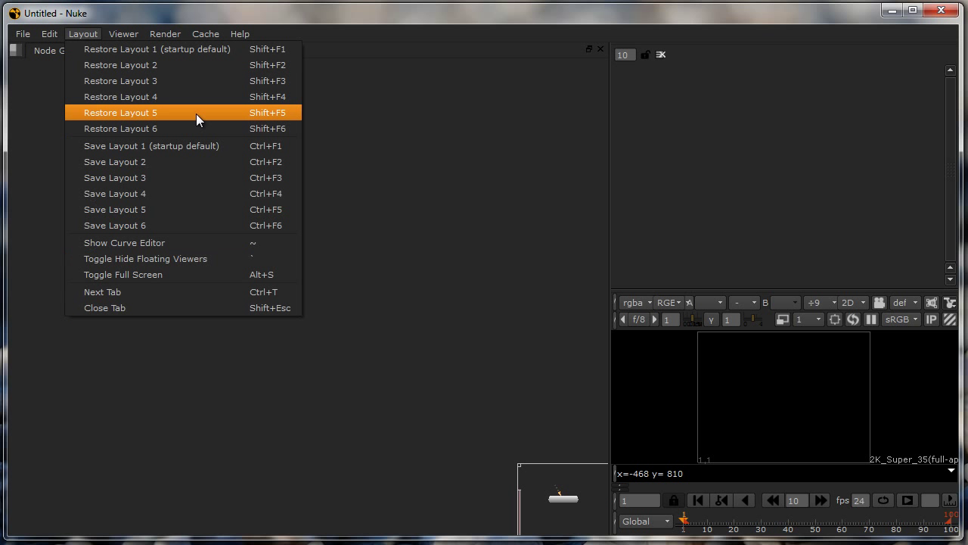
{"action": "left_click", "coordinate": [121, 112]}
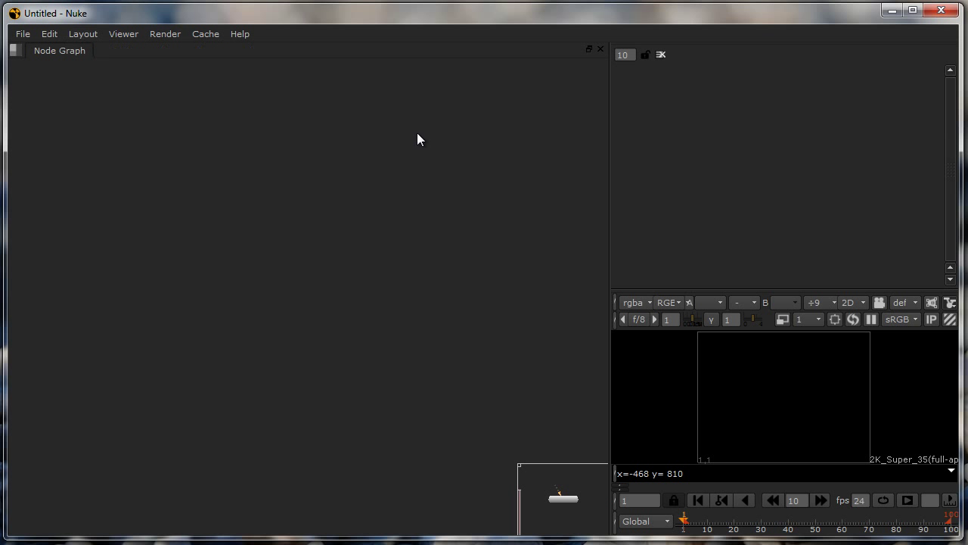
{"action": "mouse_move", "coordinate": [490, 94]}
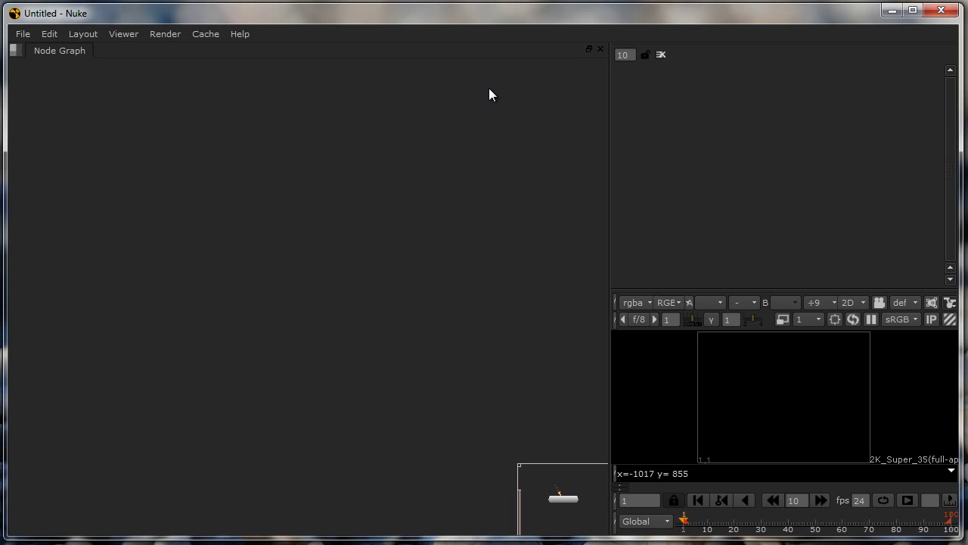
{"action": "mouse_move", "coordinate": [486, 100]}
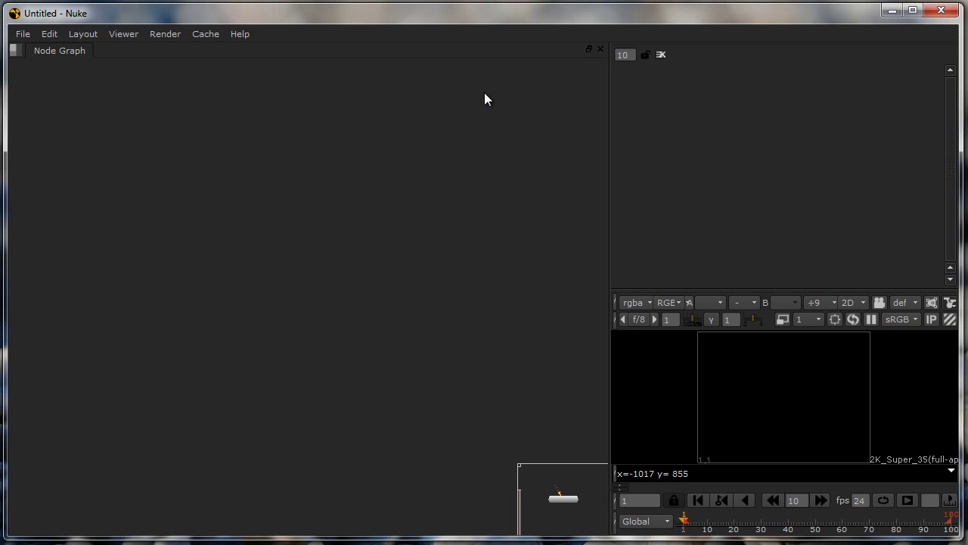
{"action": "mouse_move", "coordinate": [167, 165]}
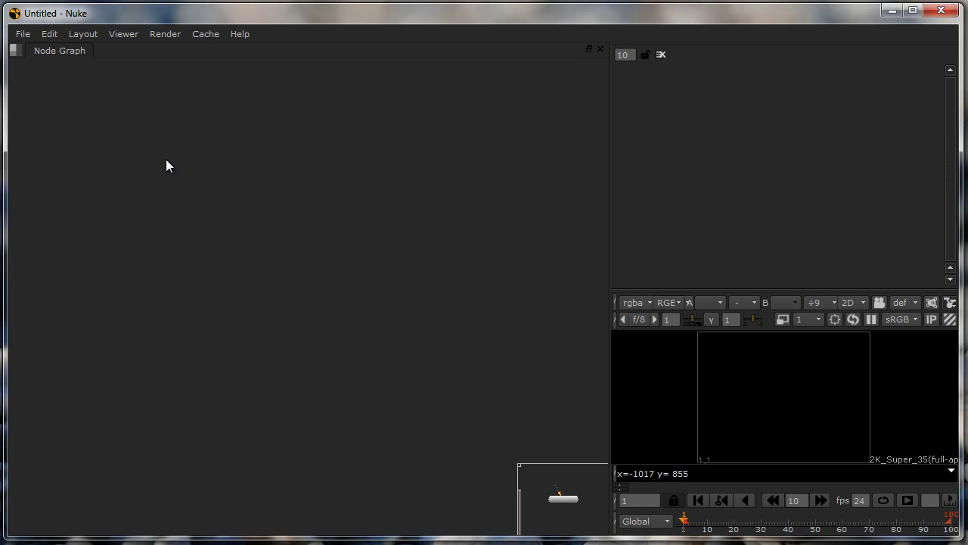
{"action": "mouse_move", "coordinate": [34, 55]}
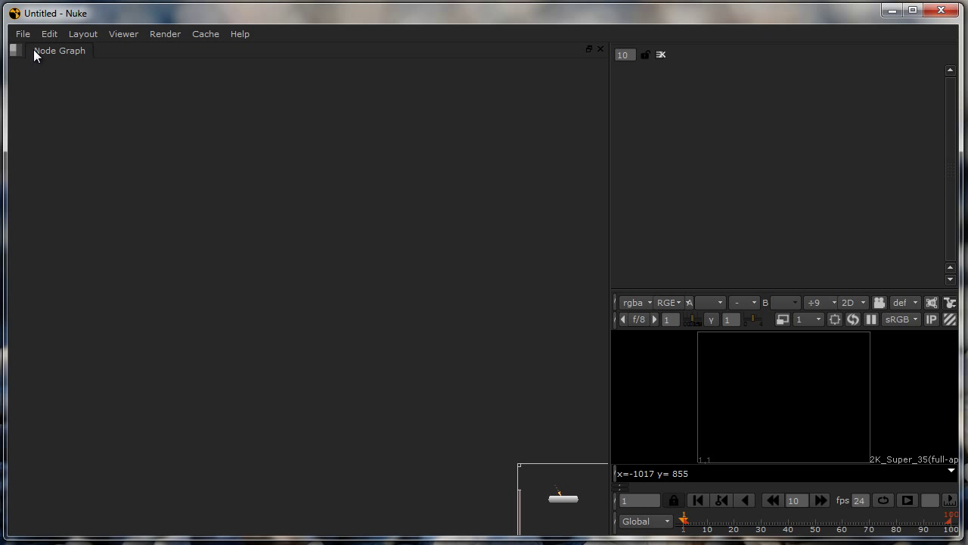
{"action": "mouse_move", "coordinate": [37, 62]}
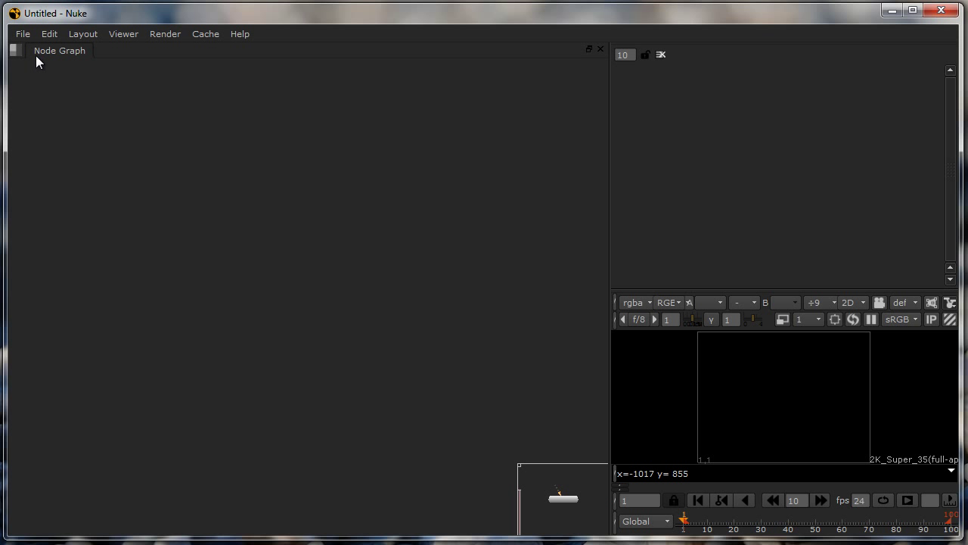
{"action": "mouse_move", "coordinate": [66, 59]}
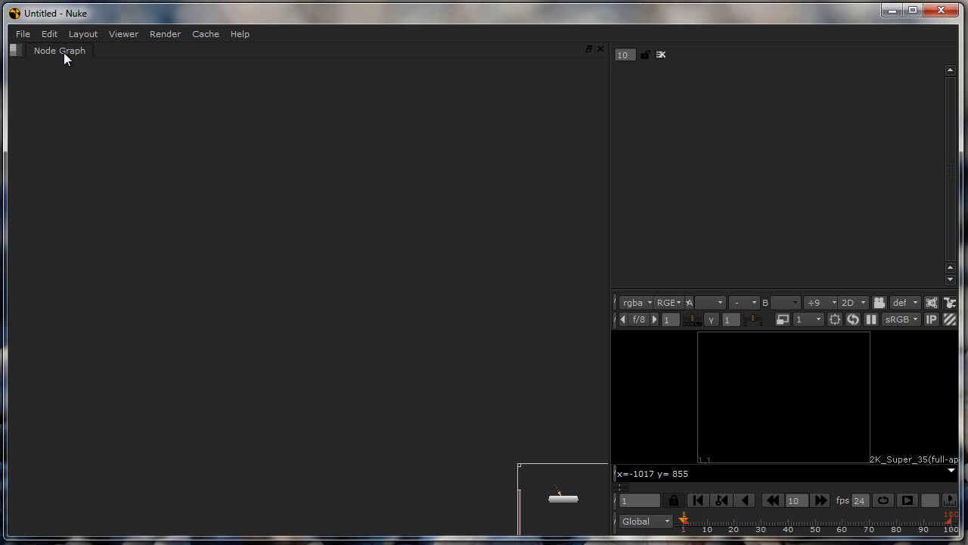
{"action": "mouse_move", "coordinate": [48, 57]}
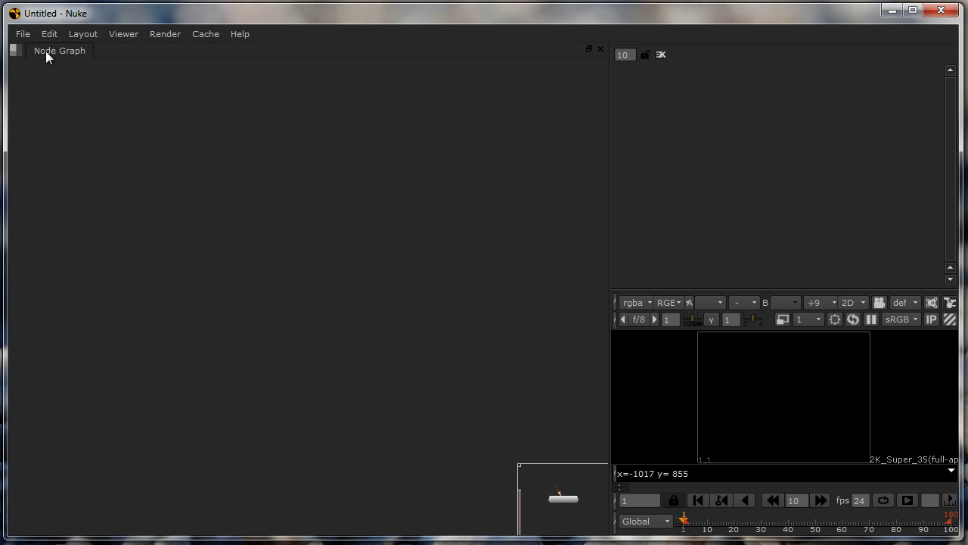
{"action": "mouse_move", "coordinate": [266, 233]}
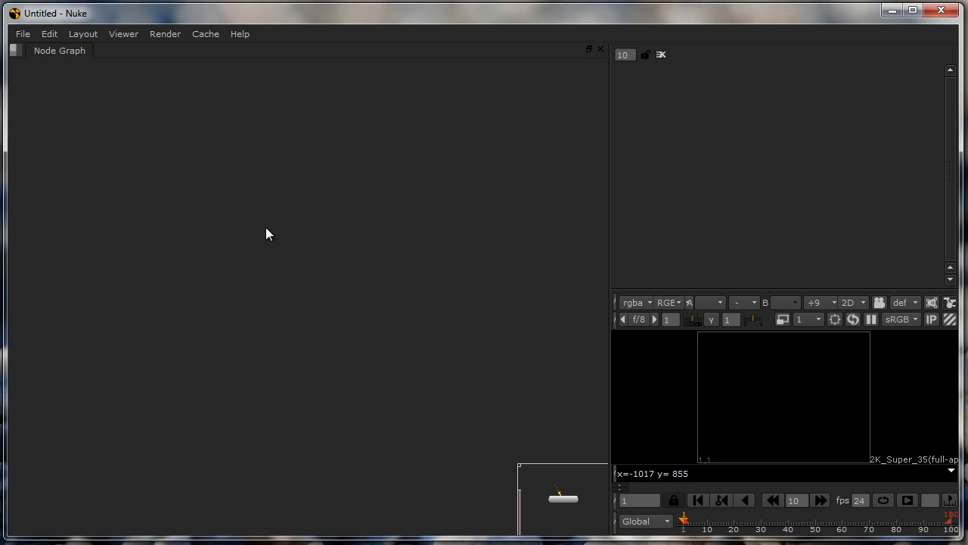
{"action": "mouse_move", "coordinate": [664, 298]}
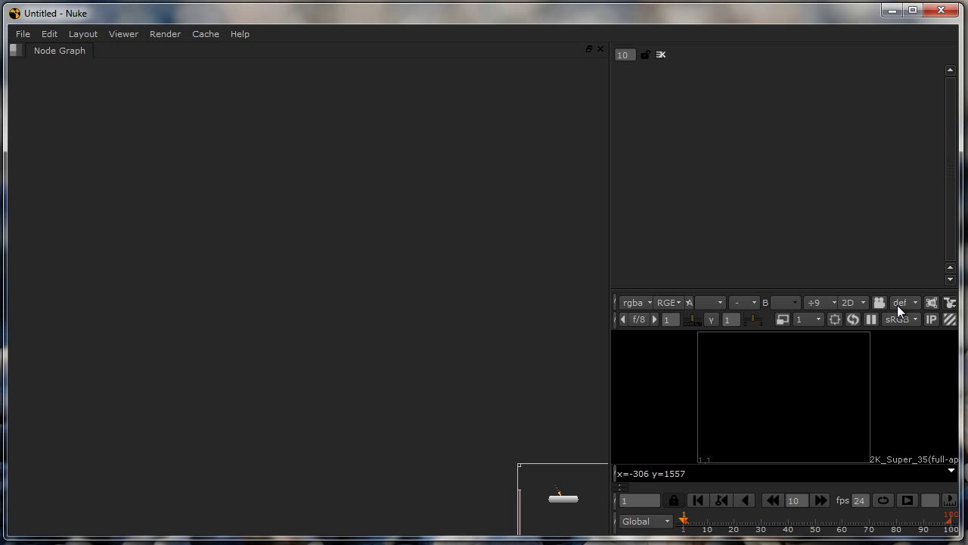
{"action": "mouse_move", "coordinate": [832, 460]}
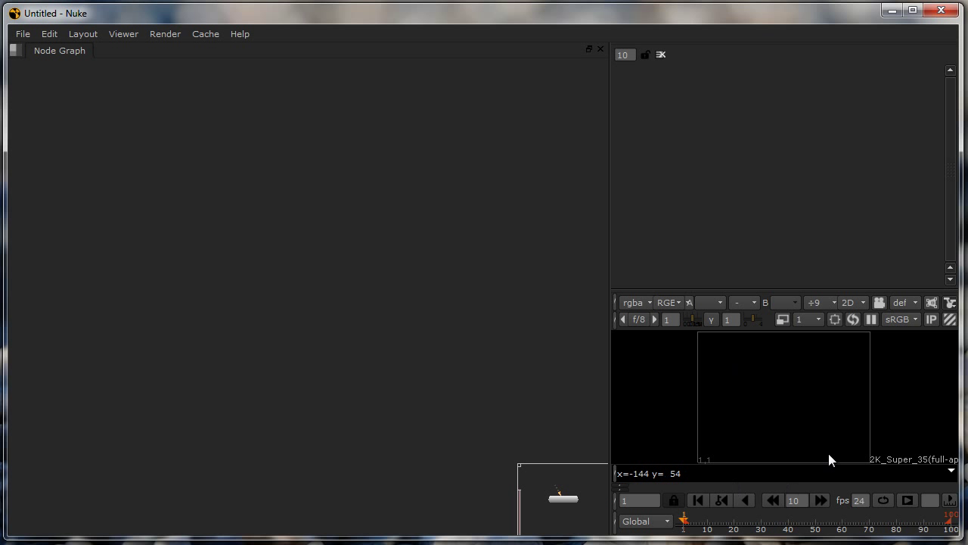
{"action": "mouse_move", "coordinate": [750, 430]}
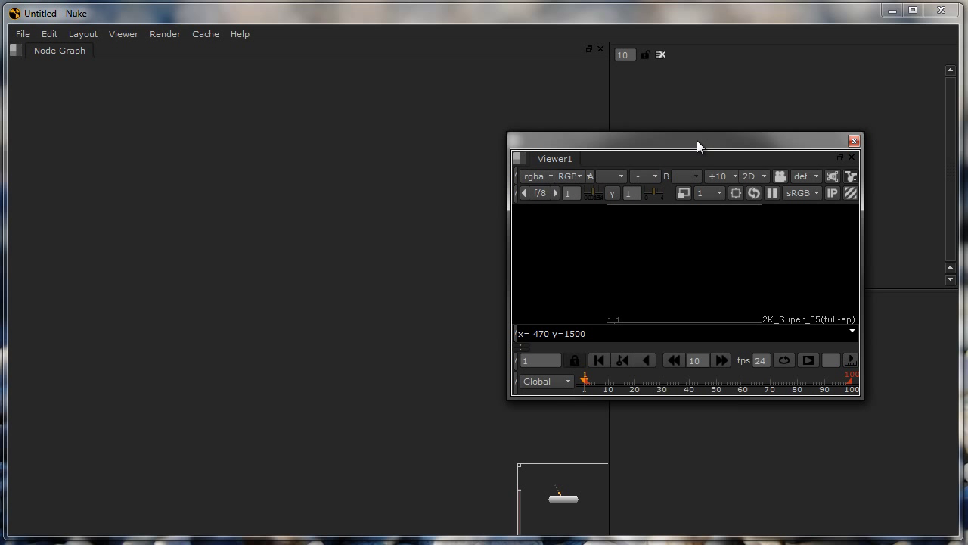
{"action": "mouse_move", "coordinate": [738, 151]}
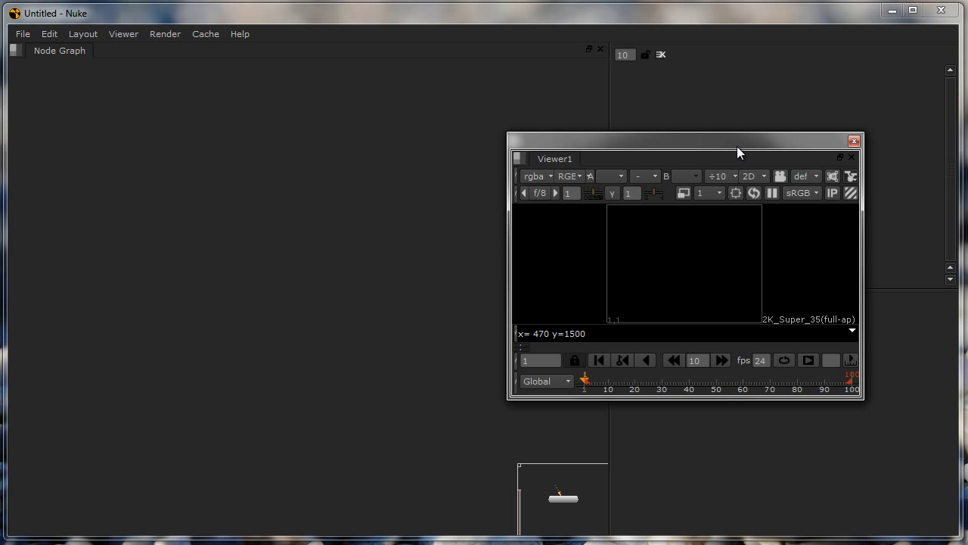
- Reposition the floating Viewer1 window over the lower right of the layout
{"action": "left_click_drag", "start_coordinate": [739, 150], "coordinate": [665, 127]}
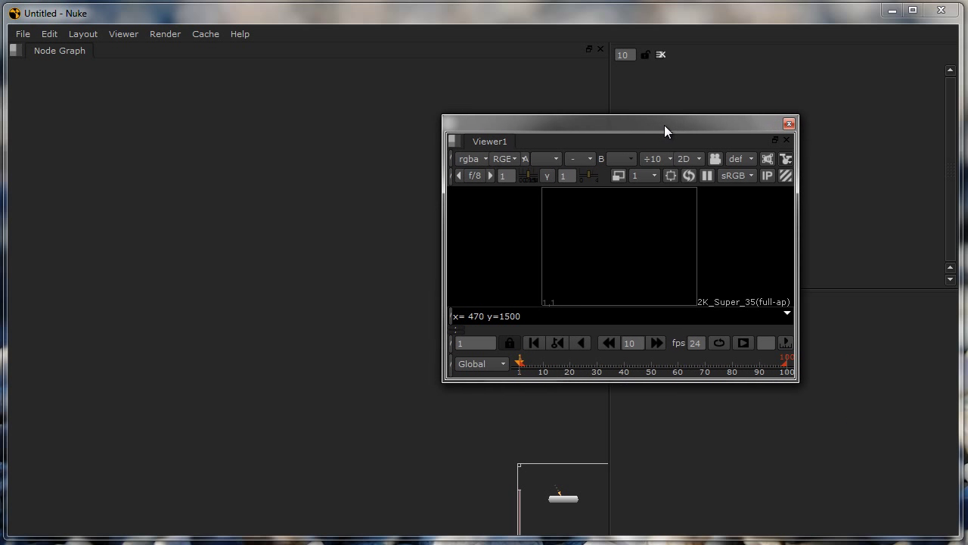
{"action": "mouse_move", "coordinate": [175, 413]}
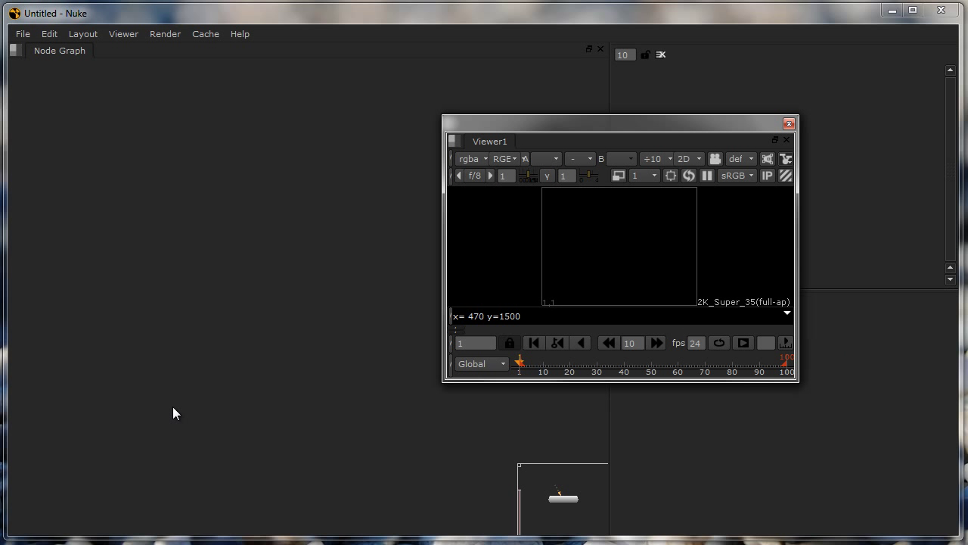
{"action": "mouse_move", "coordinate": [569, 182]}
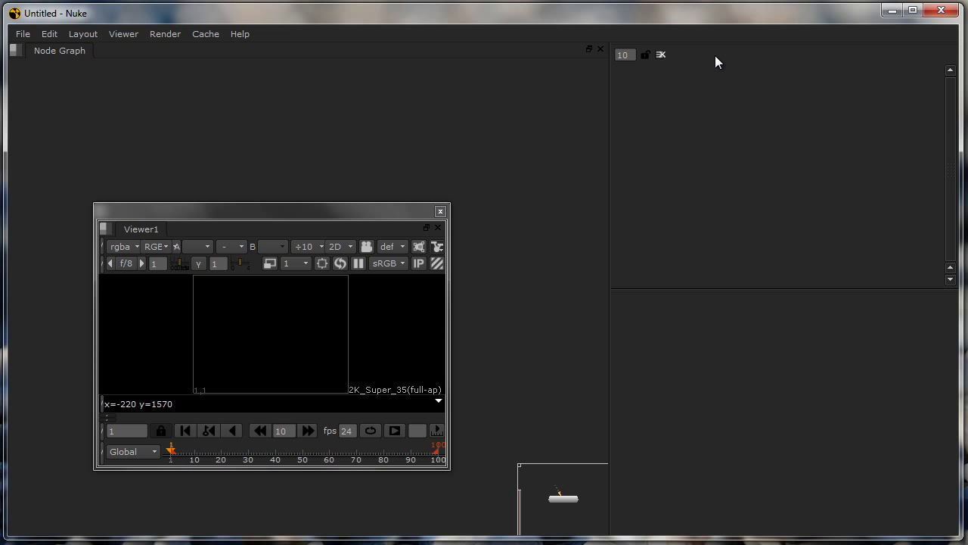
{"action": "mouse_move", "coordinate": [718, 141]}
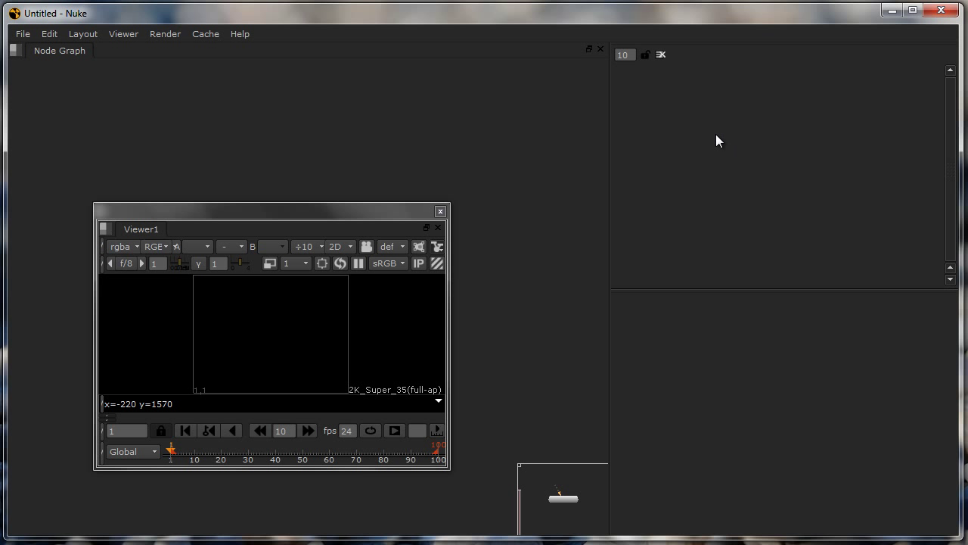
{"action": "mouse_move", "coordinate": [254, 136]}
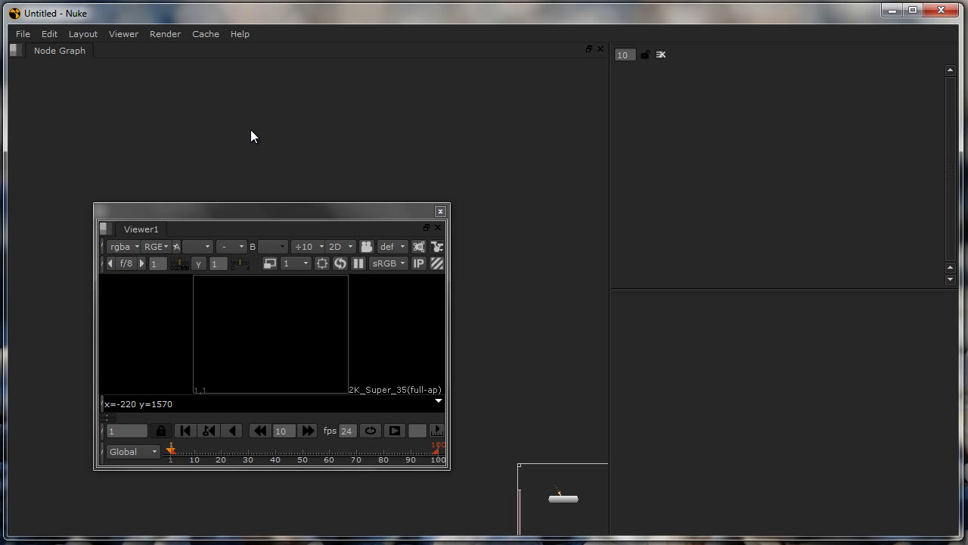
{"action": "mouse_move", "coordinate": [265, 118]}
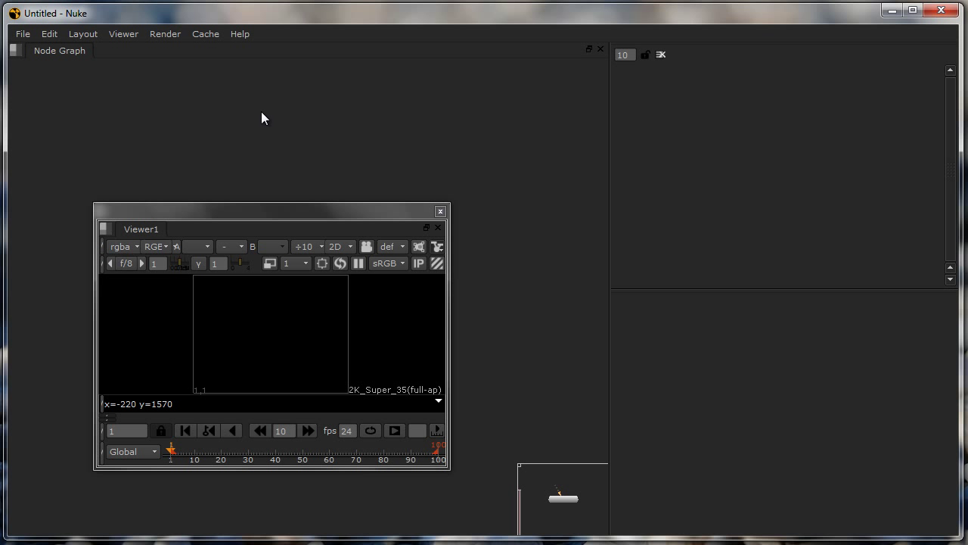
{"action": "mouse_move", "coordinate": [801, 121]}
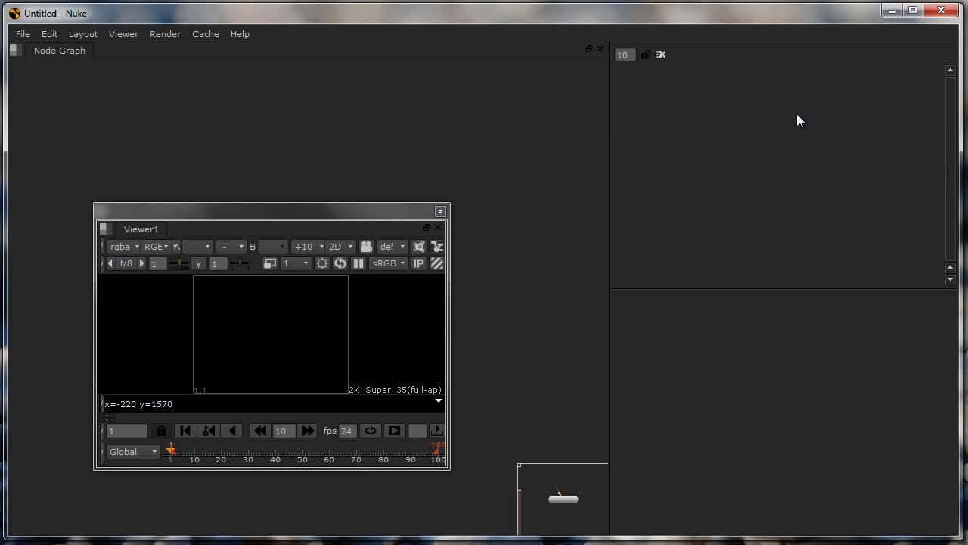
{"action": "mouse_move", "coordinate": [280, 345]}
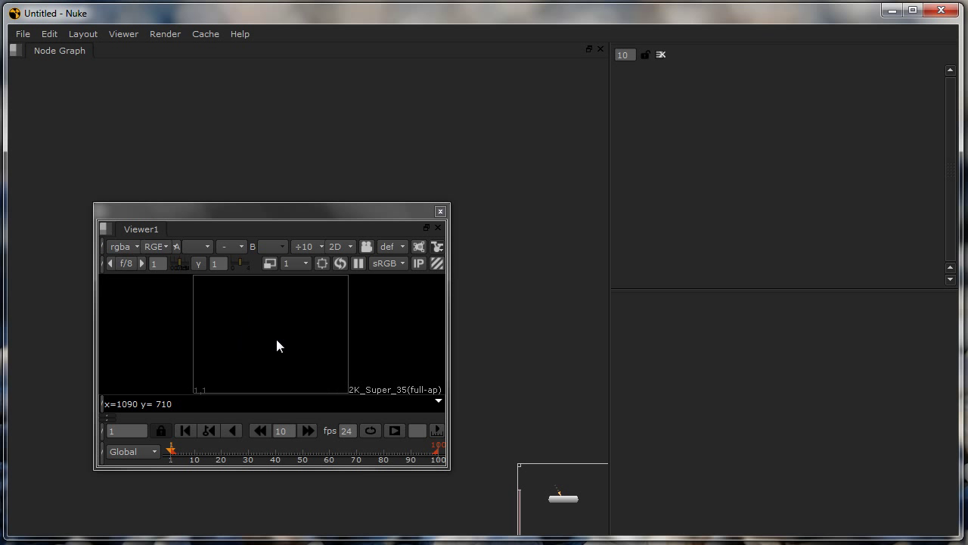
{"action": "mouse_move", "coordinate": [275, 341]}
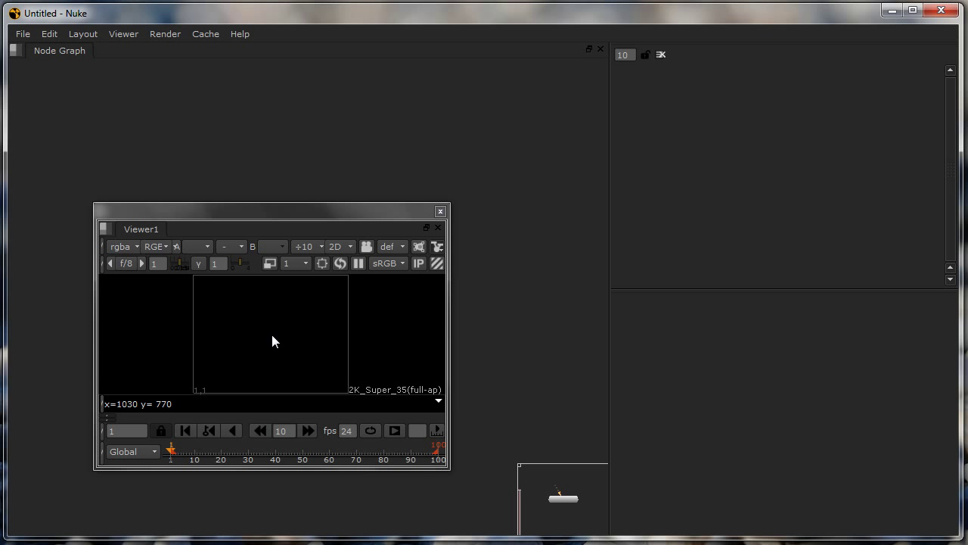
{"action": "left_click_drag", "start_coordinate": [272, 210], "coordinate": [748, 219]}
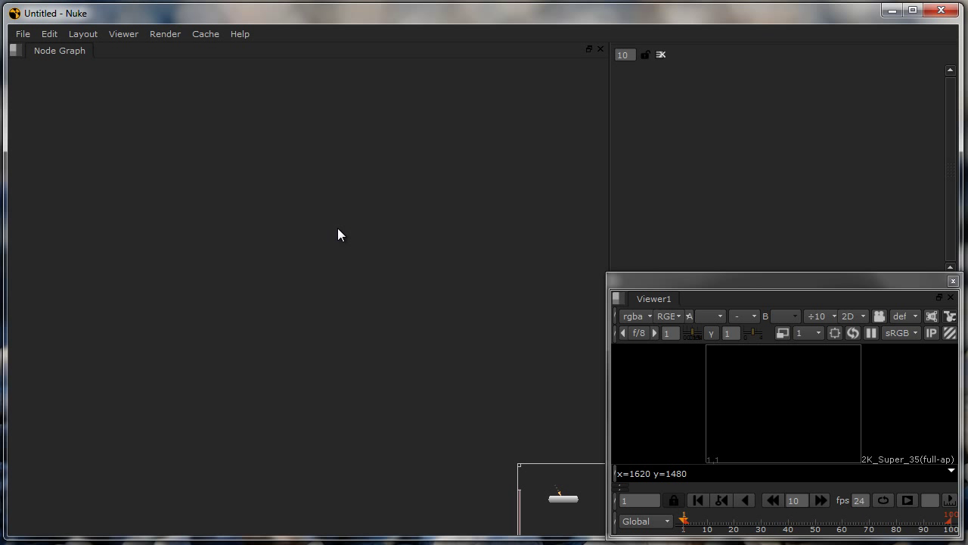
{"action": "mouse_move", "coordinate": [244, 296]}
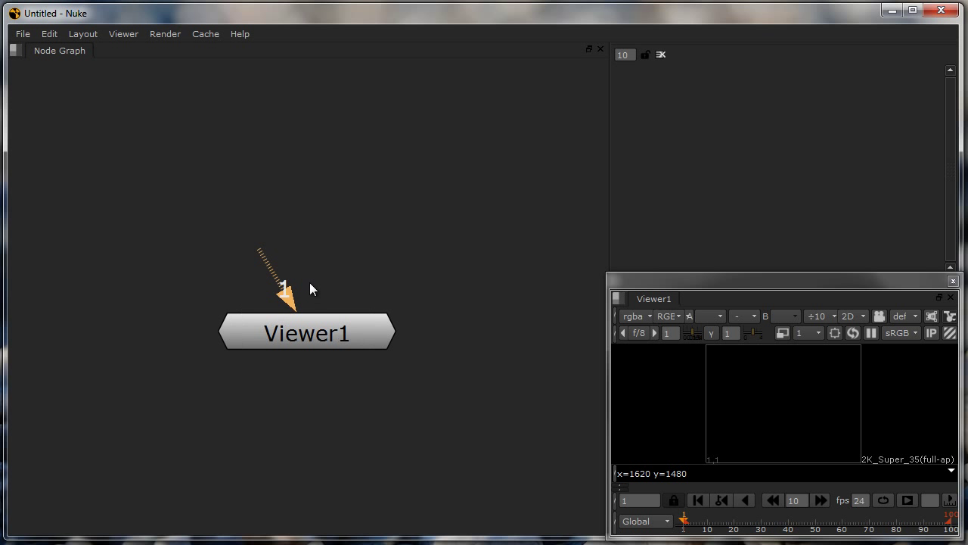
{"action": "mouse_move", "coordinate": [308, 242]}
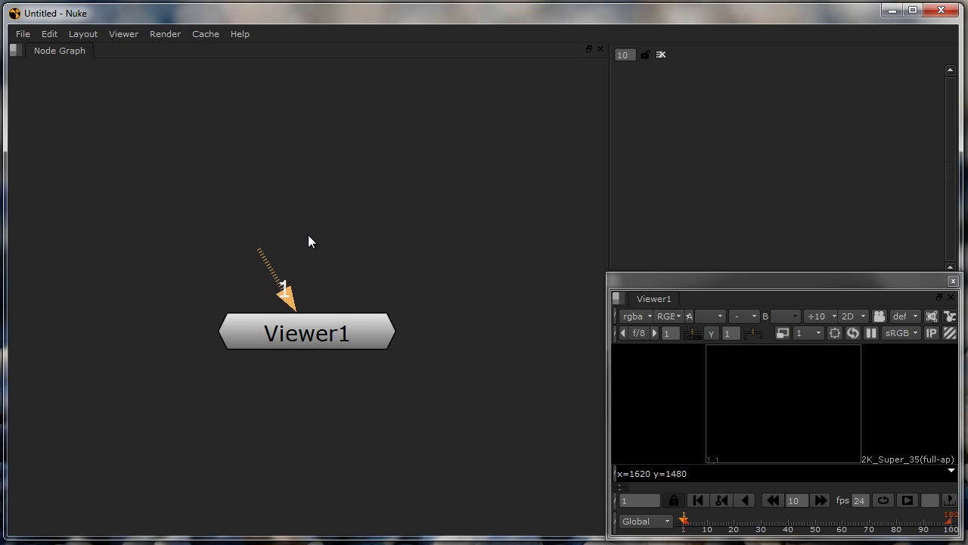
{"action": "mouse_move", "coordinate": [310, 248]}
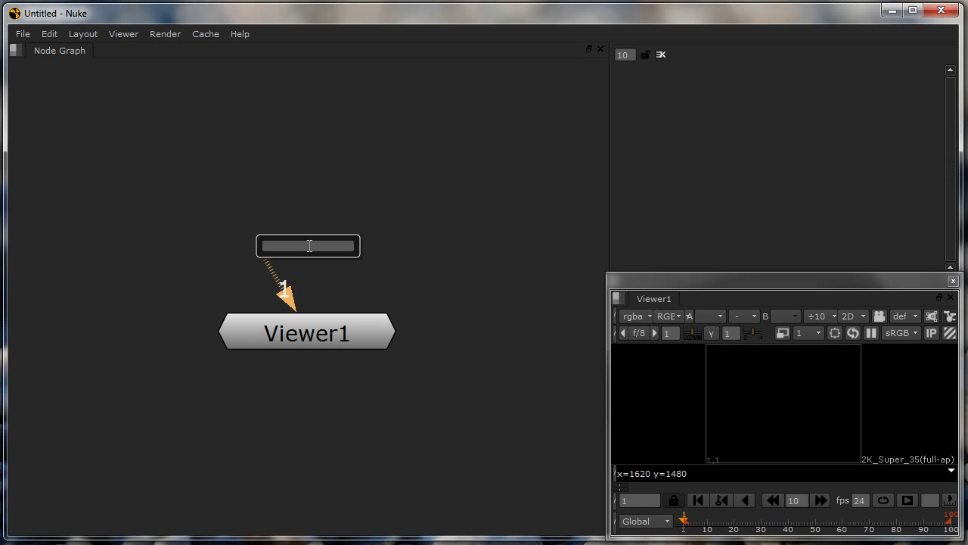
- Add a Constant node and a CheckerBoard node via the Tab menu
{"action": "type", "text": "cons"}
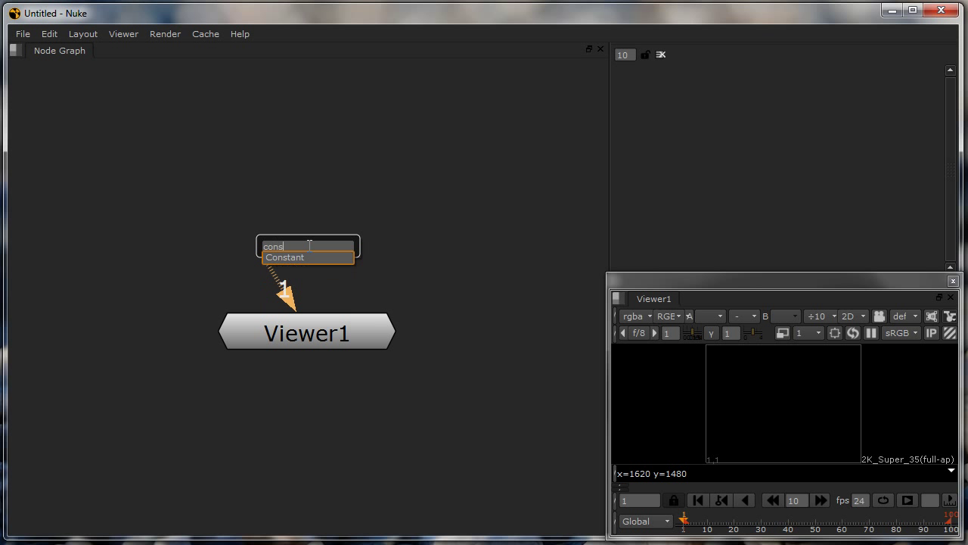
{"action": "left_click", "coordinate": [285, 258]}
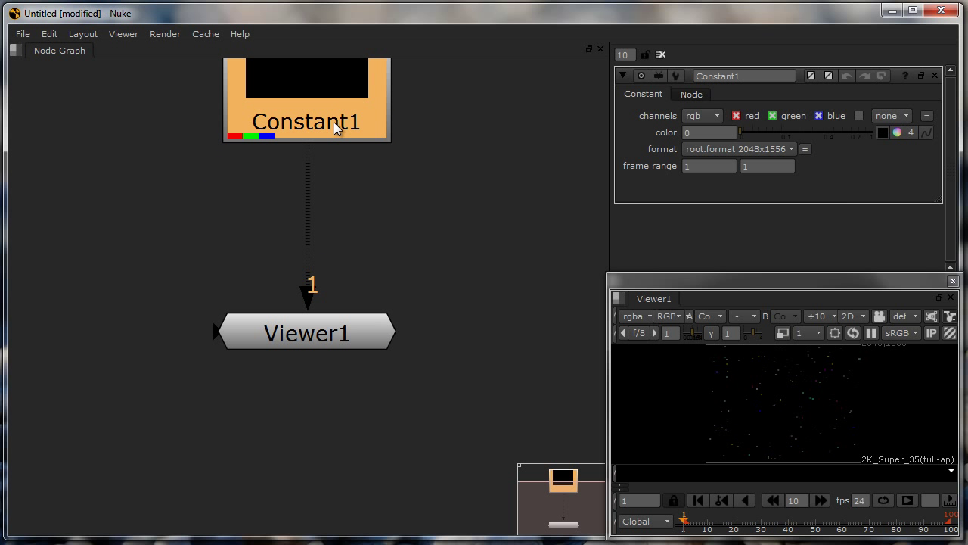
{"action": "type", "text": "che"}
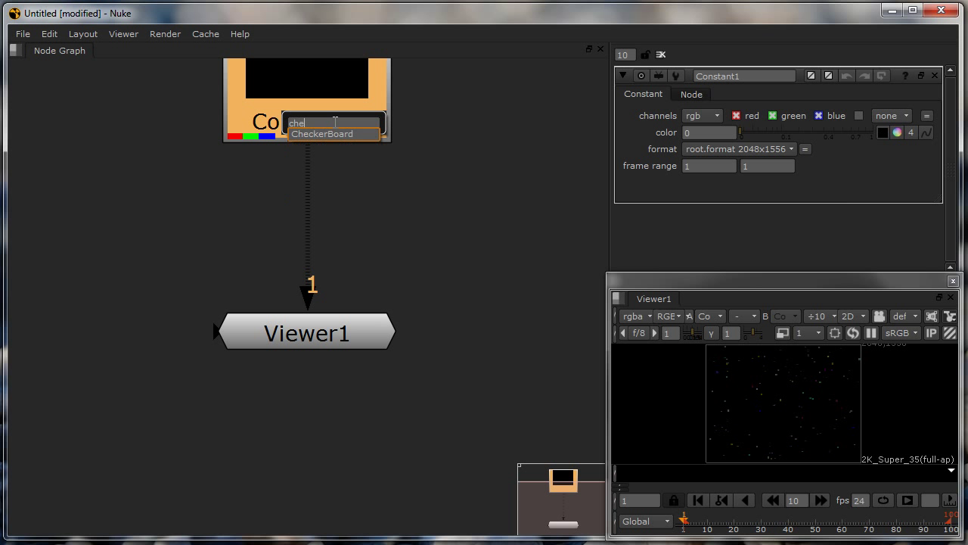
{"action": "left_click", "coordinate": [320, 133]}
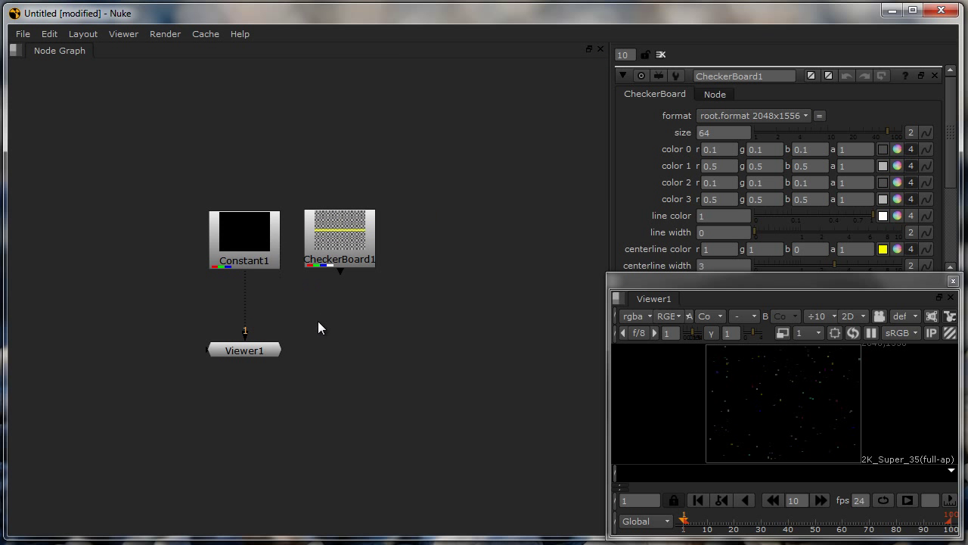
{"action": "mouse_move", "coordinate": [412, 330]}
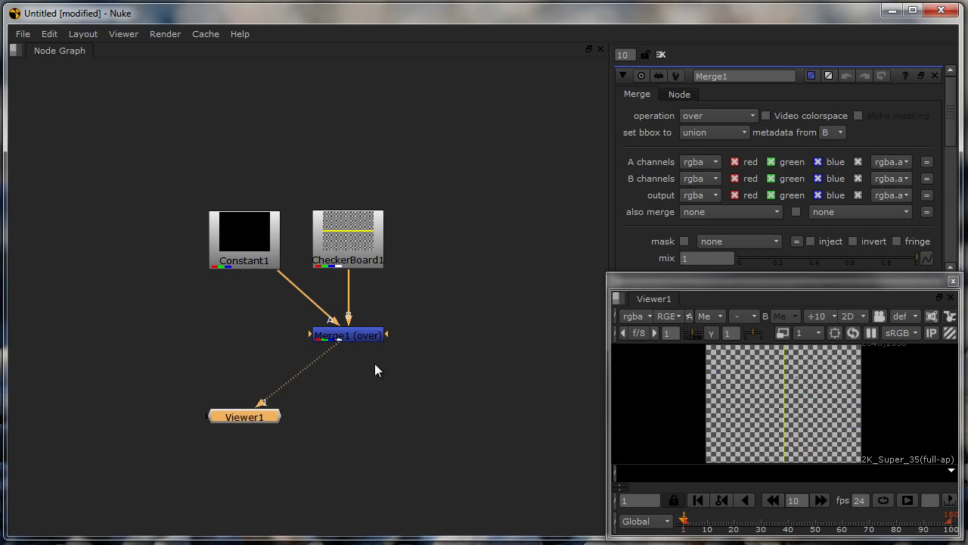
- Arrange the Constant and CheckerBoard nodes in line with the Merge
{"action": "left_click_drag", "start_coordinate": [243, 417], "coordinate": [348, 418]}
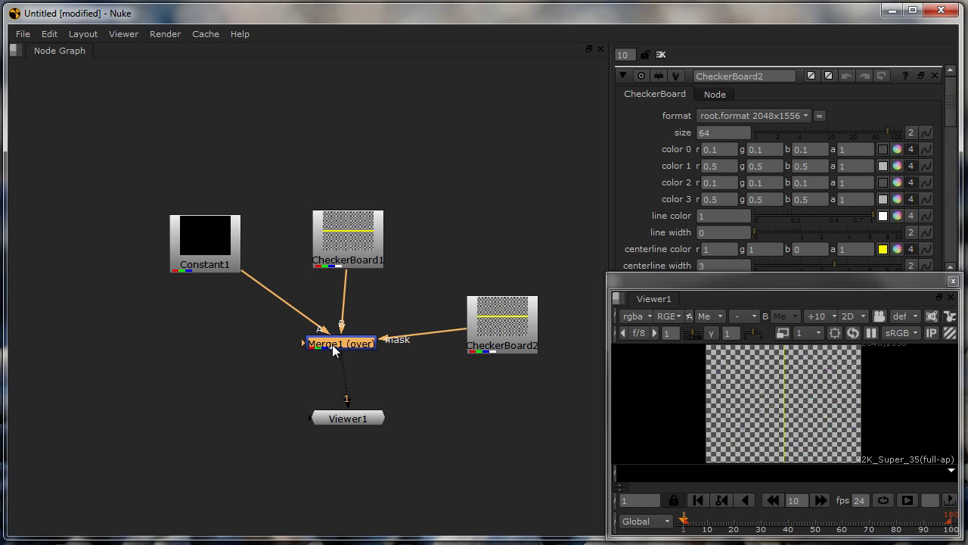
{"action": "mouse_move", "coordinate": [406, 369]}
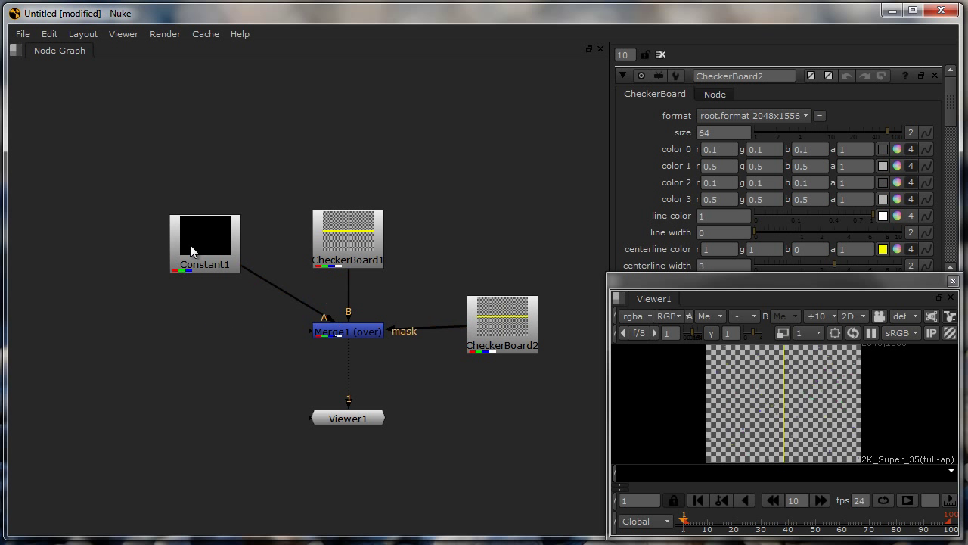
{"action": "left_click_drag", "start_coordinate": [204, 244], "coordinate": [183, 329]}
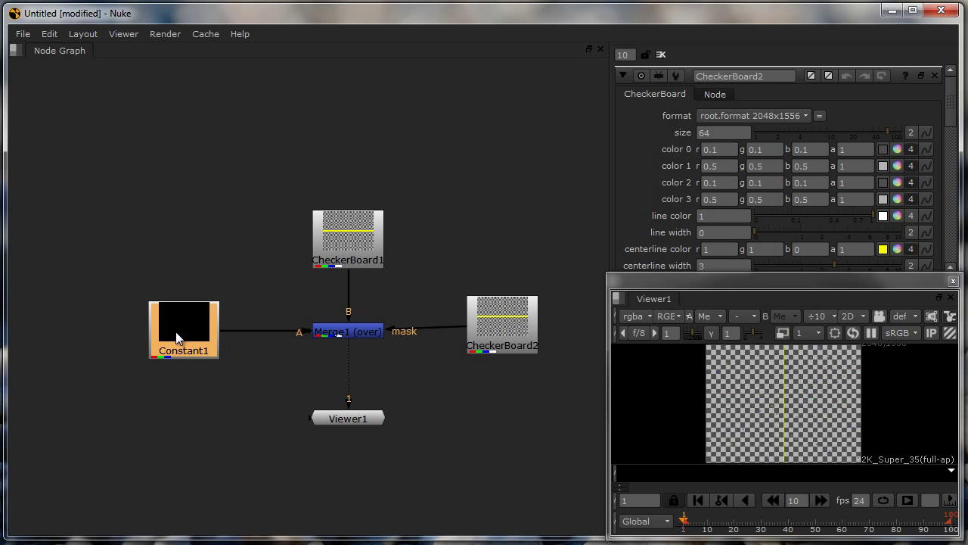
{"action": "left_click_drag", "start_coordinate": [348, 417], "coordinate": [233, 490]}
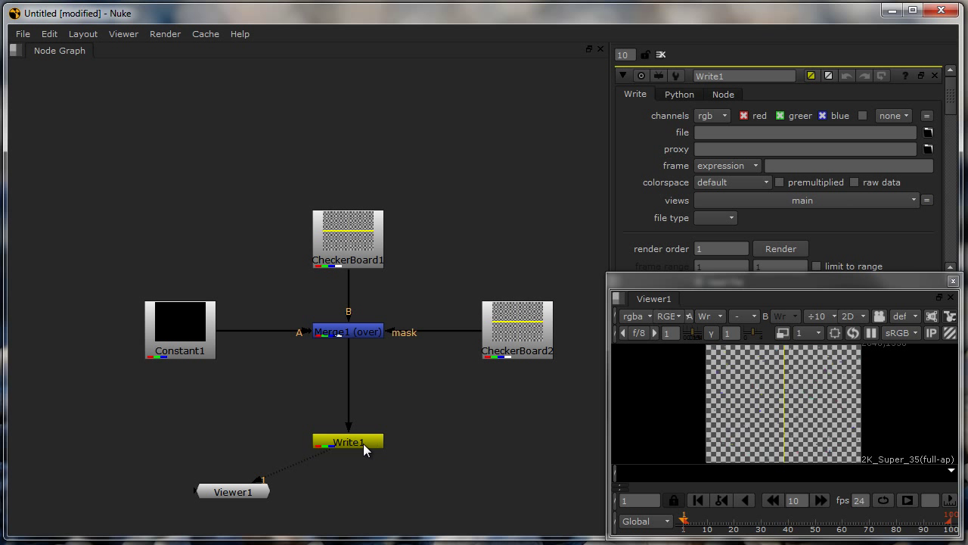
- Drag the new Write node around the upper left of the Node Graph
{"action": "left_click_drag", "start_coordinate": [348, 442], "coordinate": [239, 229]}
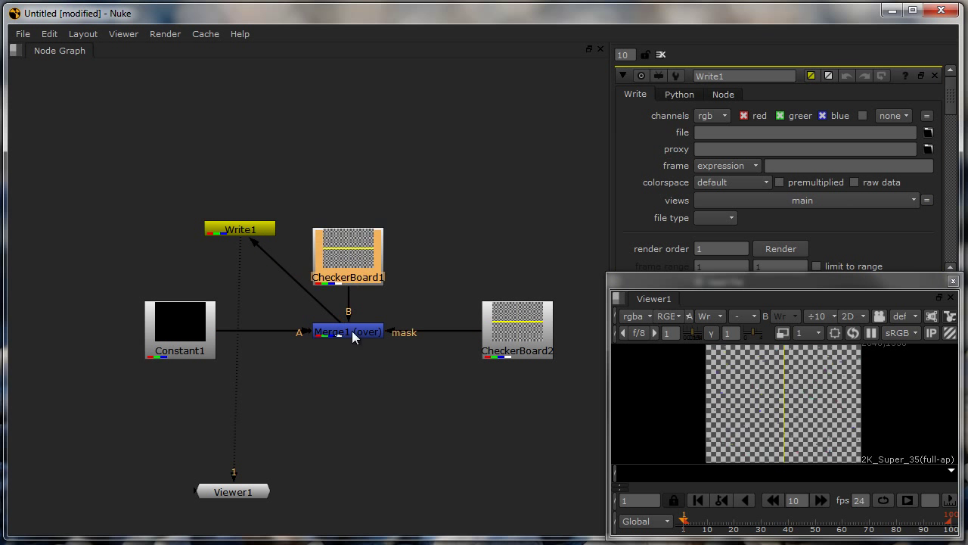
{"action": "left_click_drag", "start_coordinate": [348, 255], "coordinate": [348, 174]}
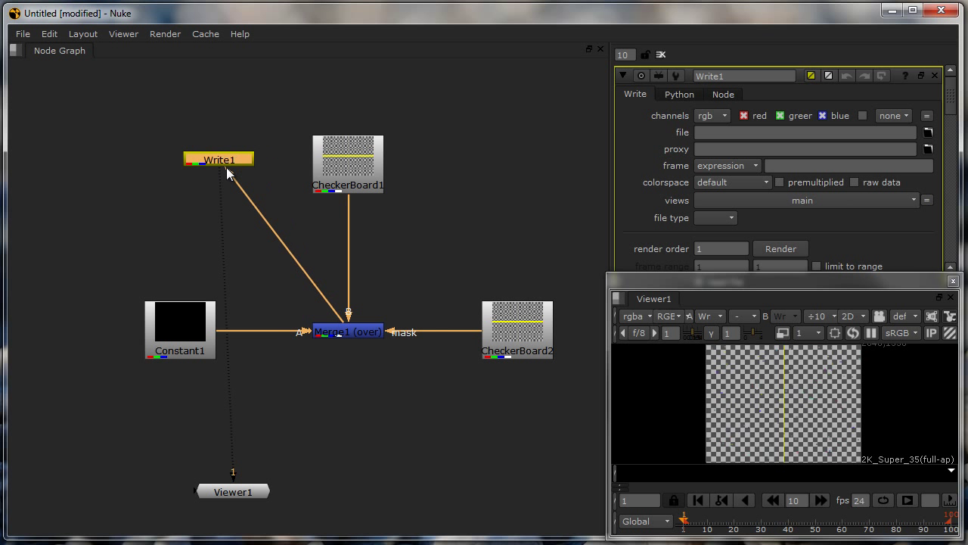
{"action": "left_click_drag", "start_coordinate": [217, 158], "coordinate": [197, 161]}
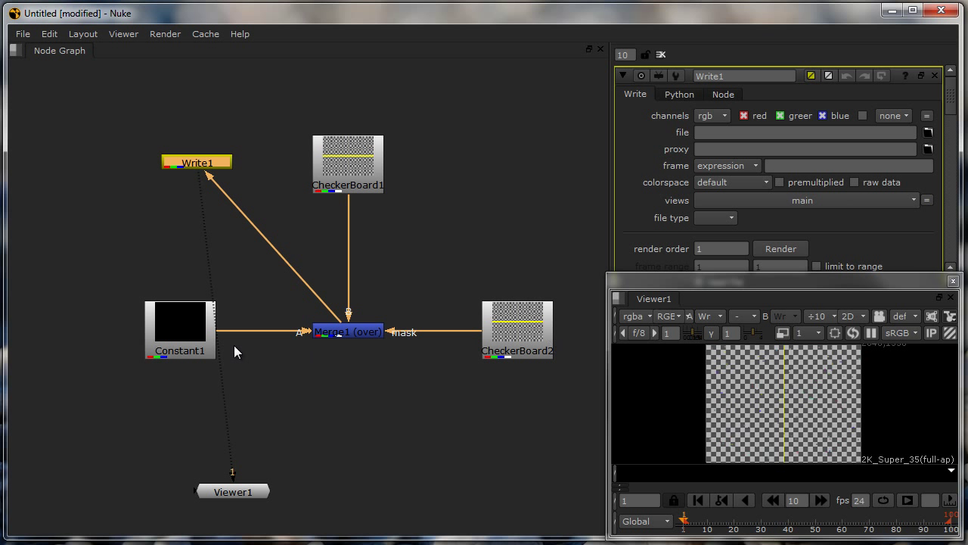
{"action": "left_click_drag", "start_coordinate": [197, 162], "coordinate": [243, 194]}
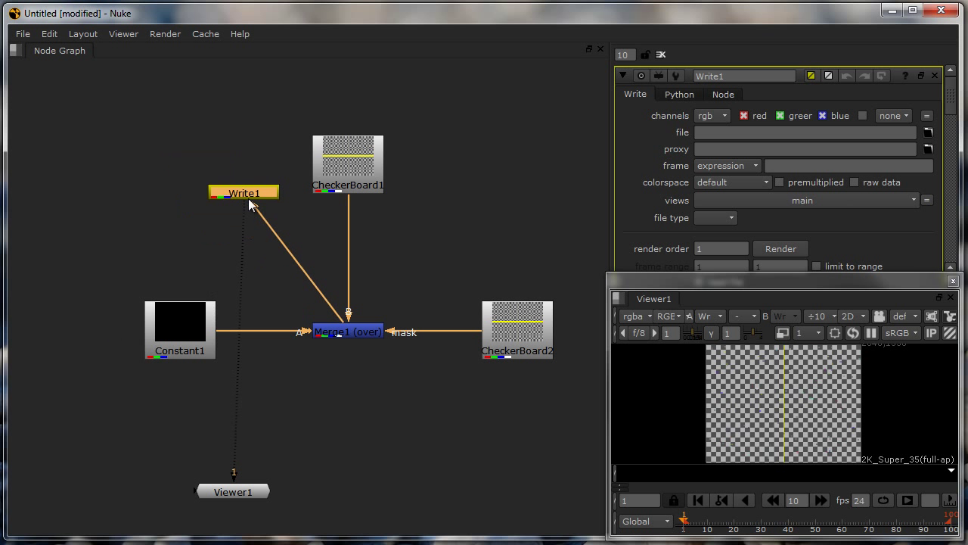
- Drop the Write node aligned directly beneath the Merge and deselect it
{"action": "left_click_drag", "start_coordinate": [244, 192], "coordinate": [356, 484]}
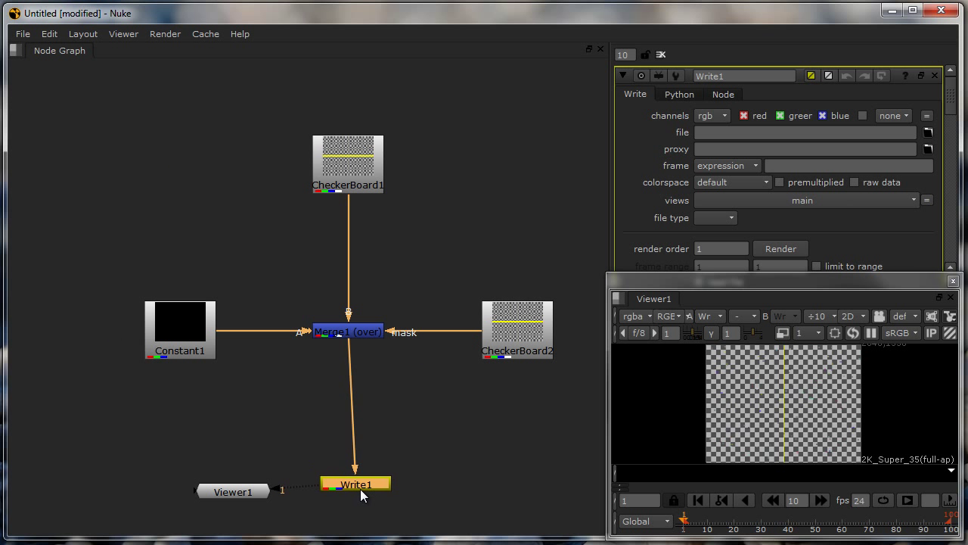
{"action": "left_click_drag", "start_coordinate": [355, 484], "coordinate": [348, 499]}
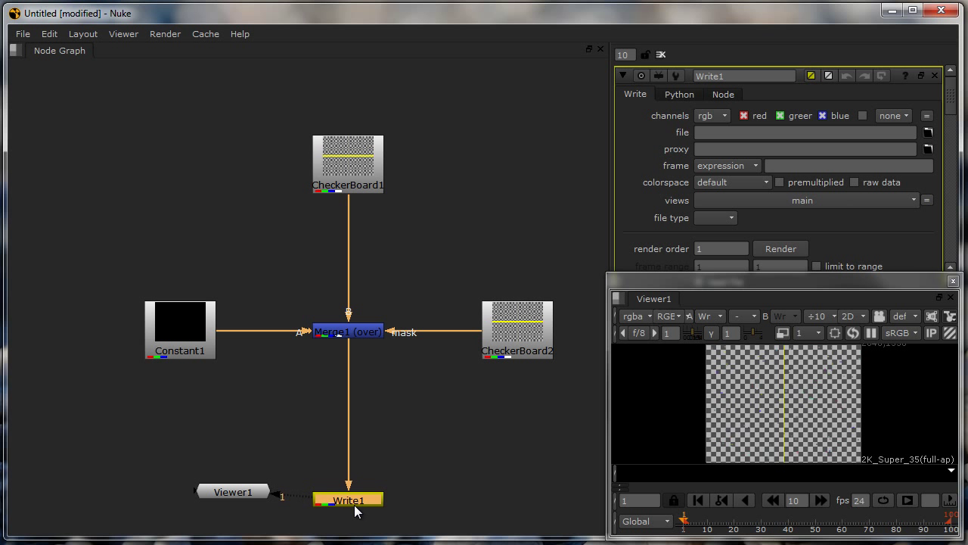
{"action": "mouse_move", "coordinate": [301, 296]}
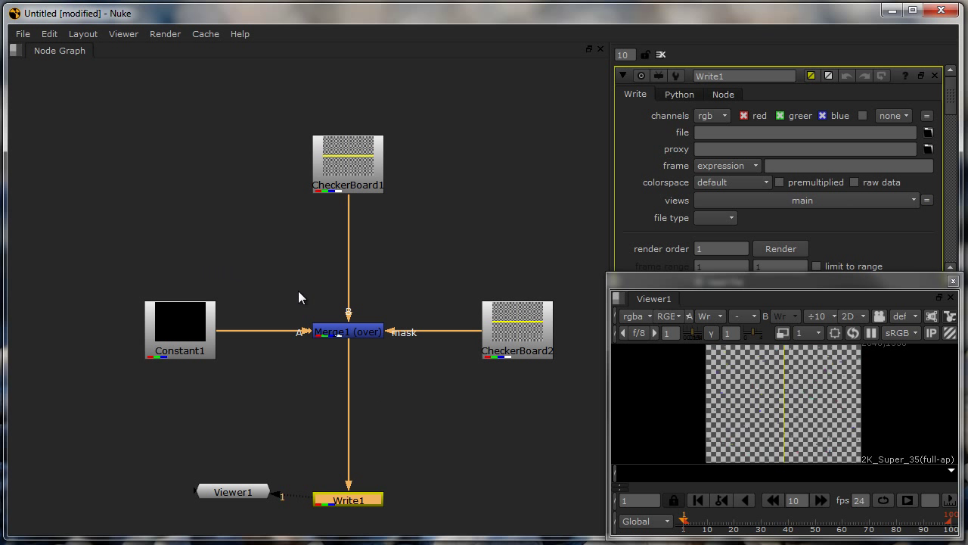
{"action": "left_click", "coordinate": [86, 97]}
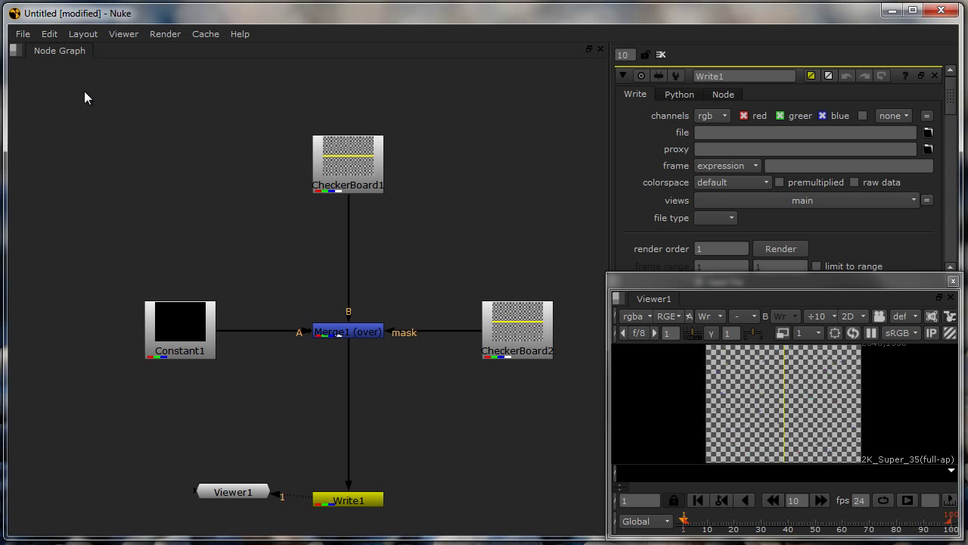
- Show the Preferences Appearance page and lower the interface font size from 11 to 10
{"action": "left_click", "coordinate": [48, 33]}
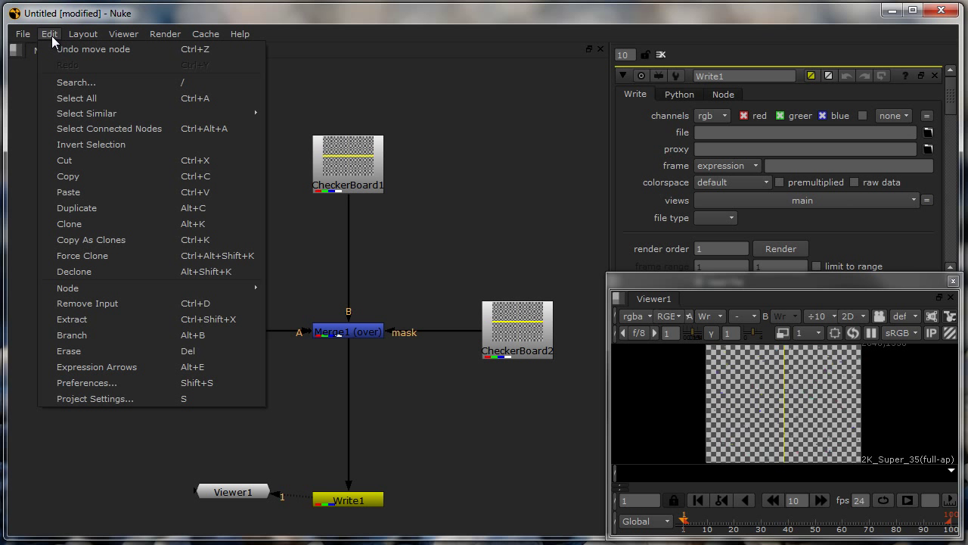
{"action": "mouse_move", "coordinate": [118, 382]}
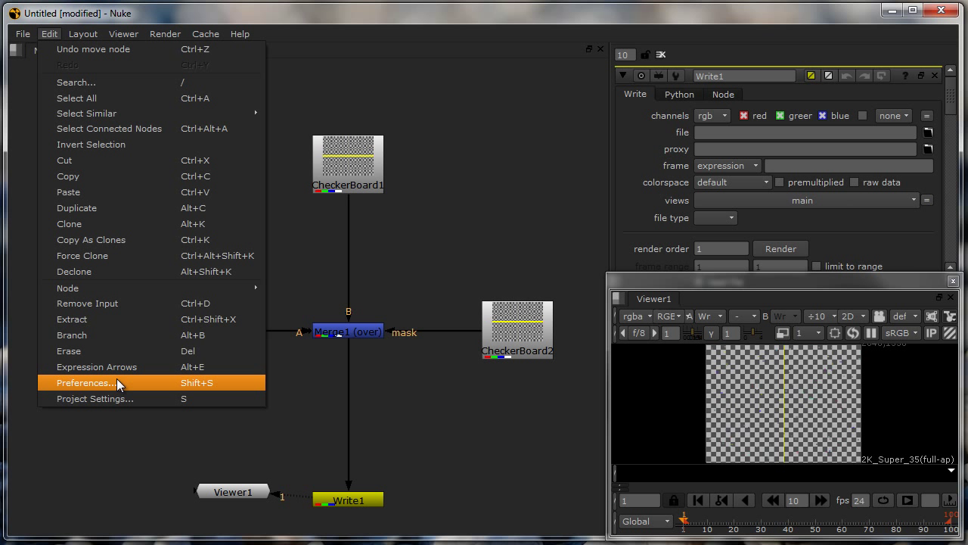
{"action": "left_click", "coordinate": [88, 381]}
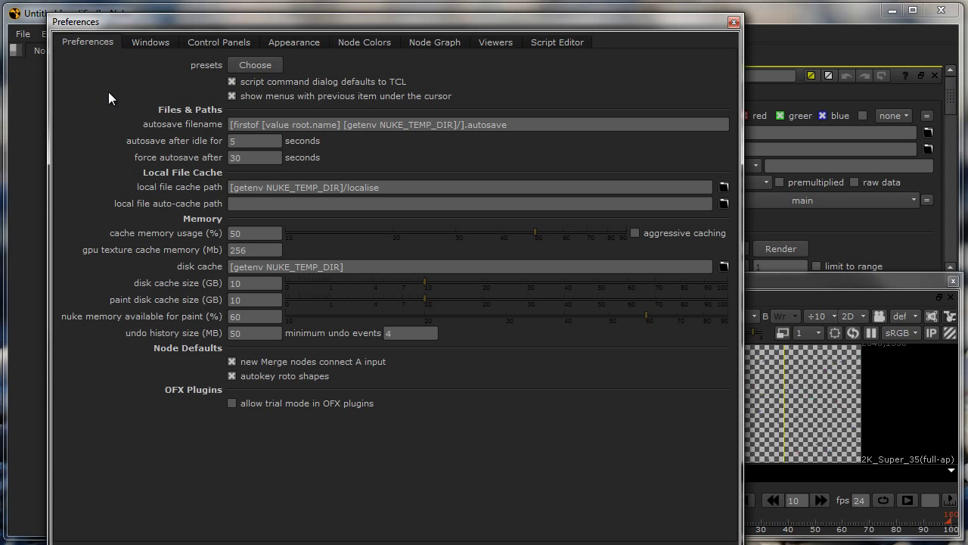
{"action": "left_click", "coordinate": [294, 43]}
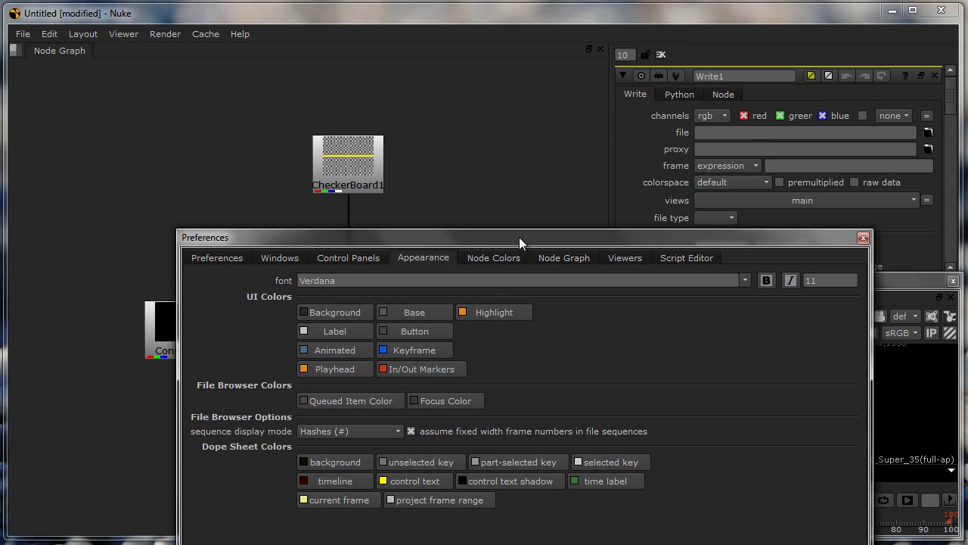
{"action": "mouse_move", "coordinate": [249, 130]}
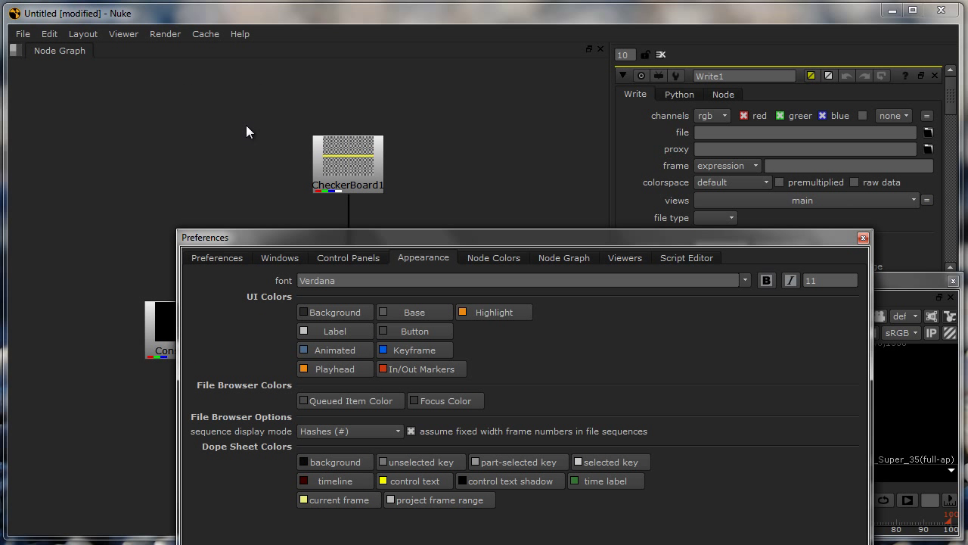
{"action": "mouse_move", "coordinate": [324, 297]}
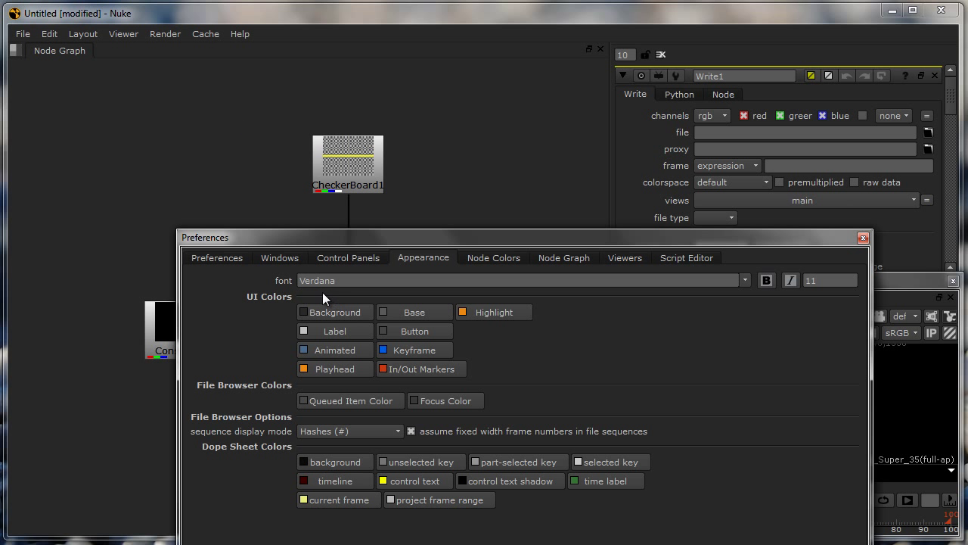
{"action": "mouse_move", "coordinate": [316, 348]}
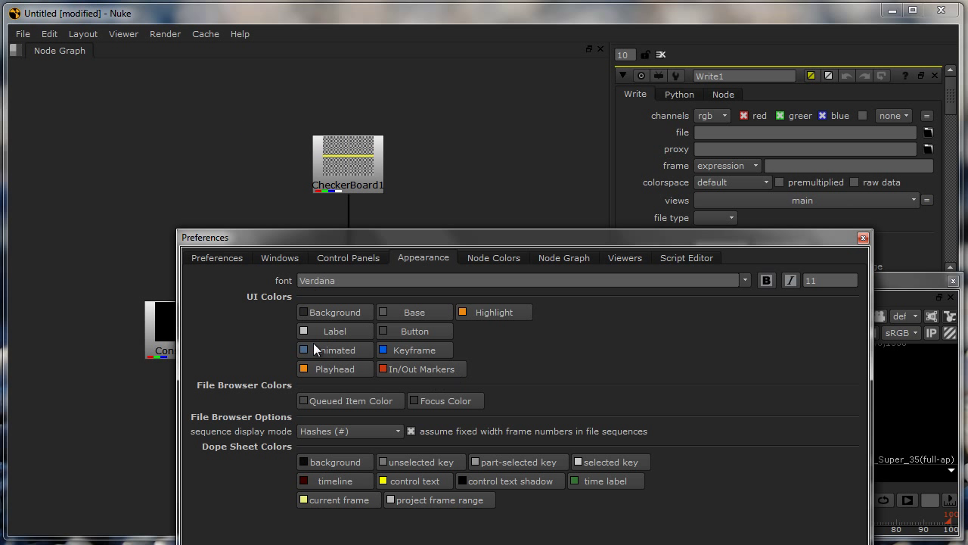
{"action": "mouse_move", "coordinate": [337, 354]}
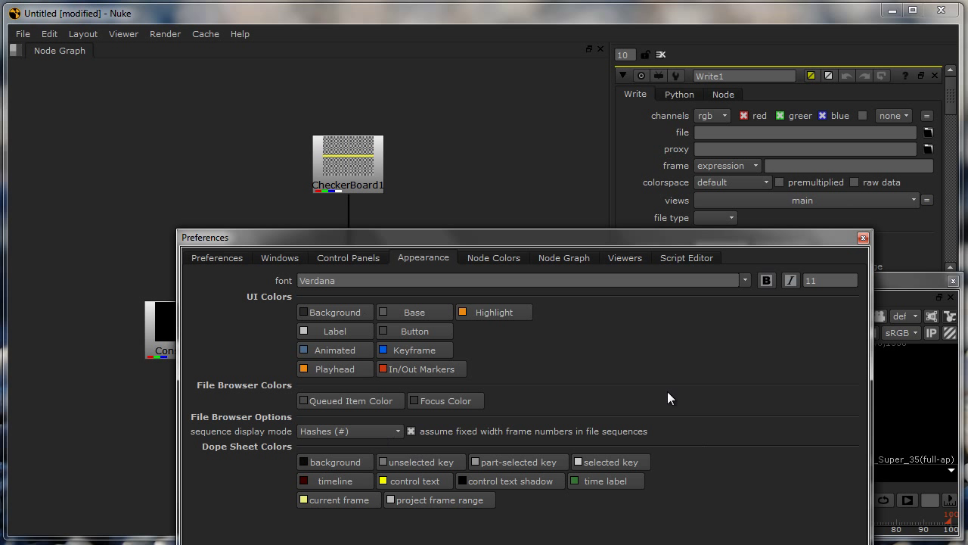
{"action": "mouse_move", "coordinate": [351, 492]}
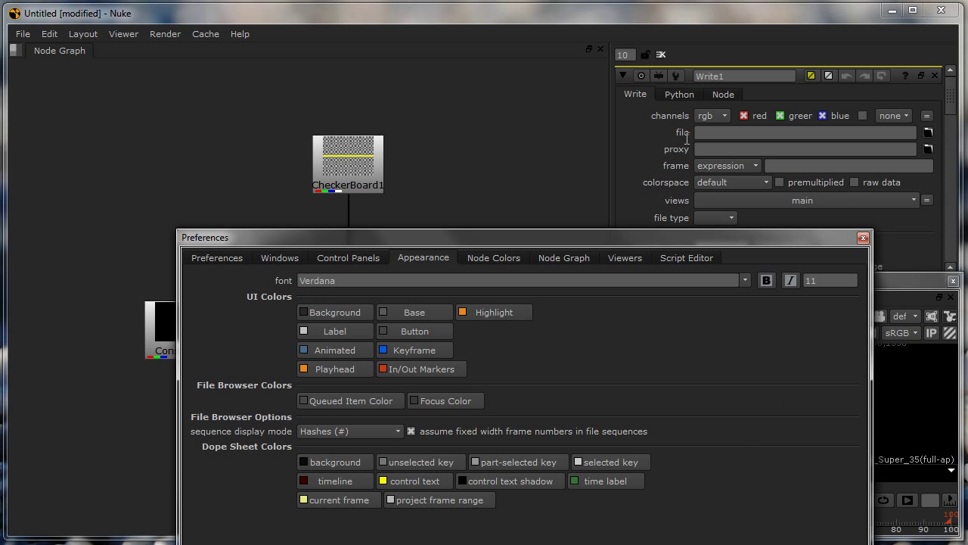
{"action": "mouse_move", "coordinate": [669, 118]}
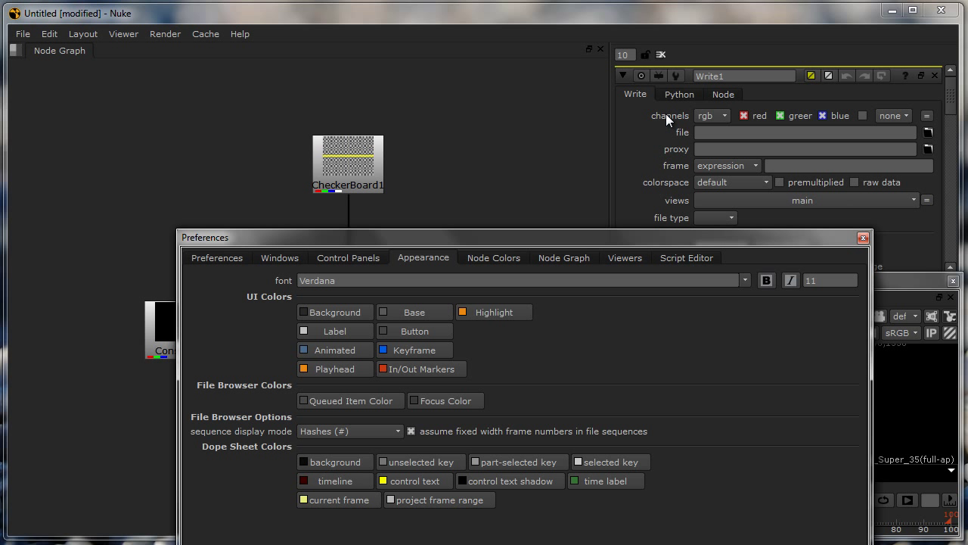
{"action": "mouse_move", "coordinate": [720, 200]}
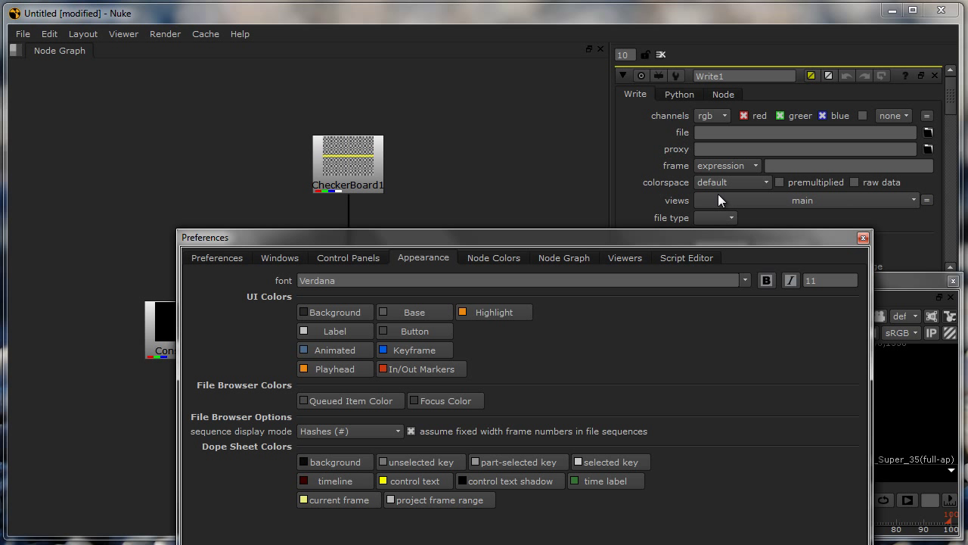
{"action": "left_click", "coordinate": [829, 280]}
{"action": "type", "text": "10"}
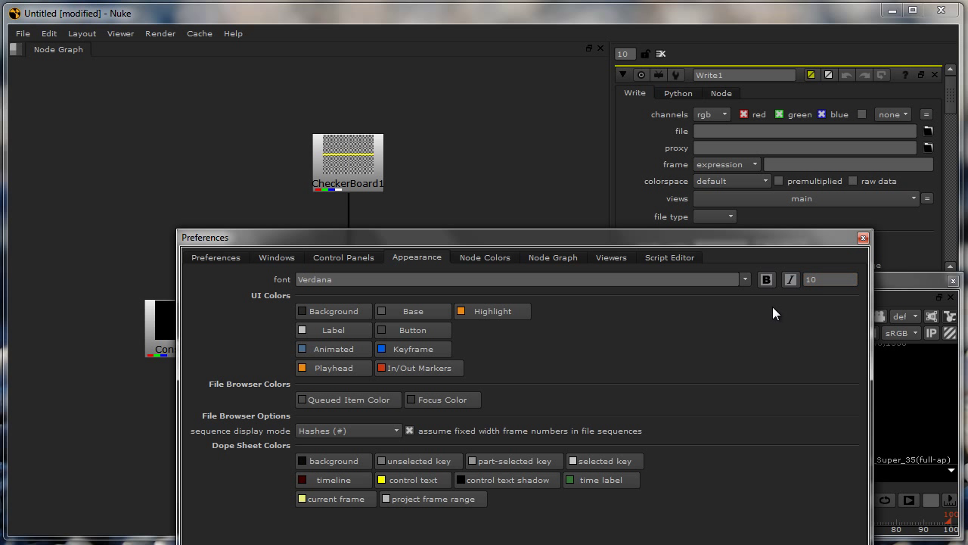
{"action": "mouse_move", "coordinate": [511, 267]}
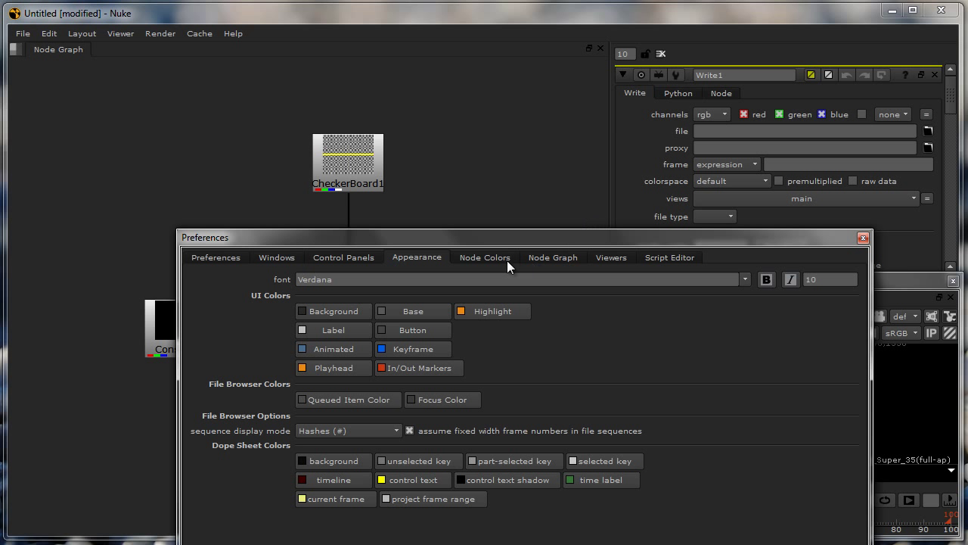
- Browse the Node Colors, Node Graph and Script Editor preference pages, then close Preferences
{"action": "left_click", "coordinate": [484, 258]}
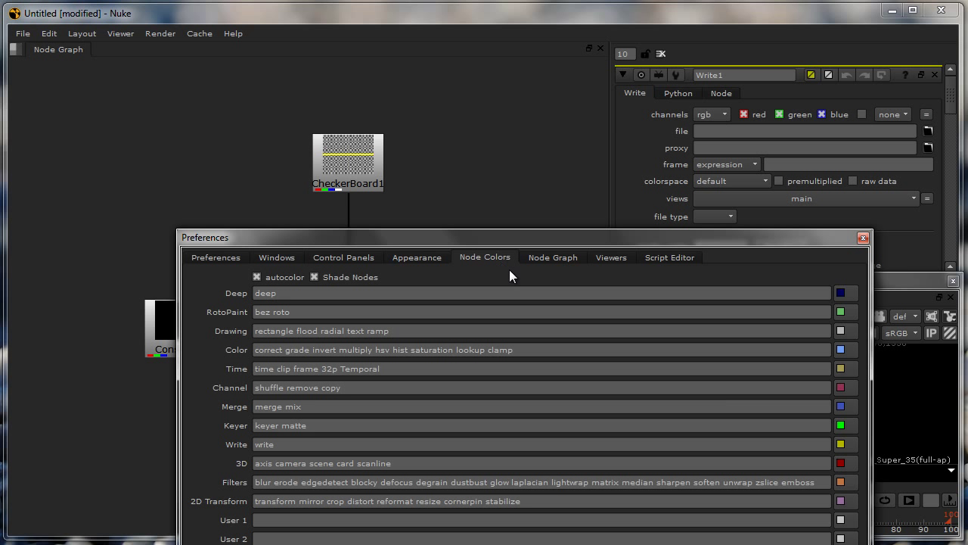
{"action": "left_click", "coordinate": [552, 258]}
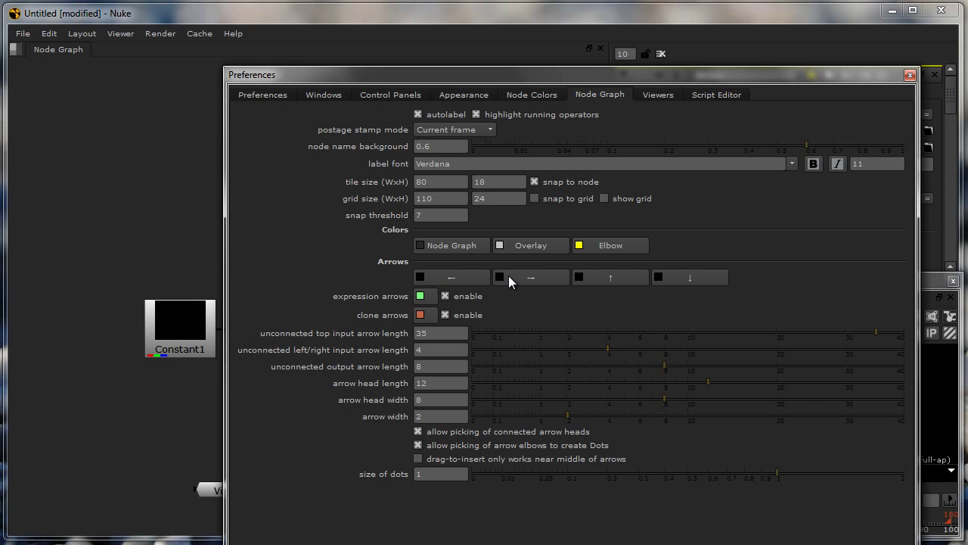
{"action": "mouse_move", "coordinate": [469, 287]}
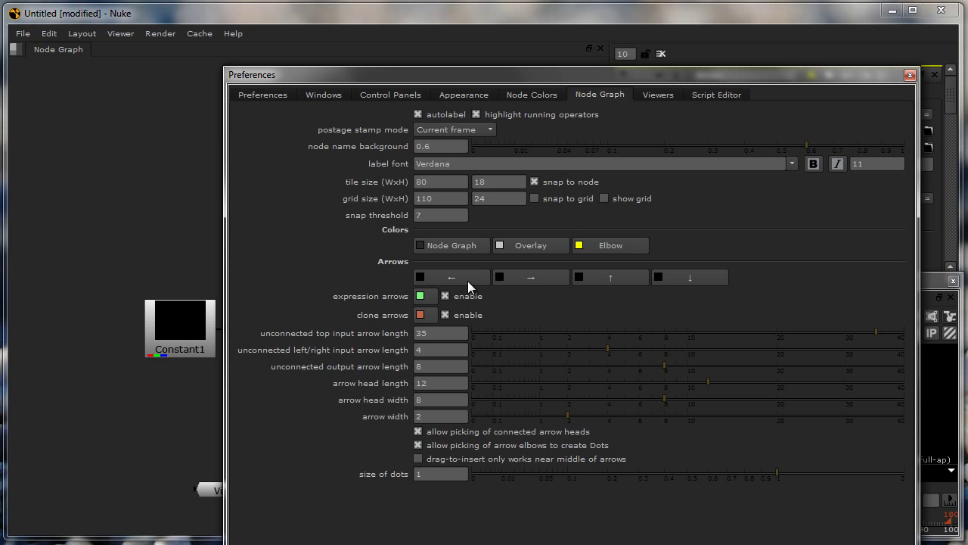
{"action": "mouse_move", "coordinate": [470, 284]}
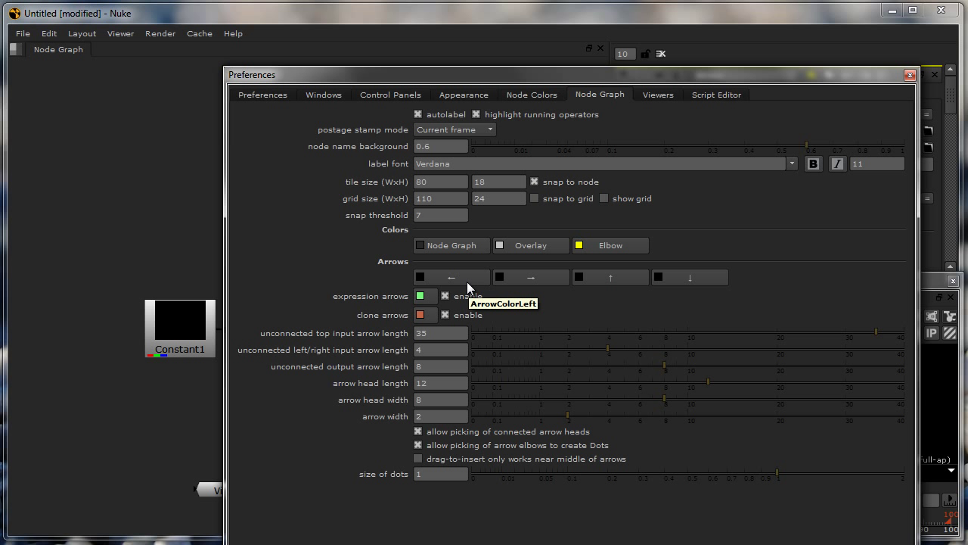
{"action": "mouse_move", "coordinate": [446, 287]}
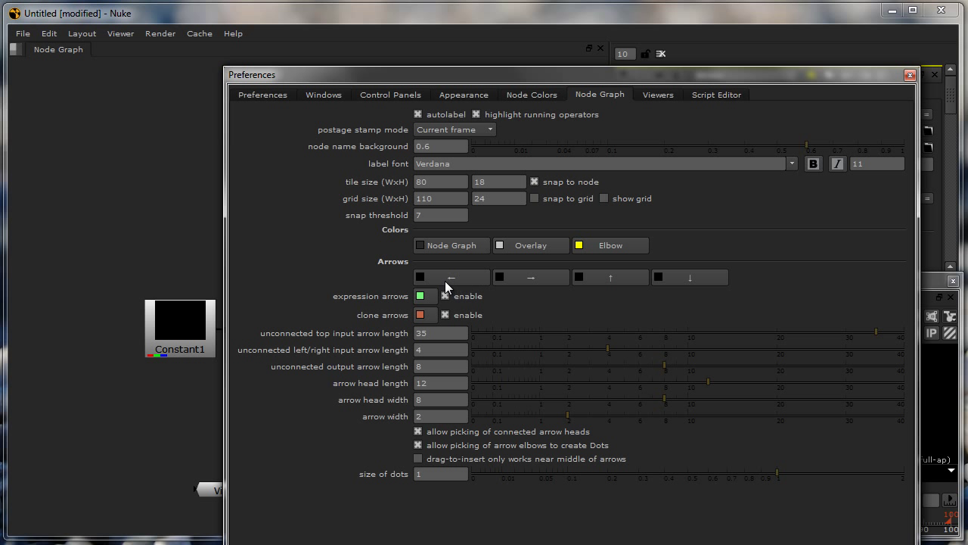
{"action": "mouse_move", "coordinate": [454, 286]}
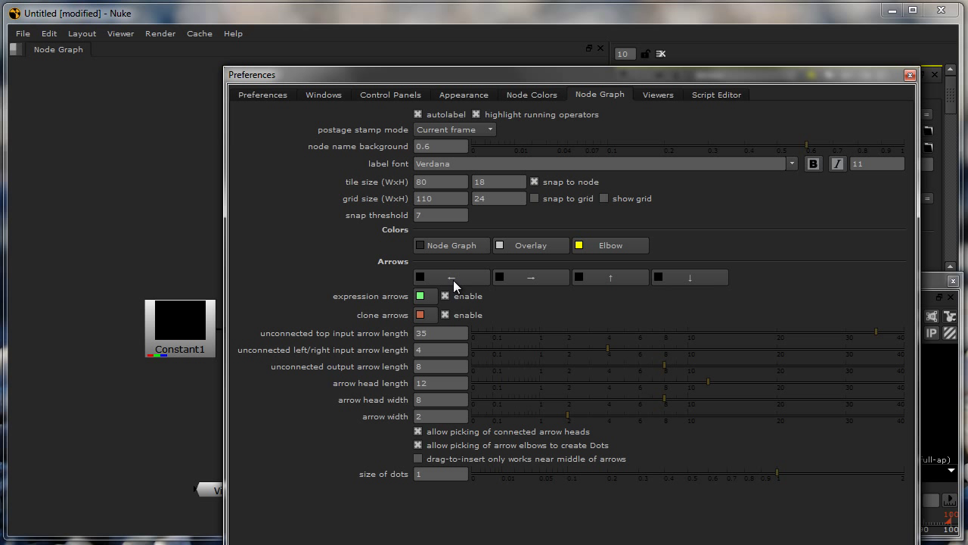
{"action": "mouse_move", "coordinate": [451, 277]}
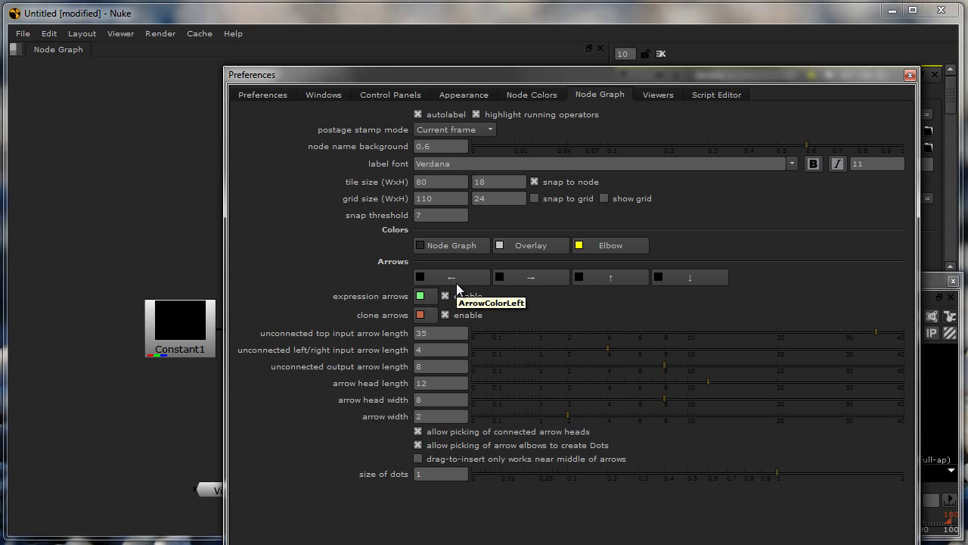
{"action": "mouse_move", "coordinate": [430, 143]}
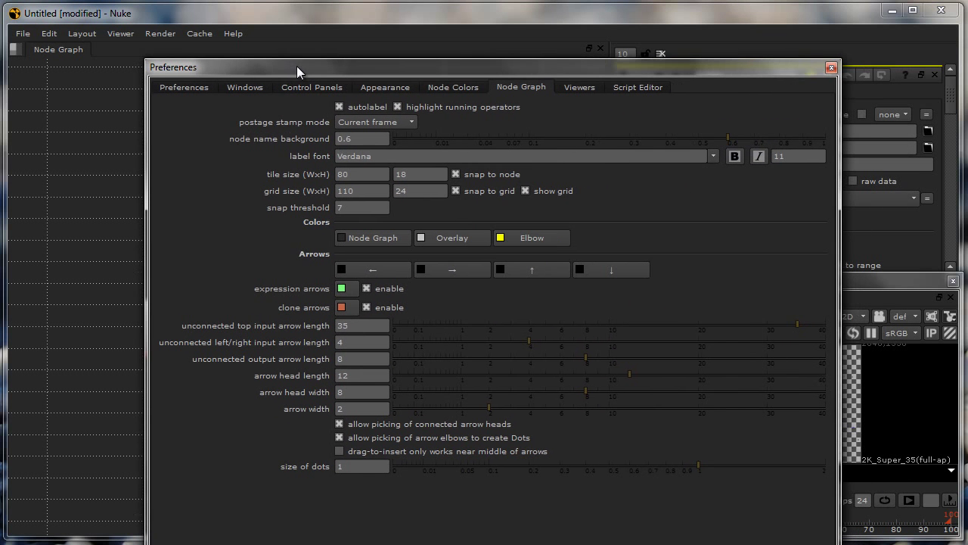
{"action": "mouse_move", "coordinate": [575, 118]}
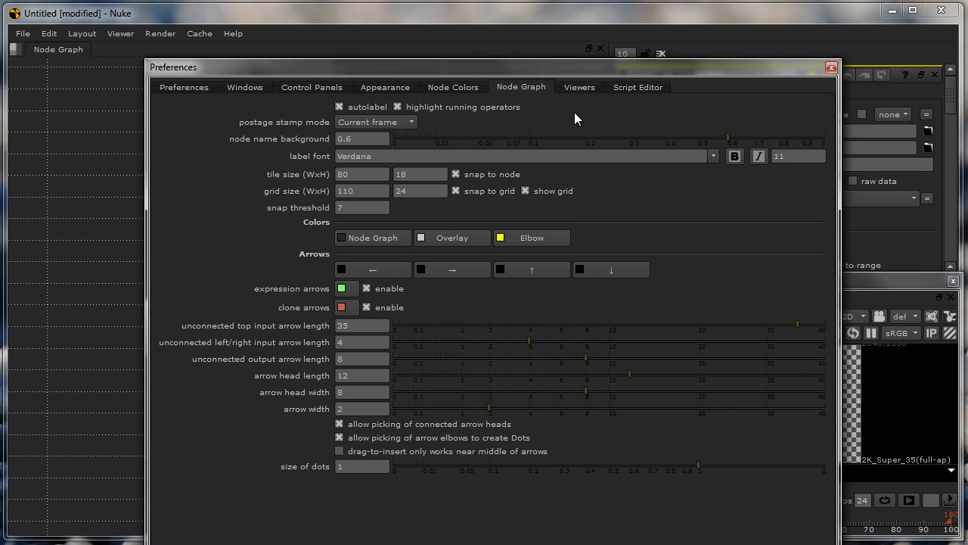
{"action": "left_click", "coordinate": [637, 87]}
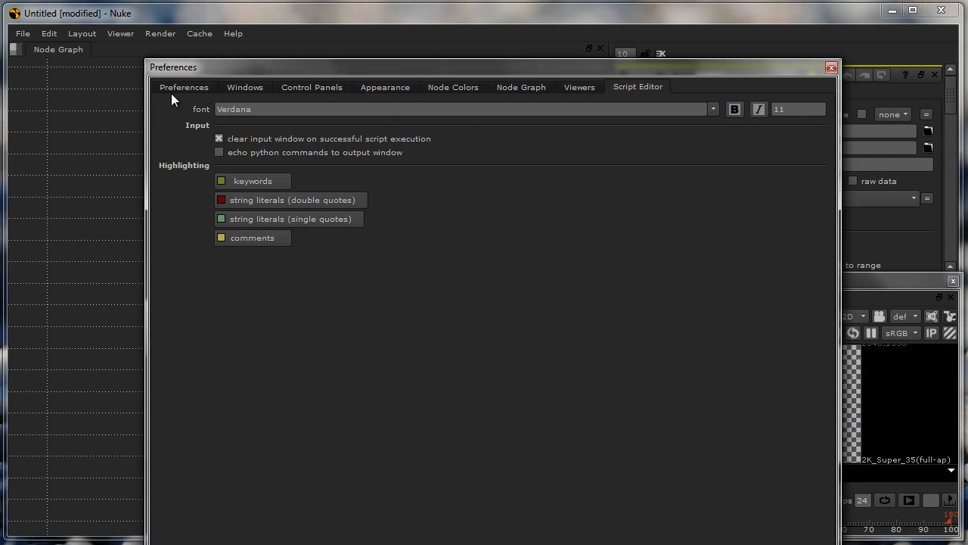
{"action": "left_click", "coordinate": [185, 86]}
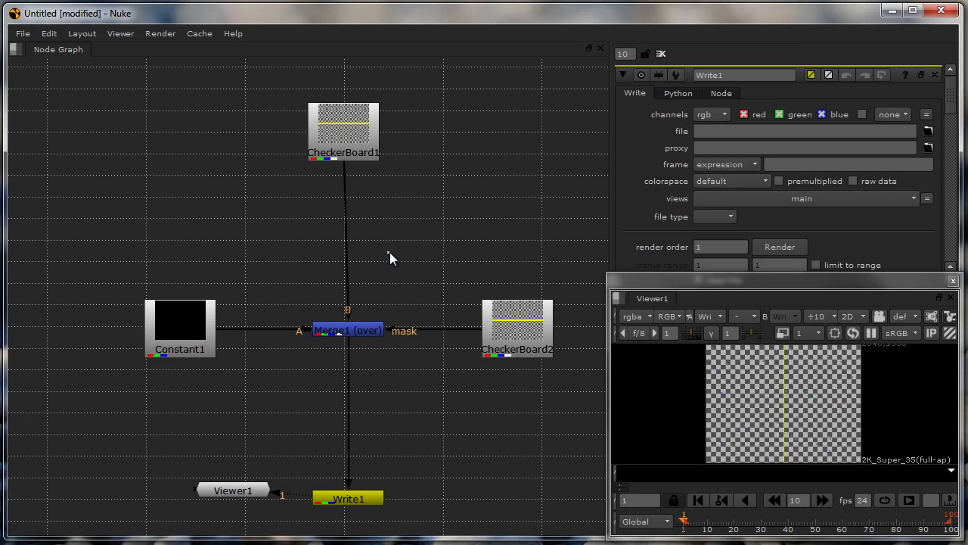
- Move CheckerBoard1 closer to the Merge and bring up Project Settings via Edit
{"action": "left_click", "coordinate": [345, 330]}
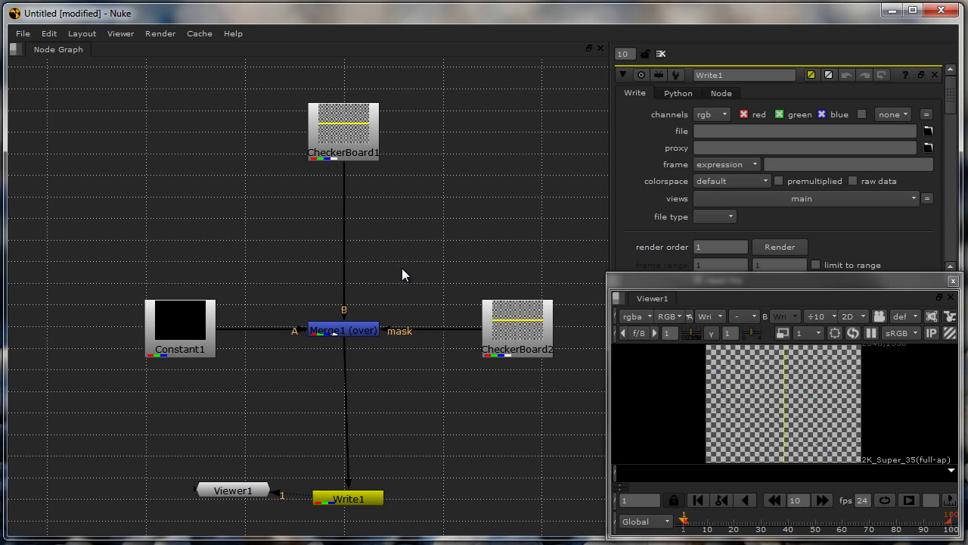
{"action": "mouse_move", "coordinate": [420, 264]}
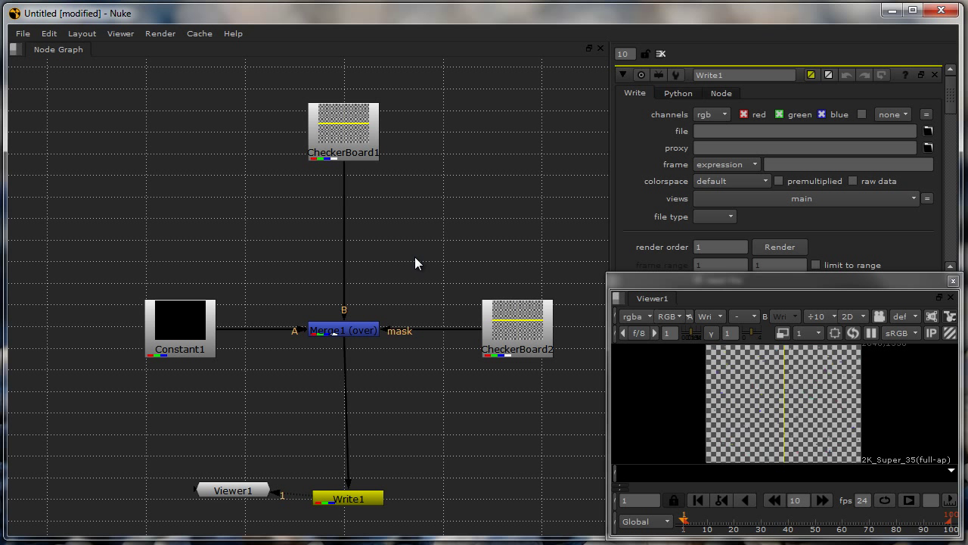
{"action": "mouse_move", "coordinate": [281, 223]}
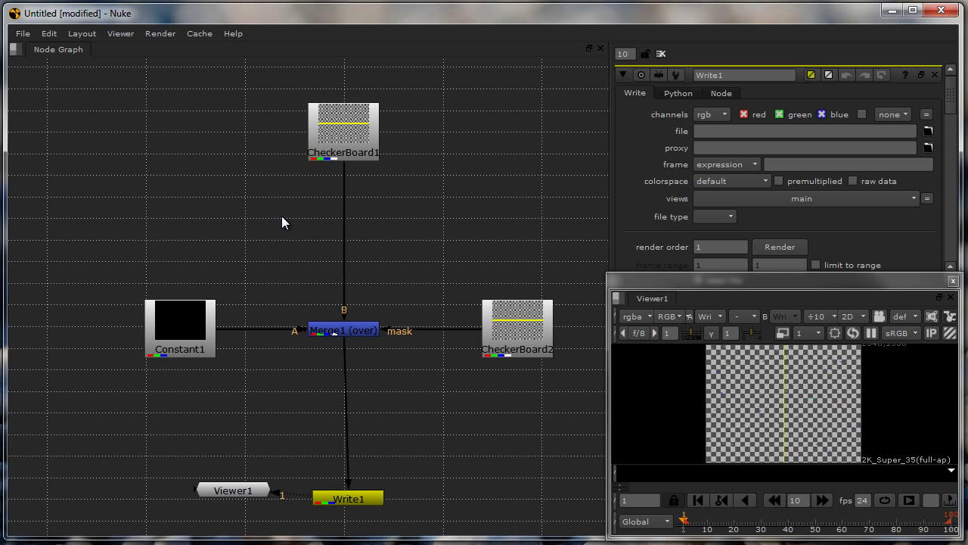
{"action": "left_click_drag", "start_coordinate": [342, 130], "coordinate": [342, 245]}
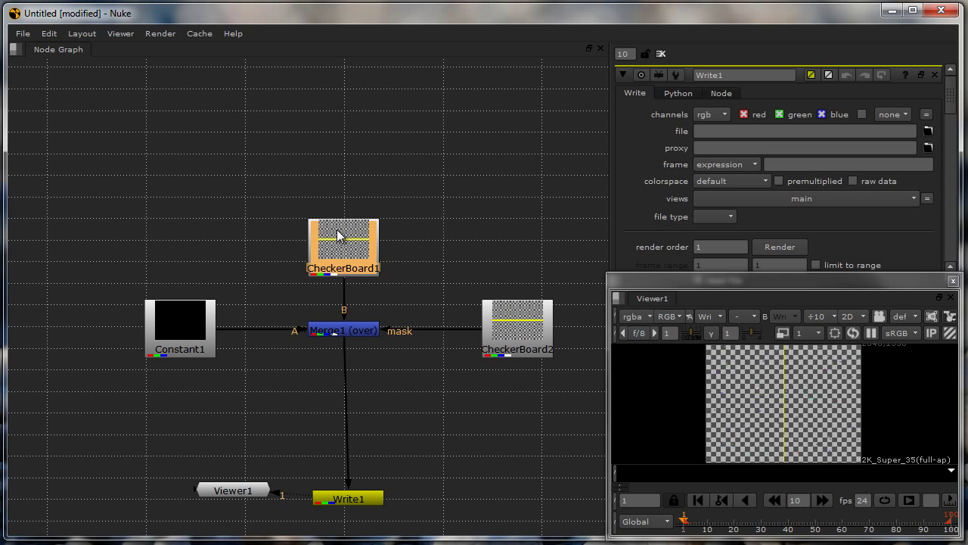
{"action": "left_click", "coordinate": [49, 33]}
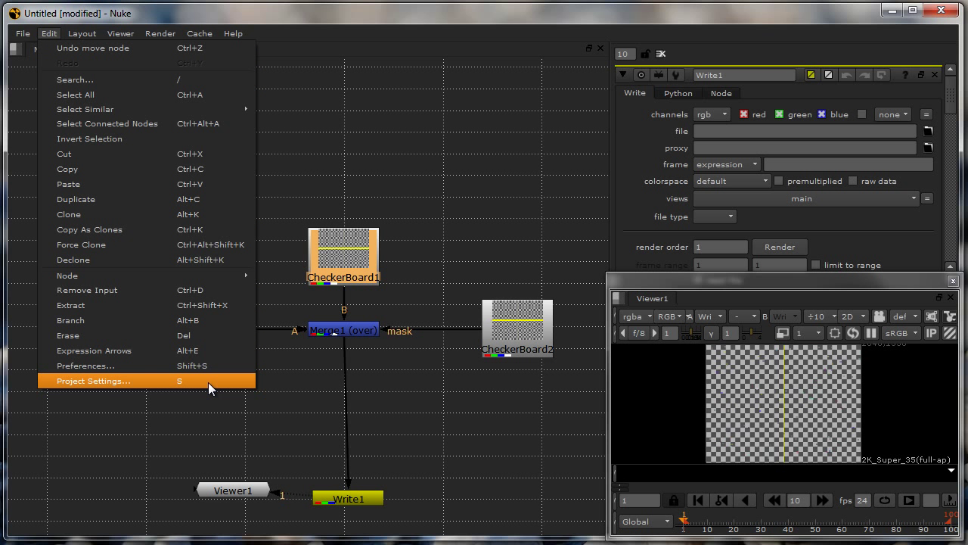
{"action": "left_click", "coordinate": [94, 382]}
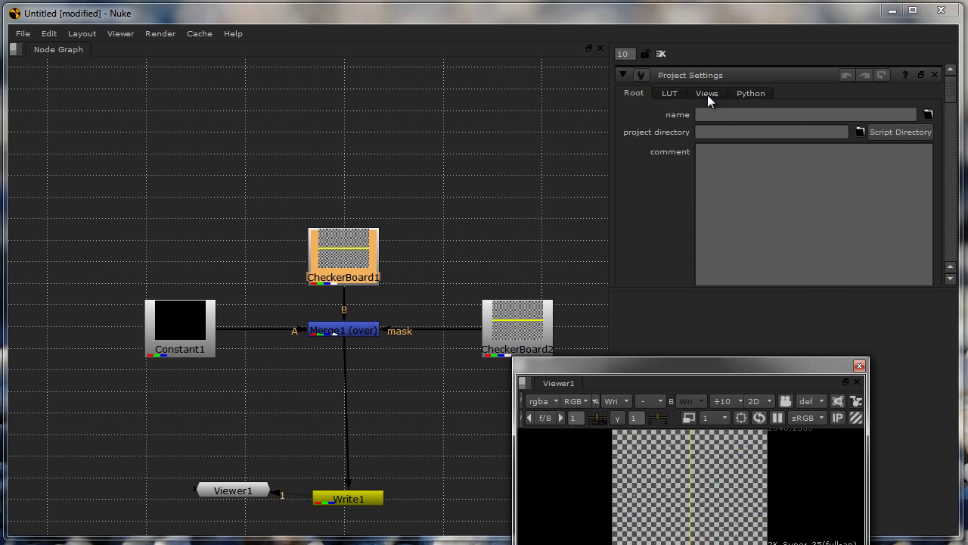
- Inspect the Root page's project directory, frame range 1–100 and 2K Super 35 format list
{"action": "left_click", "coordinate": [750, 92]}
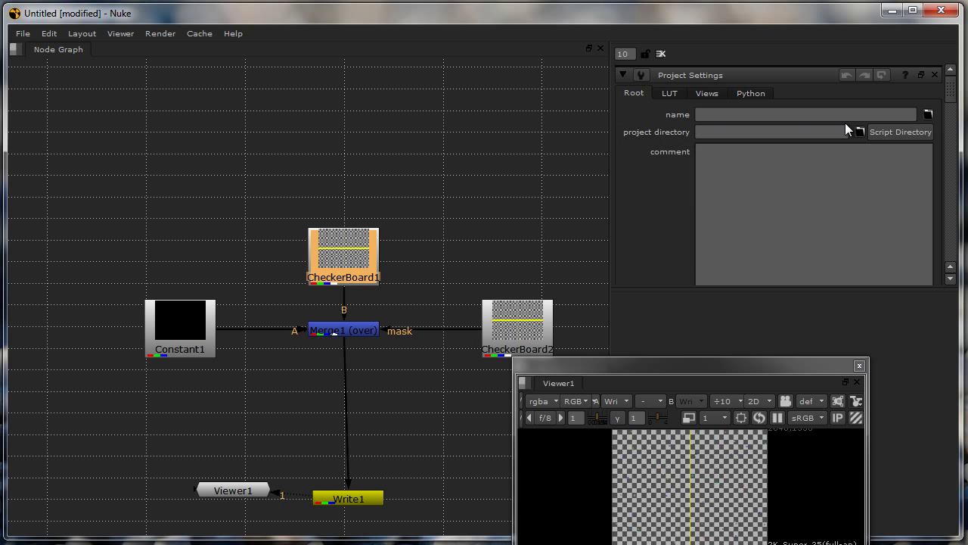
{"action": "left_click", "coordinate": [771, 132]}
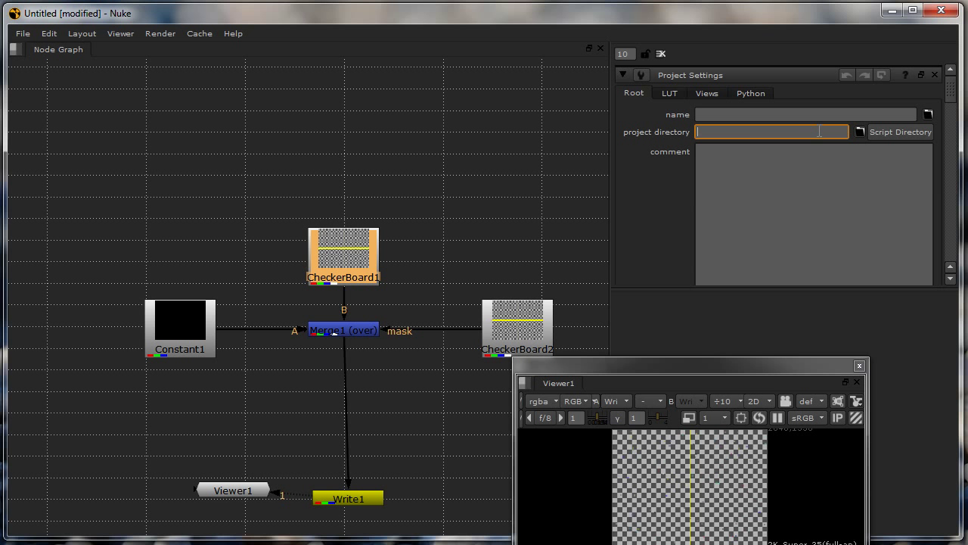
{"action": "mouse_move", "coordinate": [655, 266]}
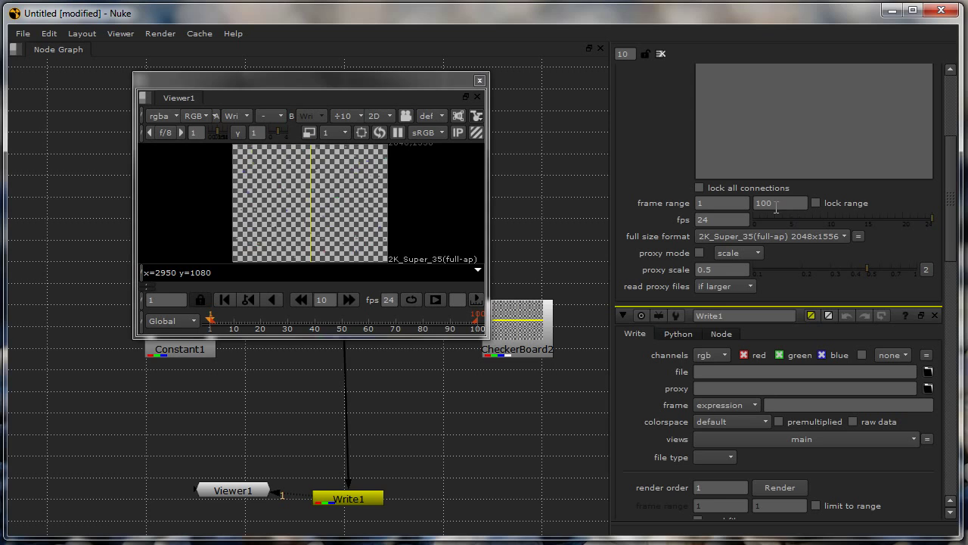
{"action": "left_click", "coordinate": [781, 202]}
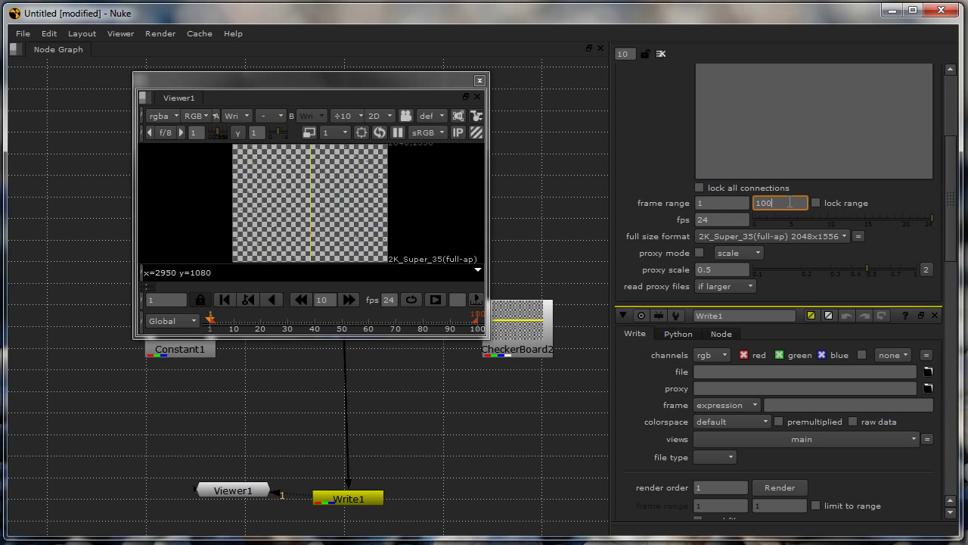
{"action": "mouse_move", "coordinate": [774, 225]}
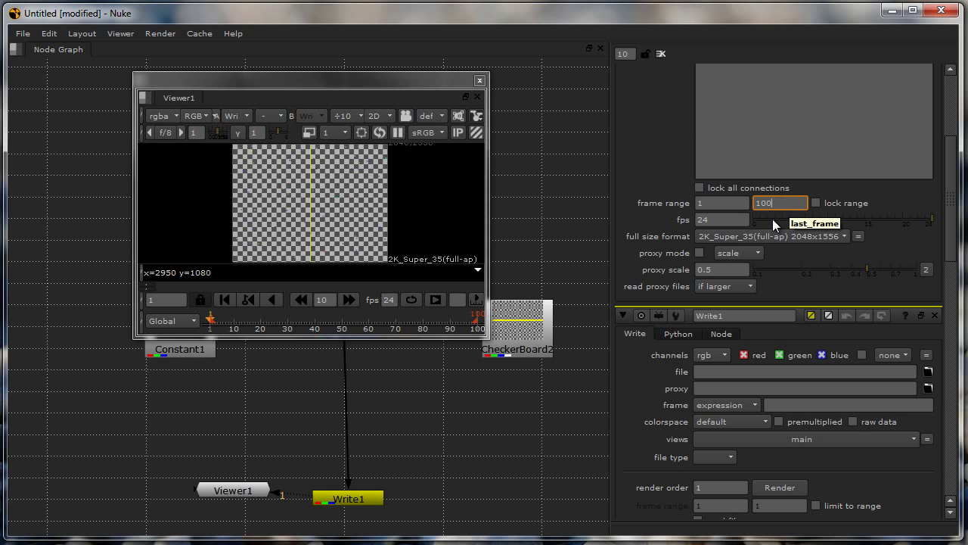
{"action": "mouse_move", "coordinate": [723, 221]}
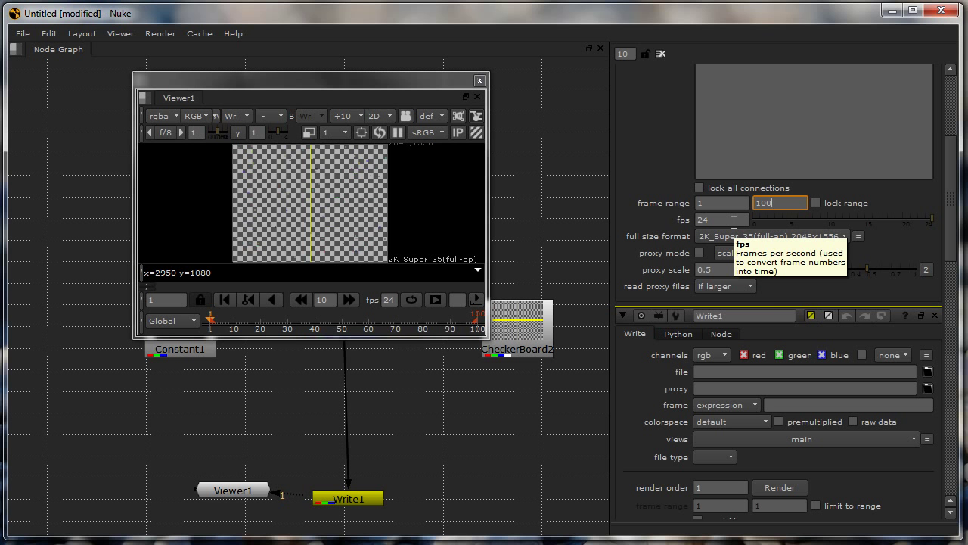
{"action": "left_click", "coordinate": [844, 237]}
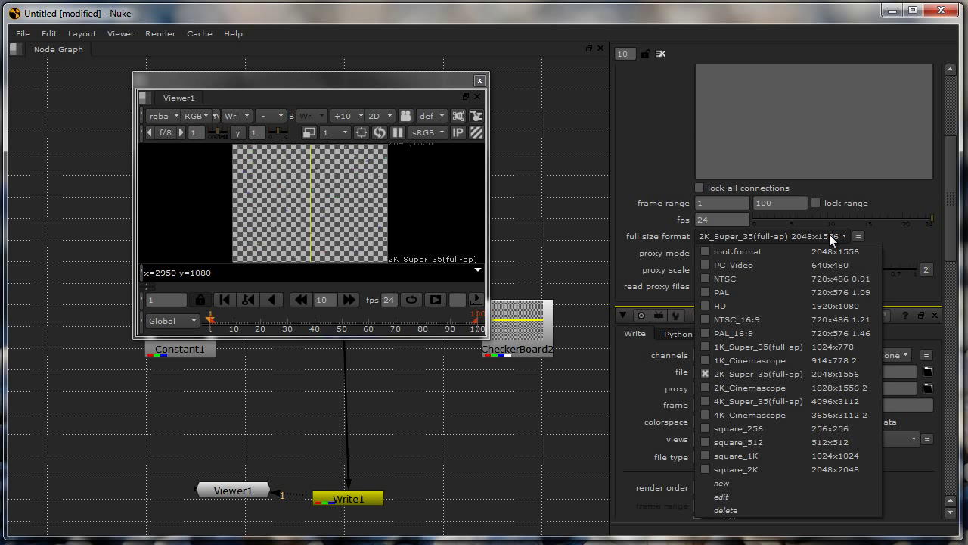
{"action": "mouse_move", "coordinate": [759, 305]}
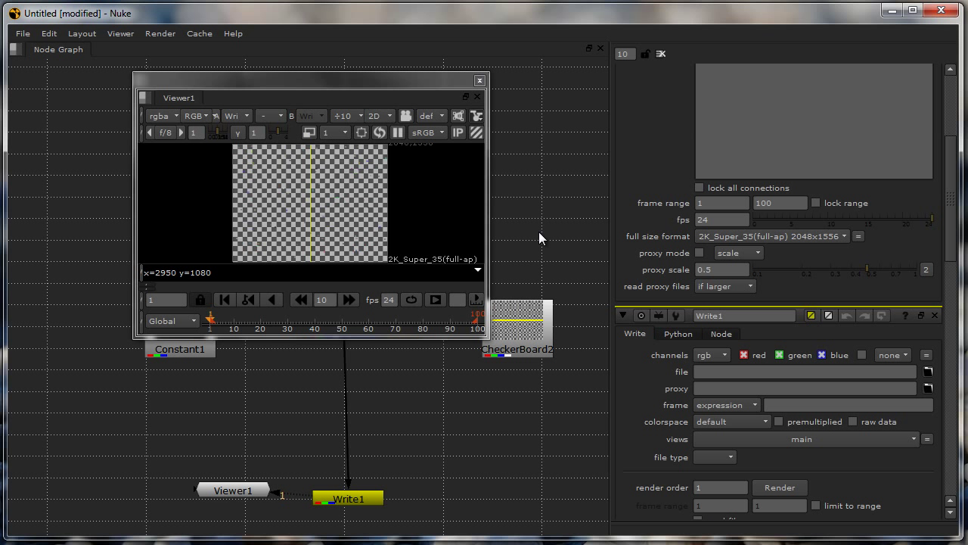
{"action": "mouse_move", "coordinate": [817, 239]}
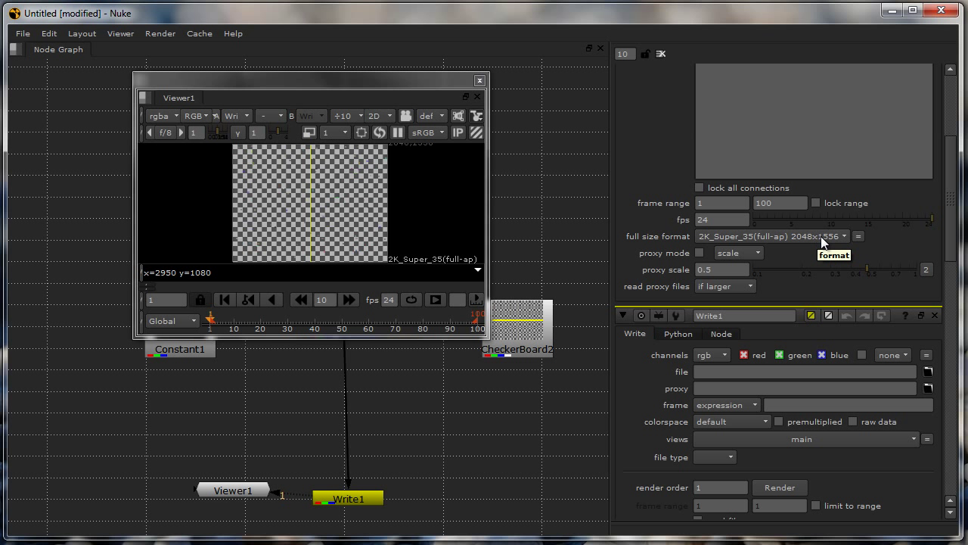
{"action": "left_click", "coordinate": [699, 252]}
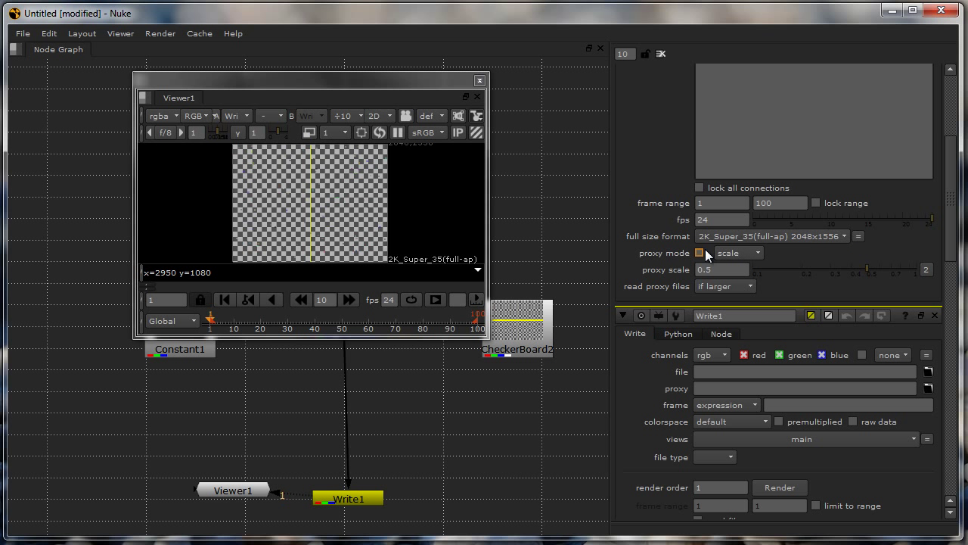
{"action": "mouse_move", "coordinate": [738, 253]}
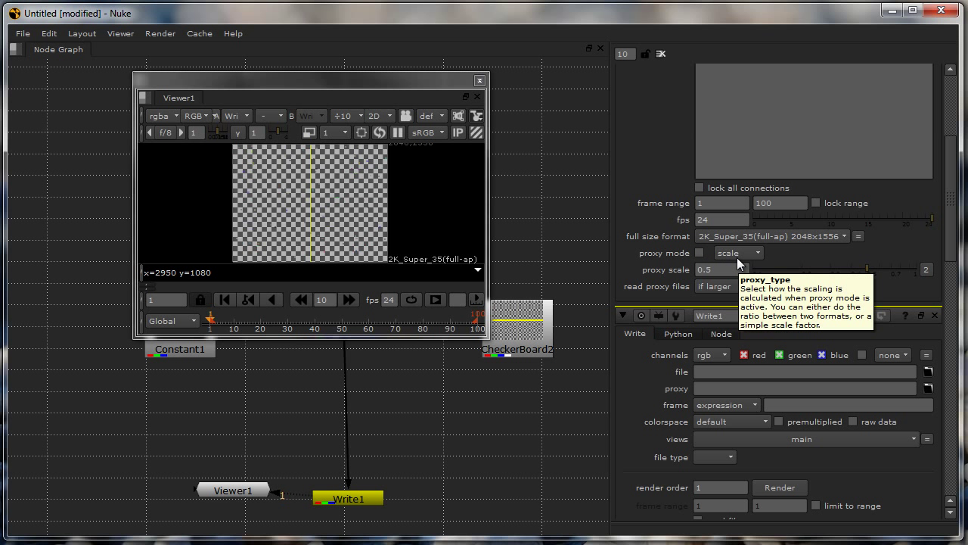
{"action": "mouse_move", "coordinate": [466, 433]}
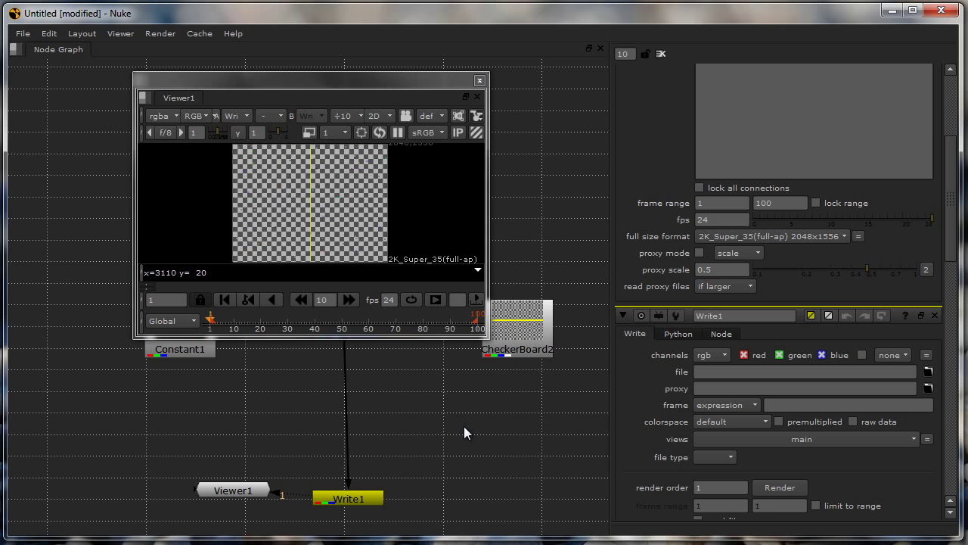
{"action": "mouse_move", "coordinate": [653, 381]}
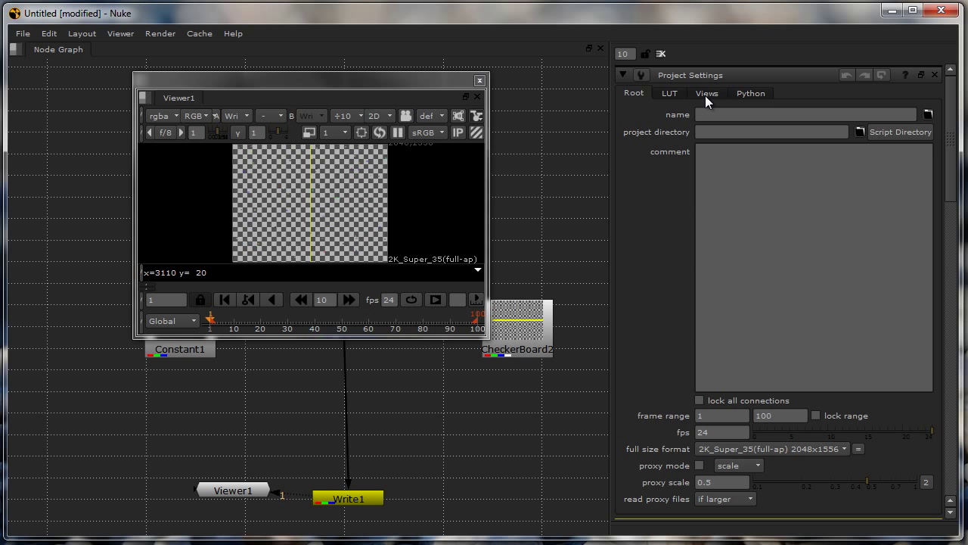
- Switch Project Settings through Views to the LUT page and resize the Viewer window
{"action": "left_click", "coordinate": [705, 92]}
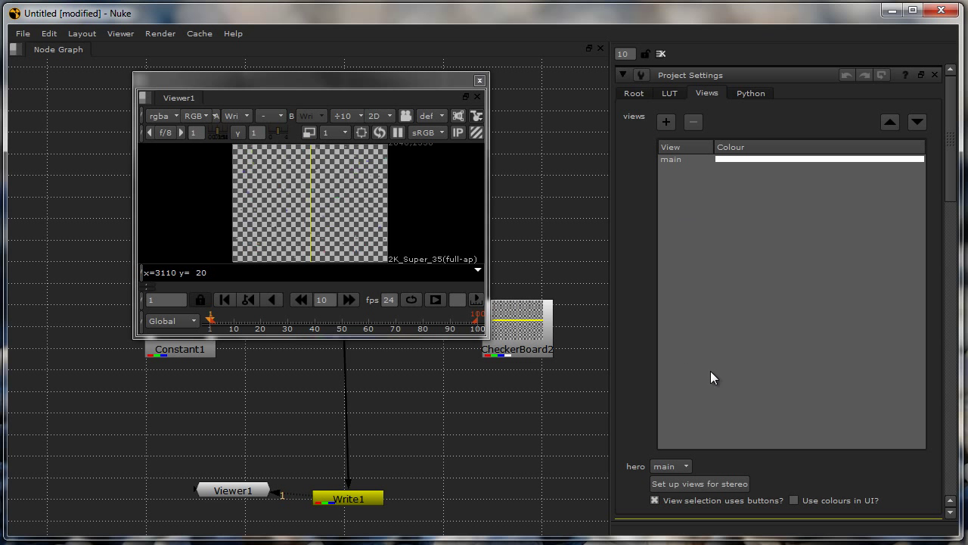
{"action": "left_click", "coordinate": [668, 93]}
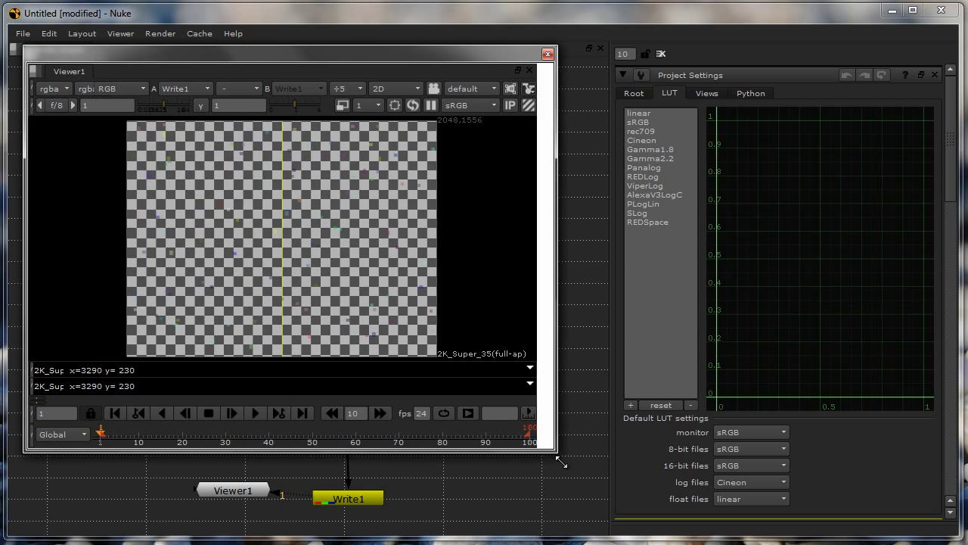
{"action": "left_click", "coordinate": [502, 106]}
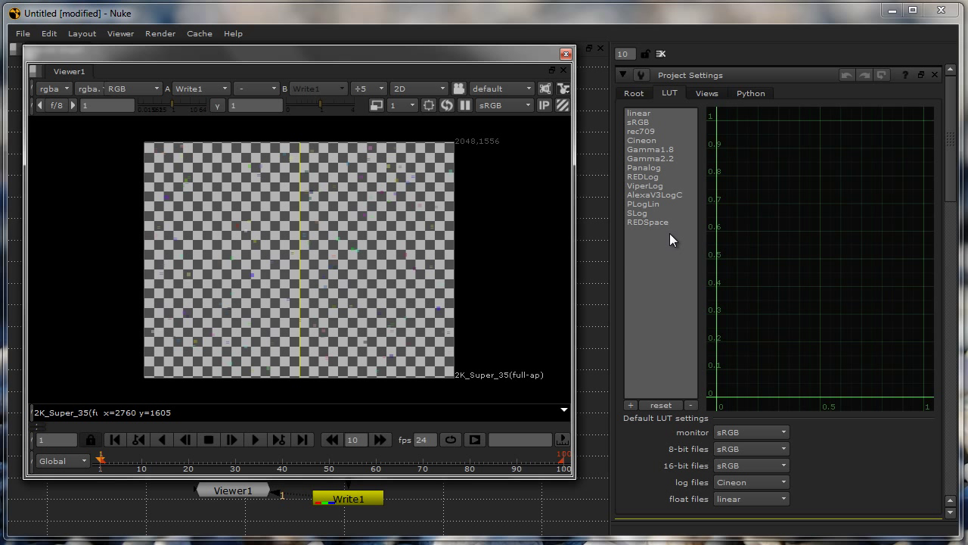
{"action": "mouse_move", "coordinate": [769, 146]}
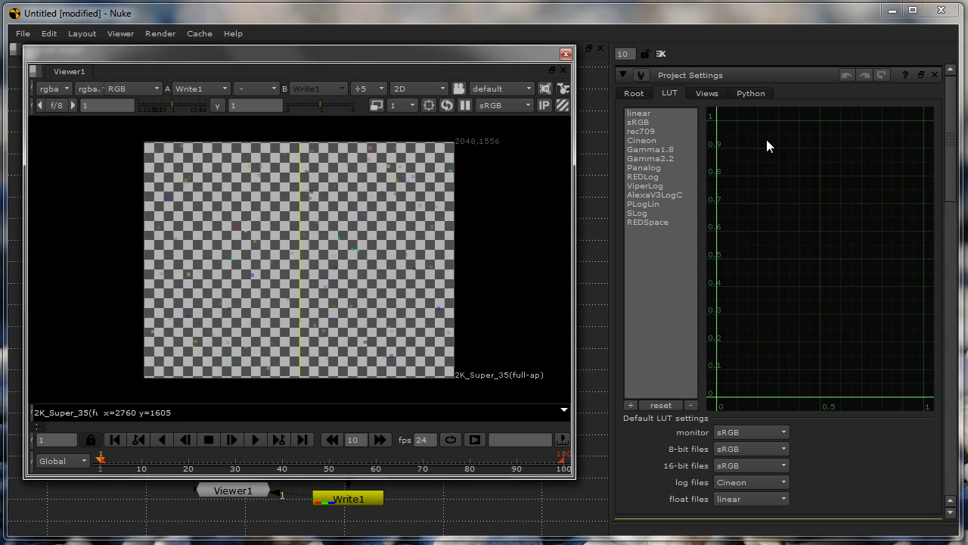
{"action": "mouse_move", "coordinate": [416, 58]}
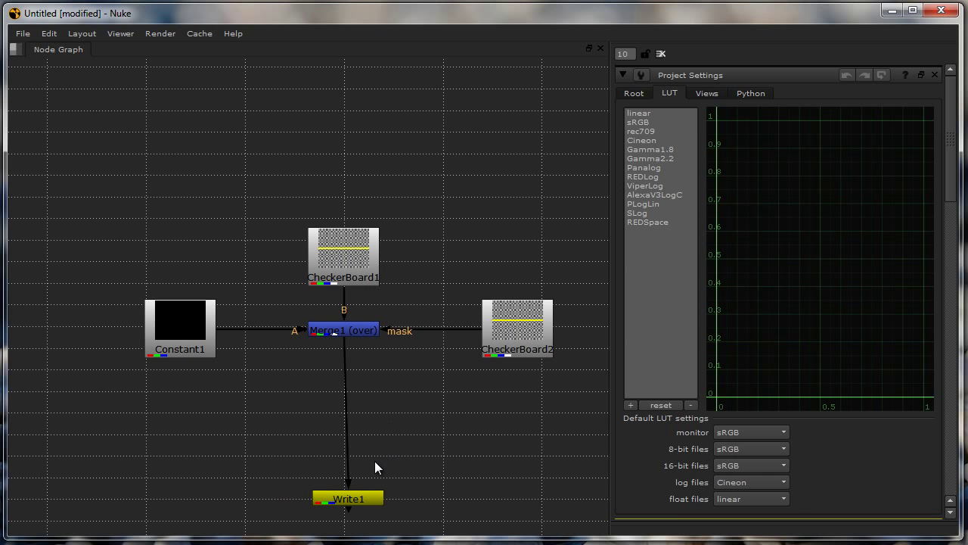
- Move Write1 up to sit just below Merge1 in the Node Graph
{"action": "left_click_drag", "start_coordinate": [348, 499], "coordinate": [345, 390]}
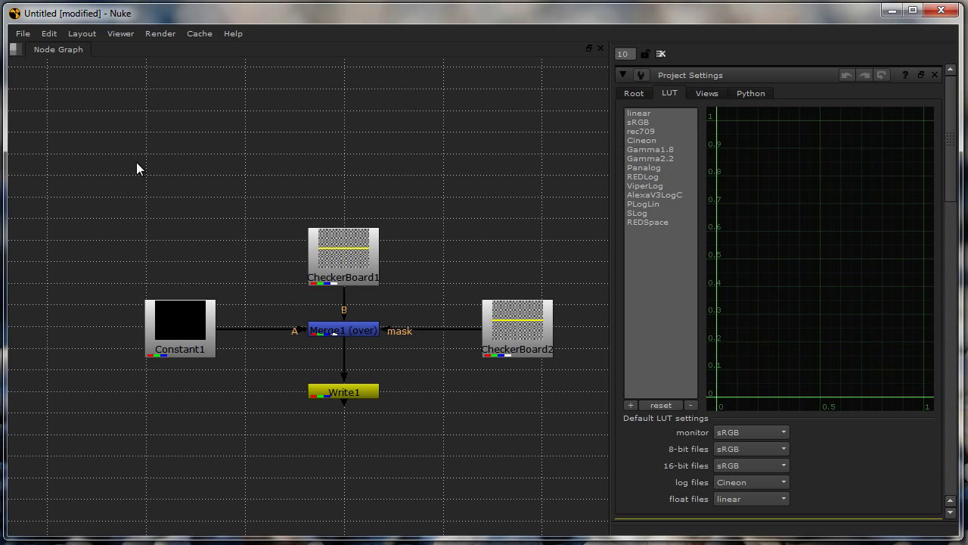
{"action": "mouse_move", "coordinate": [602, 536]}
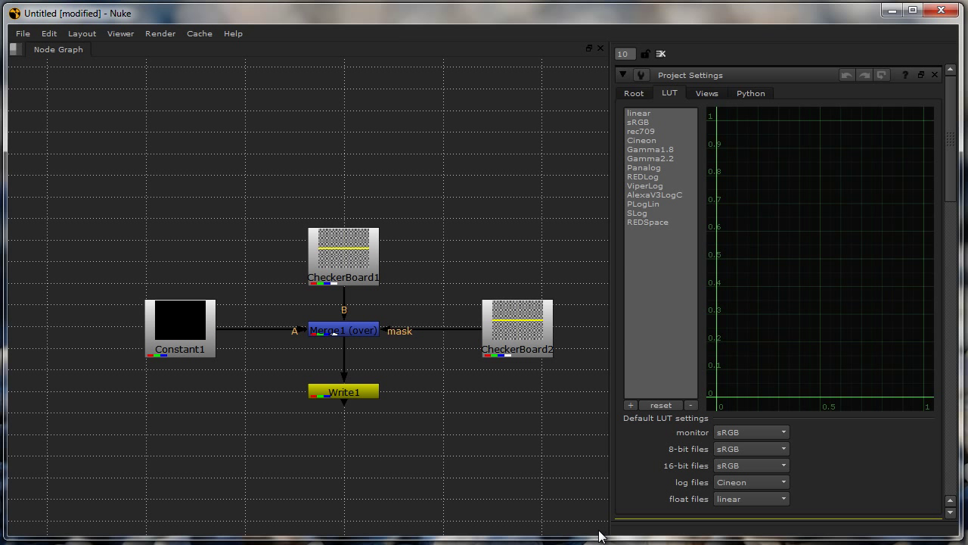
{"action": "mouse_move", "coordinate": [90, 103]}
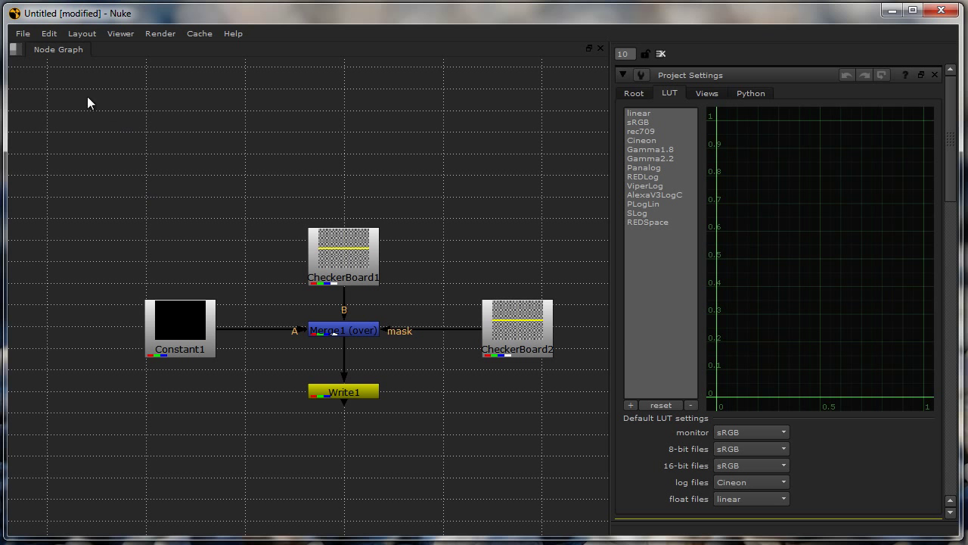
{"action": "left_click", "coordinate": [49, 34]}
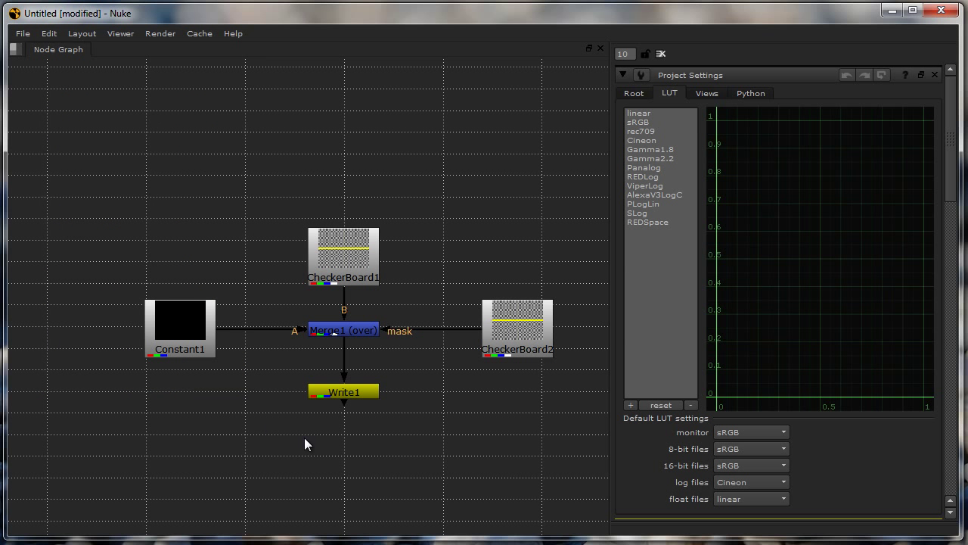
{"action": "mouse_move", "coordinate": [254, 255]}
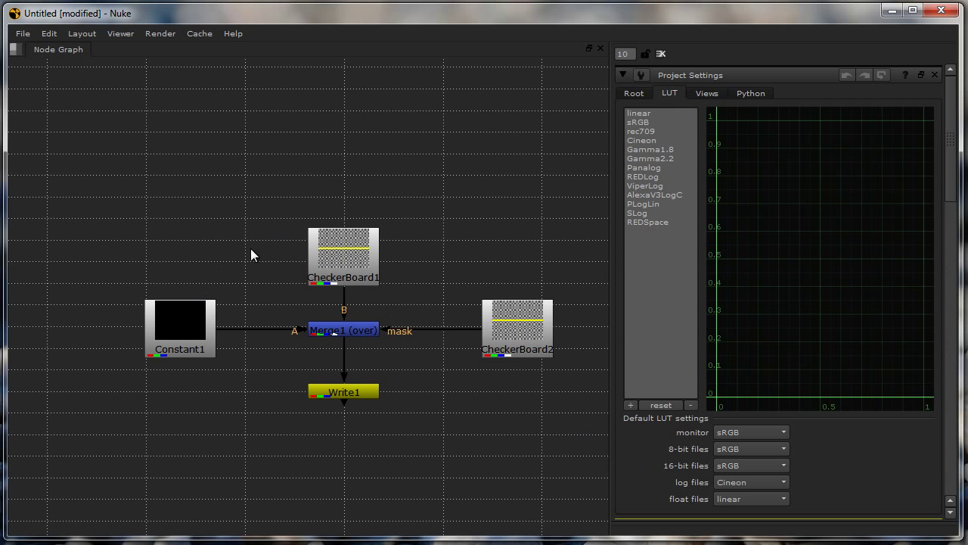
{"action": "mouse_move", "coordinate": [138, 203]}
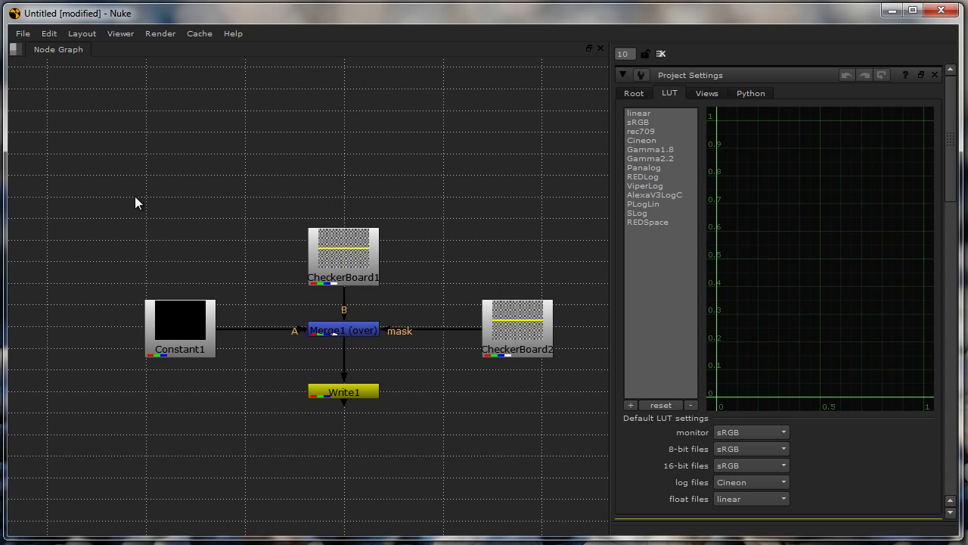
{"action": "mouse_move", "coordinate": [191, 200]}
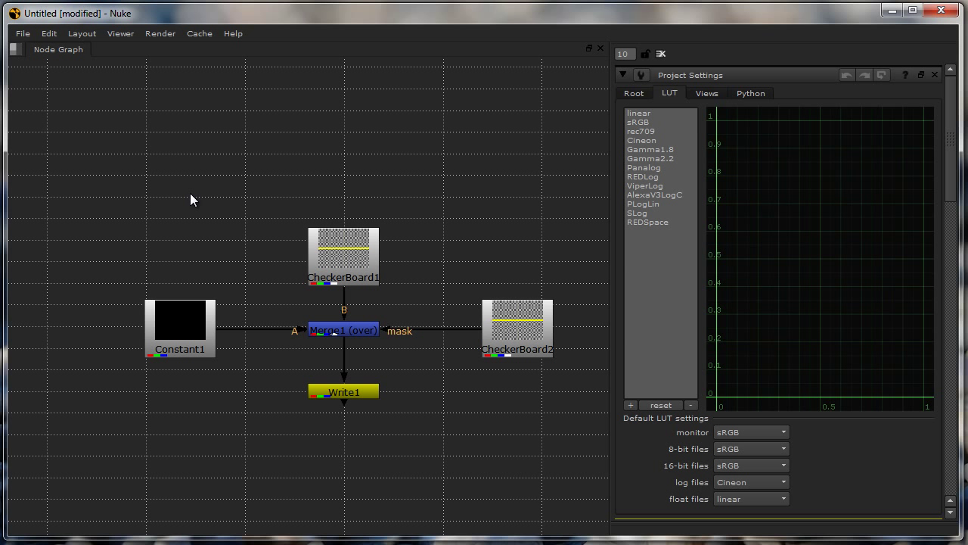
{"action": "mouse_move", "coordinate": [53, 62]}
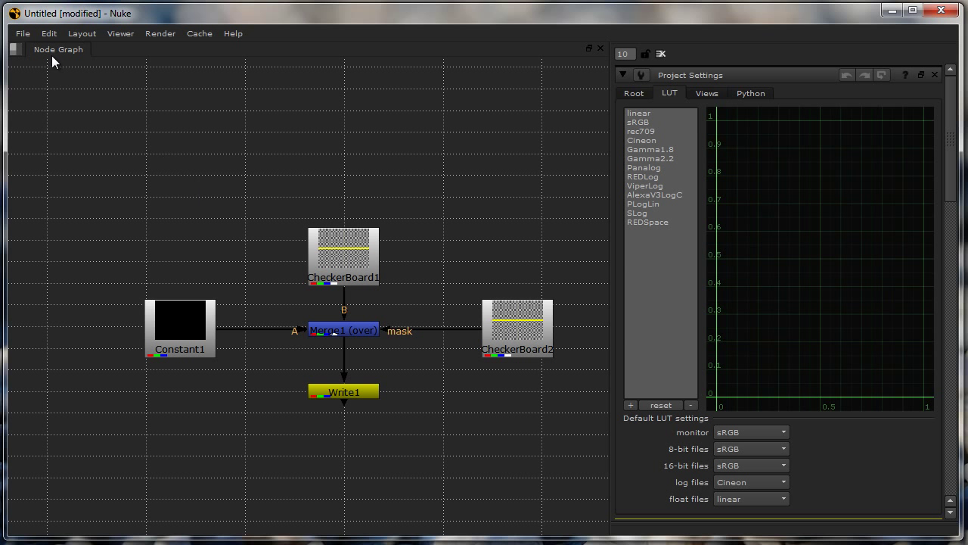
- Browse the Edit > Node submenus, then split the Node Graph to add an empty pane beneath
{"action": "left_click", "coordinate": [48, 33]}
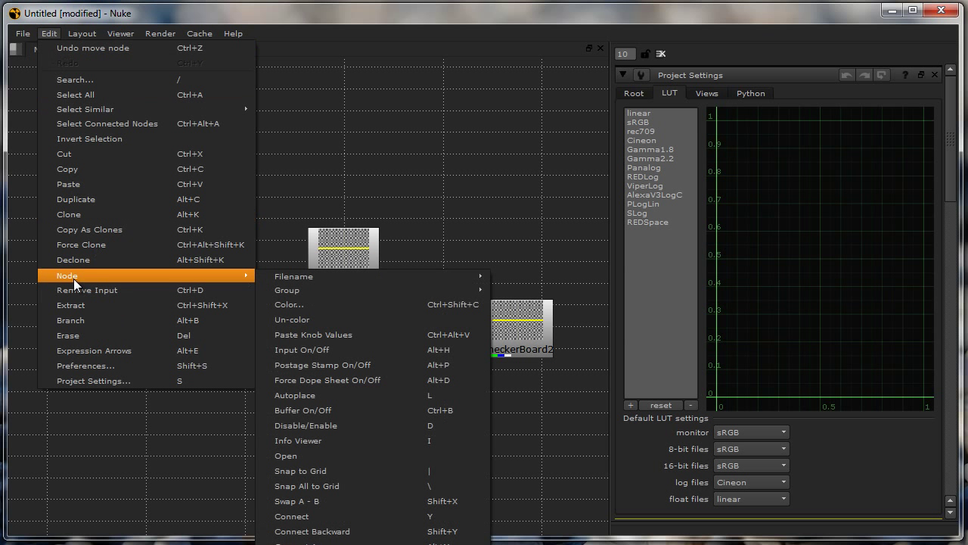
{"action": "mouse_move", "coordinate": [293, 275]}
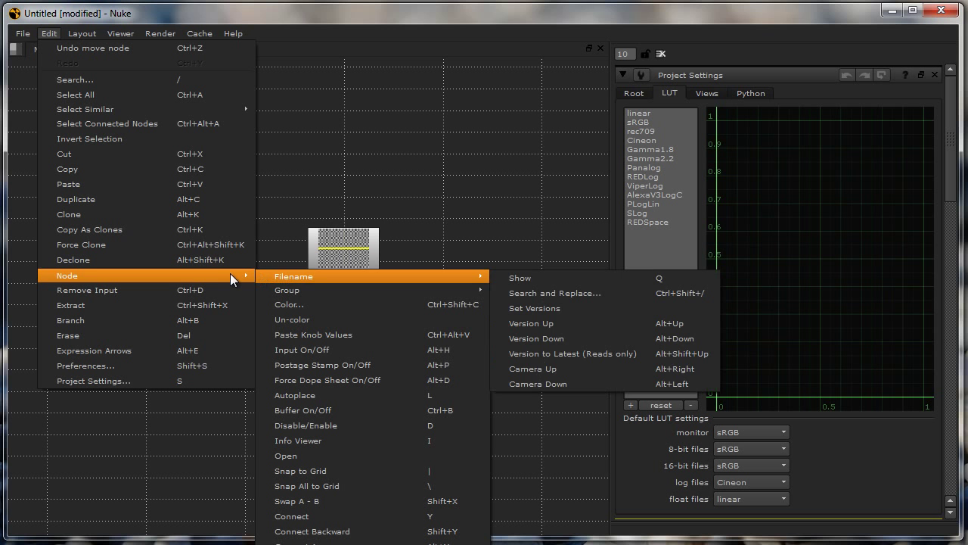
{"action": "mouse_move", "coordinate": [371, 289]}
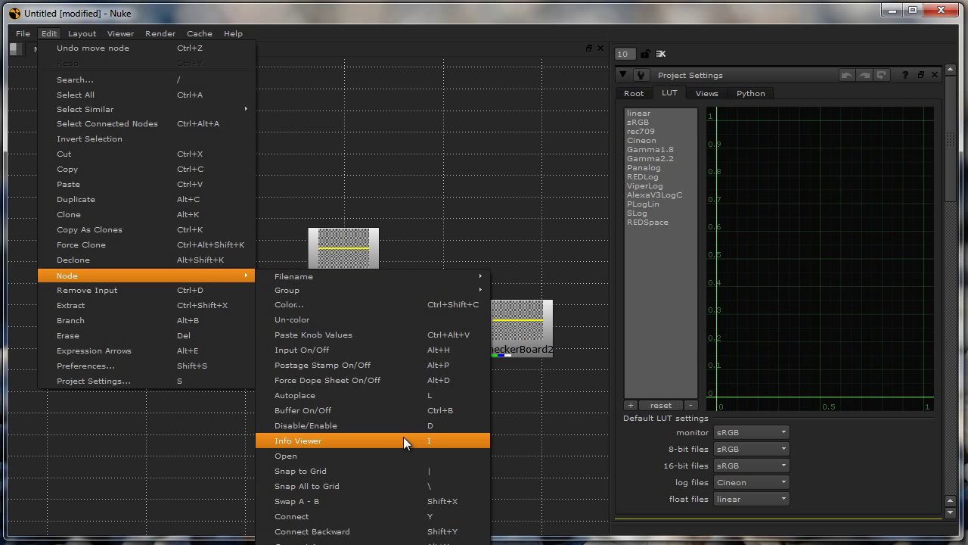
{"action": "mouse_move", "coordinate": [227, 276]}
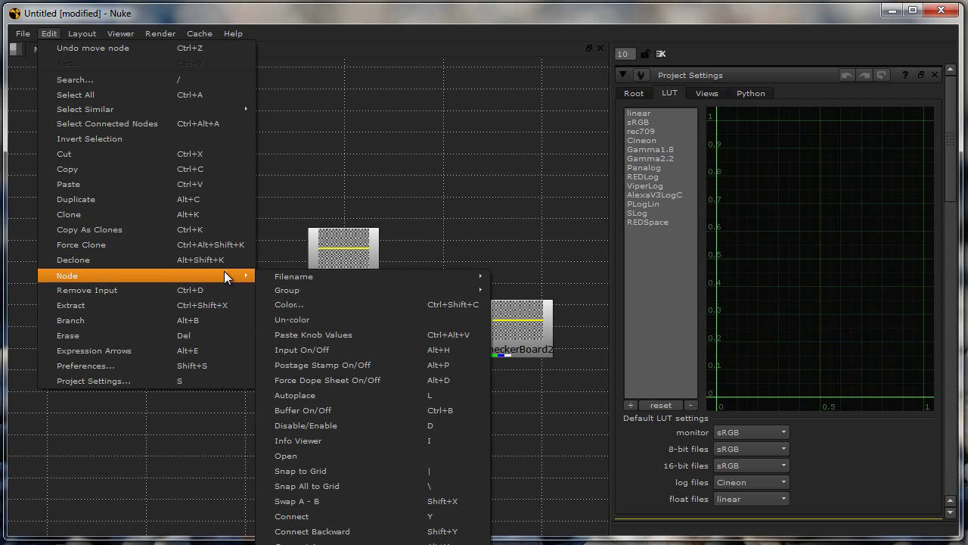
{"action": "mouse_move", "coordinate": [310, 291]}
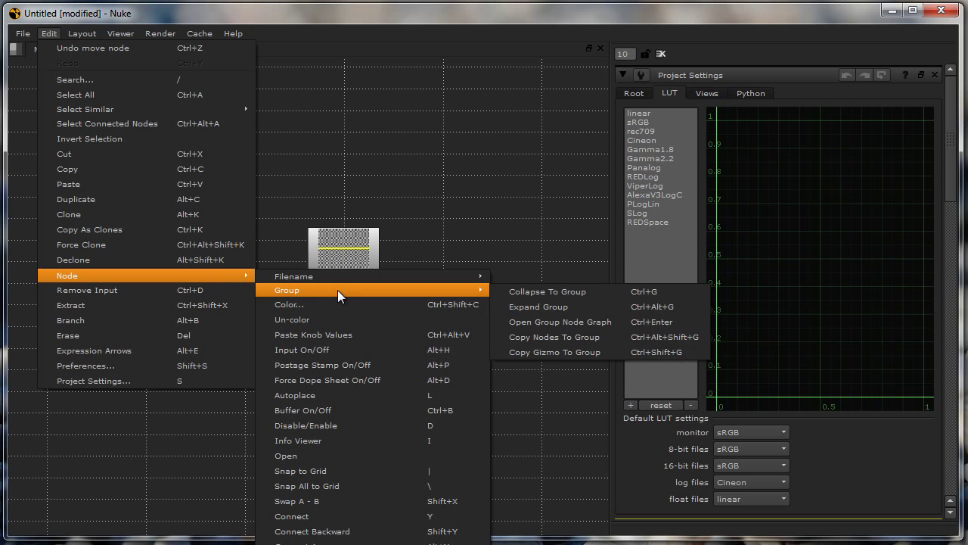
{"action": "mouse_move", "coordinate": [363, 410]}
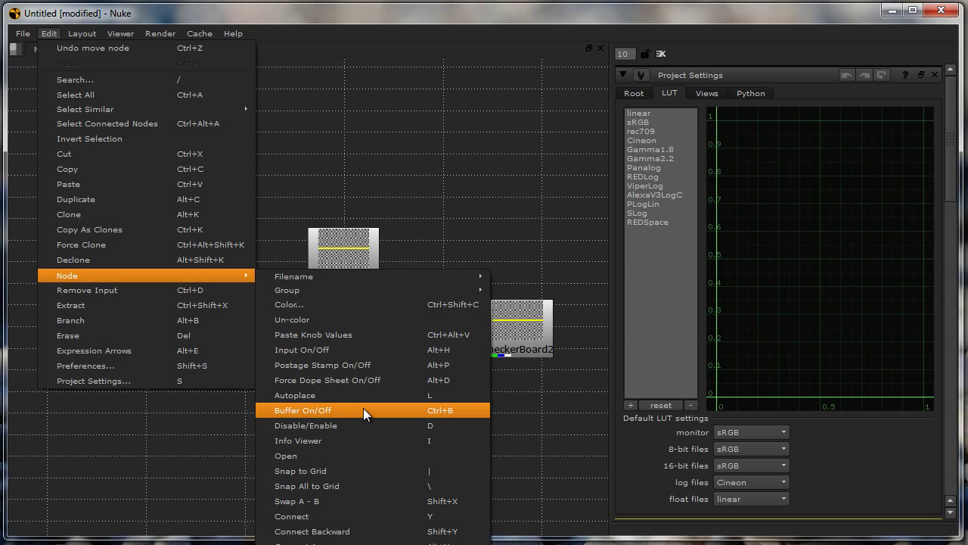
{"action": "left_click", "coordinate": [302, 410]}
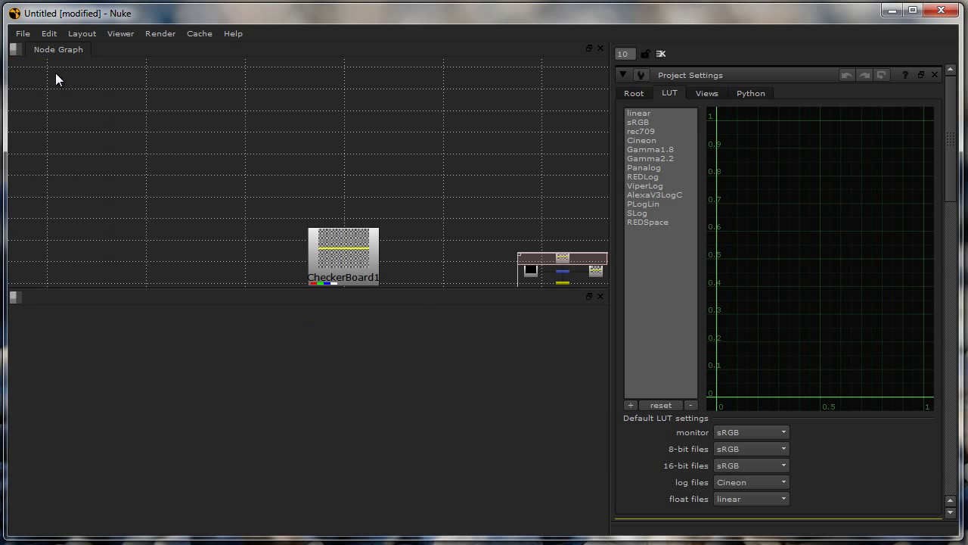
- Fill the new lower pane with the Toolbar and enlarge it over the Node Graph
{"action": "left_click", "coordinate": [15, 296]}
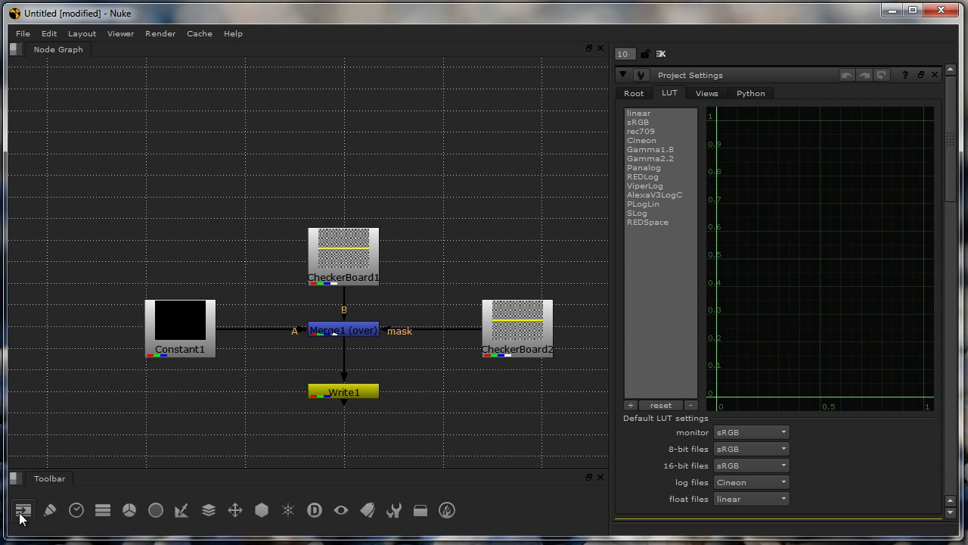
{"action": "mouse_move", "coordinate": [23, 508]}
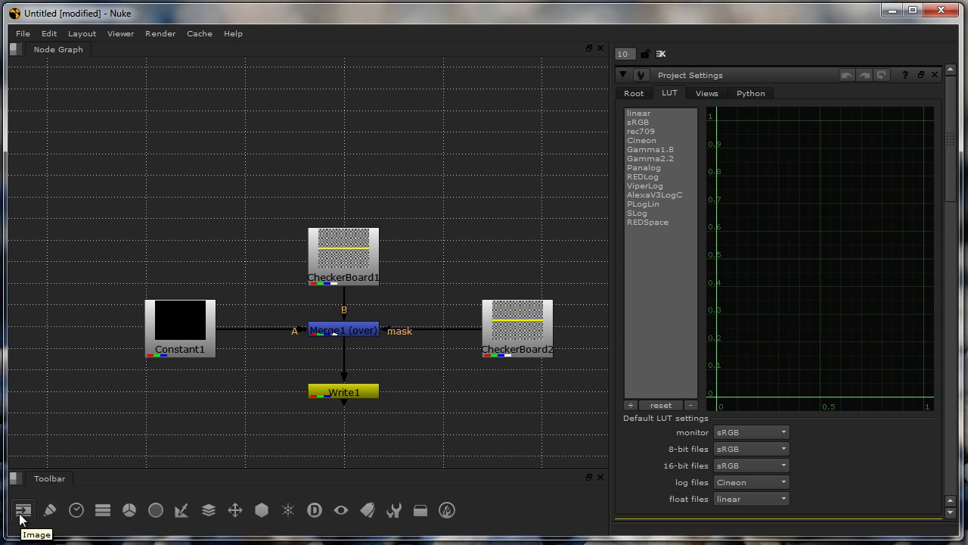
{"action": "left_click", "coordinate": [23, 508]}
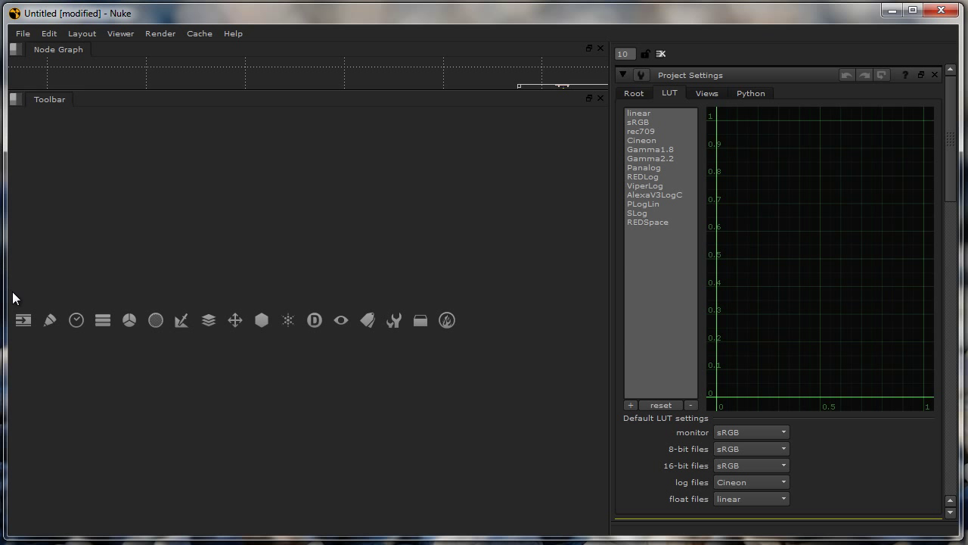
{"action": "left_click", "coordinate": [23, 320]}
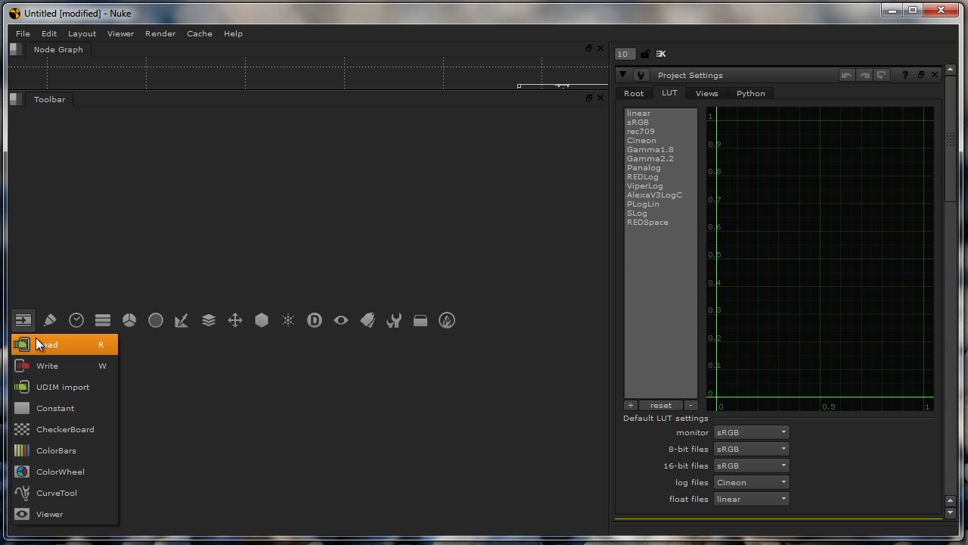
{"action": "mouse_move", "coordinate": [75, 409]}
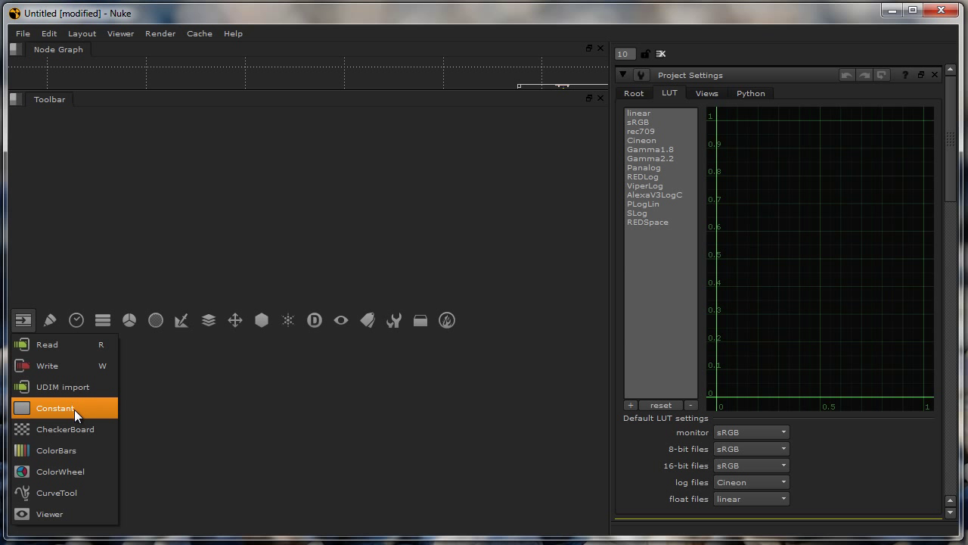
{"action": "mouse_move", "coordinate": [51, 406]}
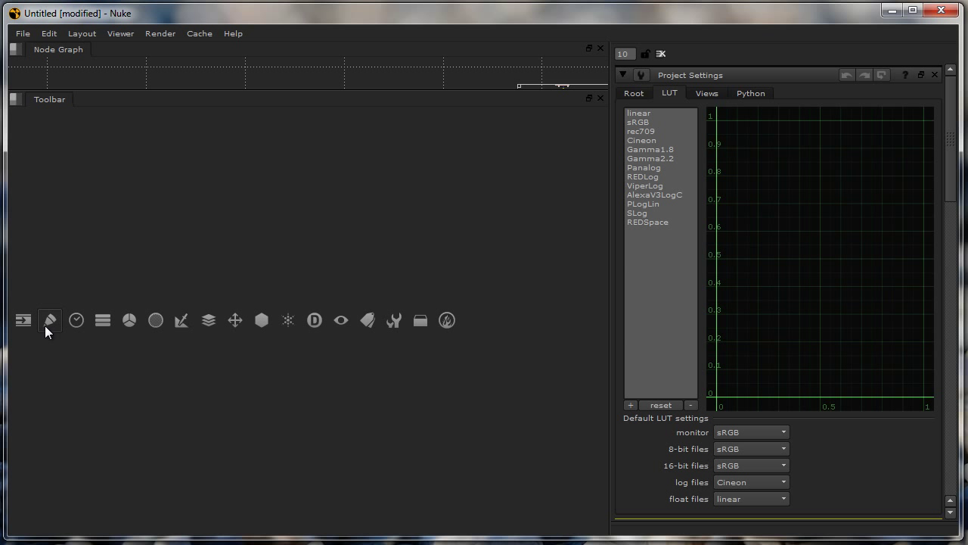
{"action": "left_click", "coordinate": [48, 320]}
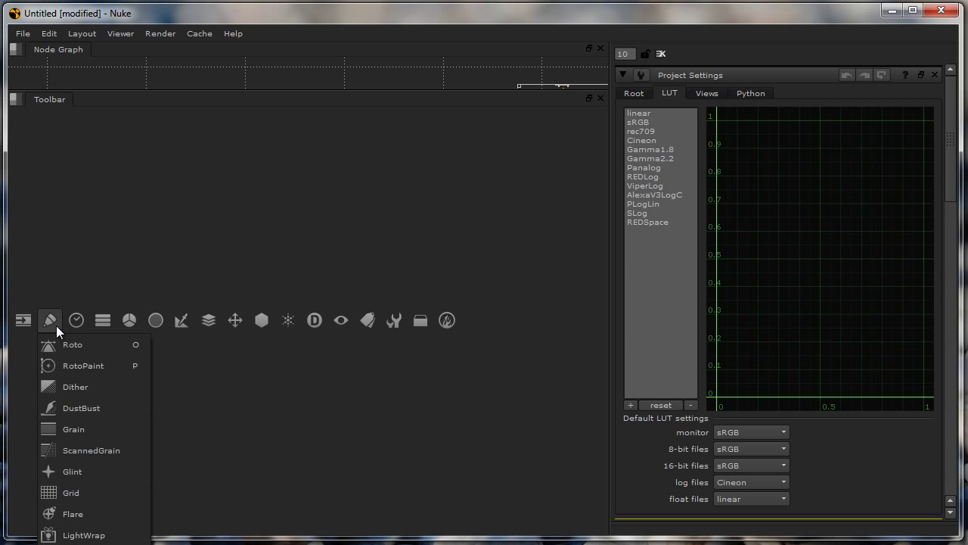
{"action": "mouse_move", "coordinate": [84, 365]}
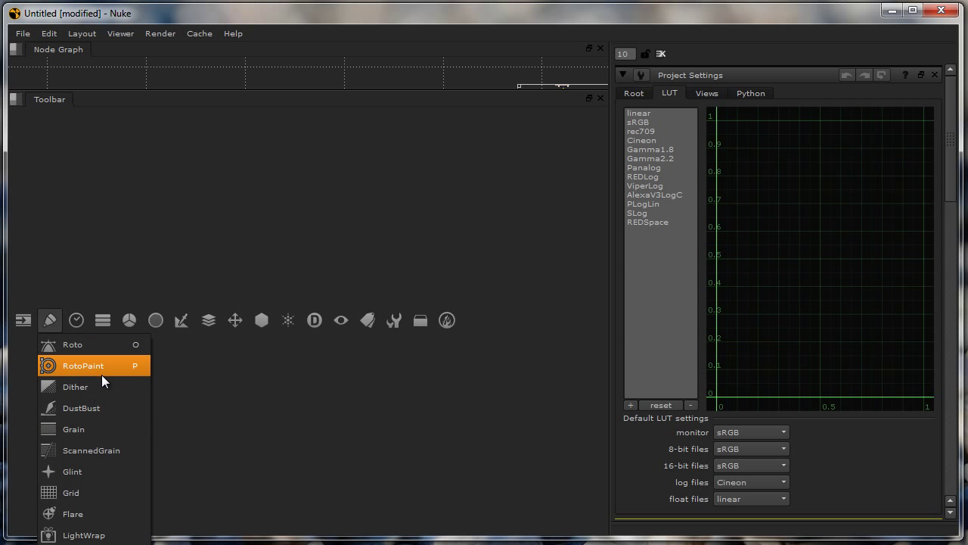
{"action": "mouse_move", "coordinate": [103, 450]}
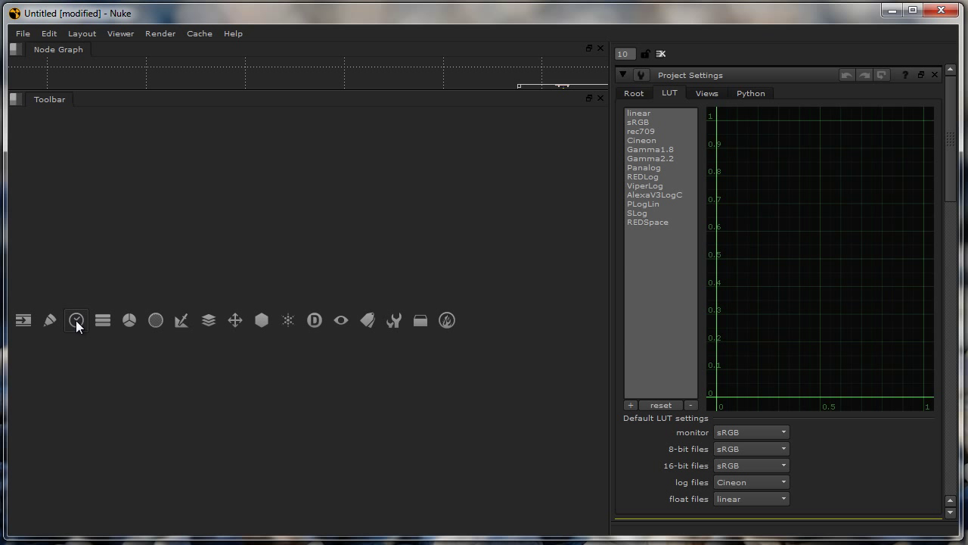
{"action": "mouse_move", "coordinate": [75, 321]}
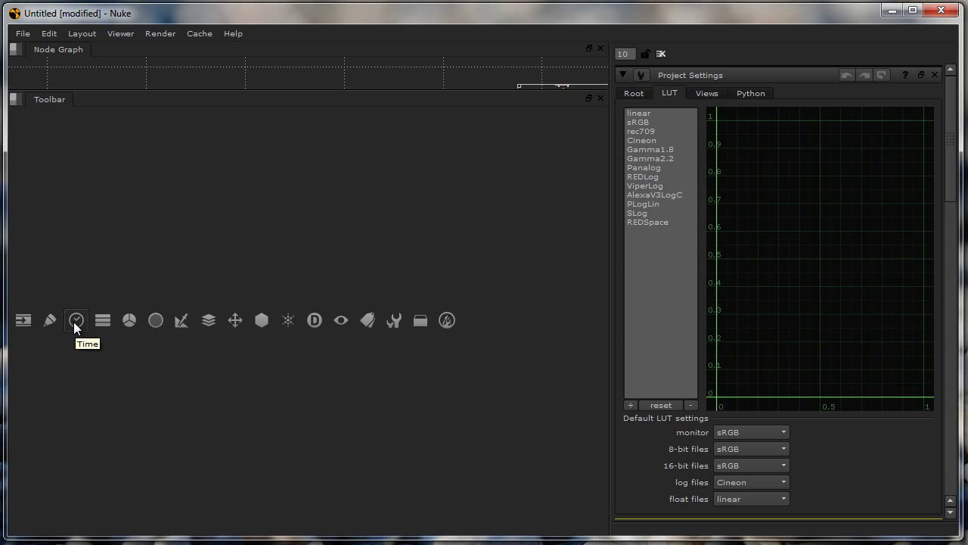
{"action": "mouse_move", "coordinate": [103, 330]}
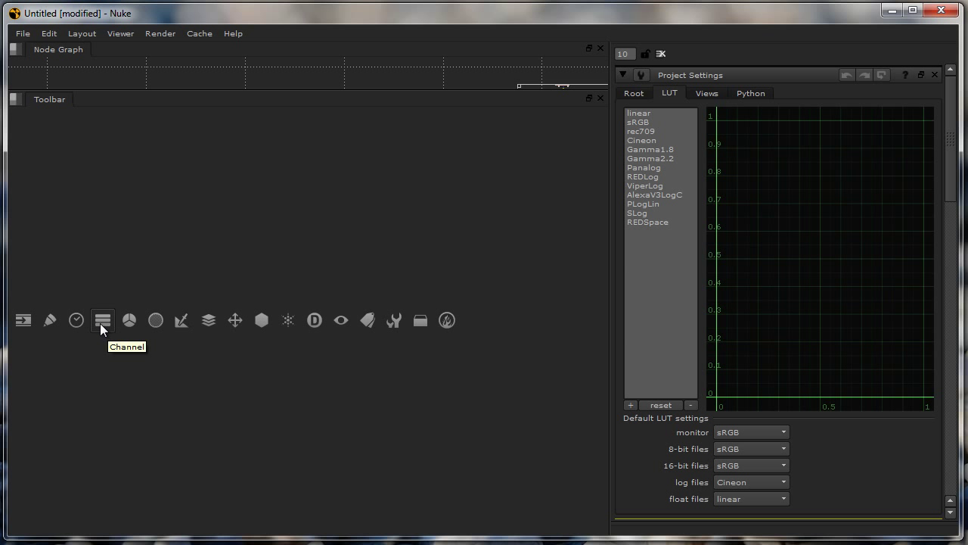
{"action": "left_click", "coordinate": [103, 321]}
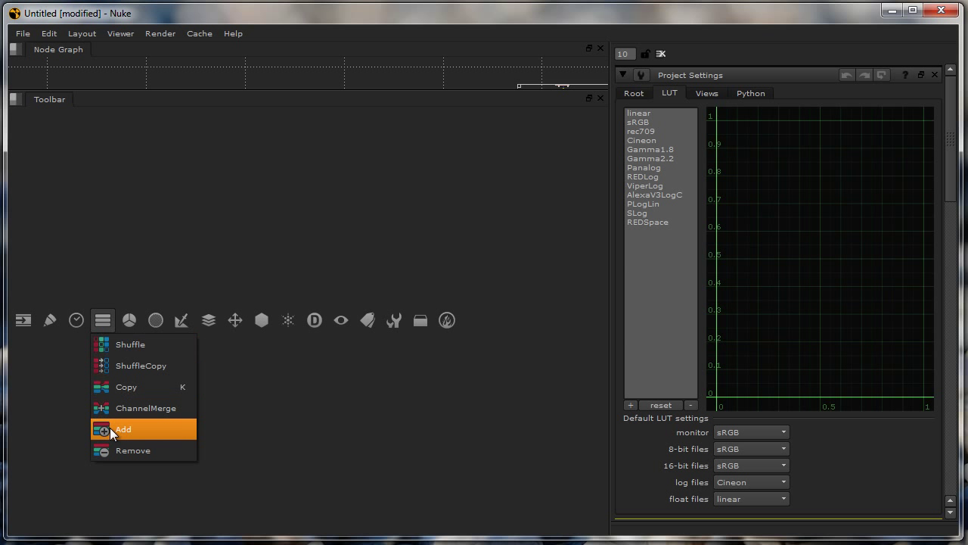
{"action": "mouse_move", "coordinate": [130, 345]}
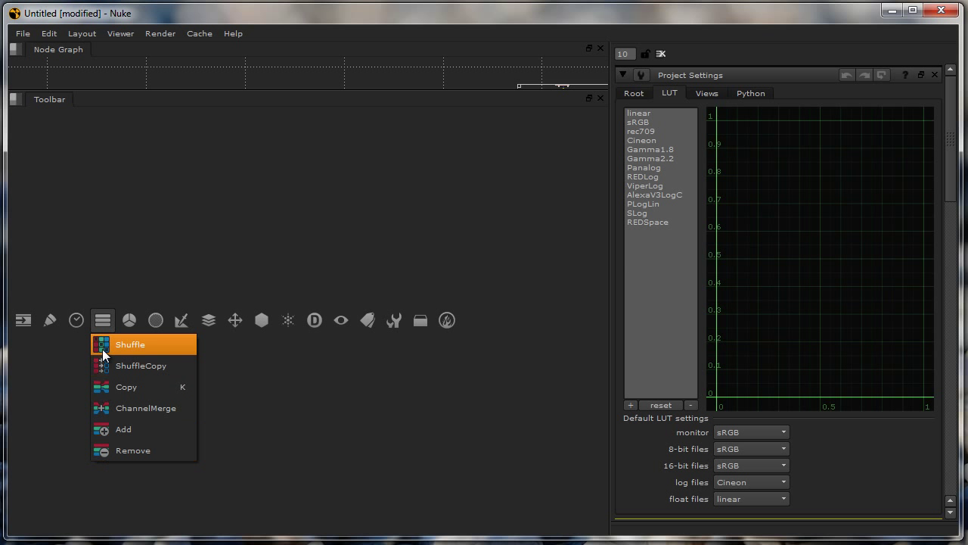
{"action": "mouse_move", "coordinate": [102, 348]}
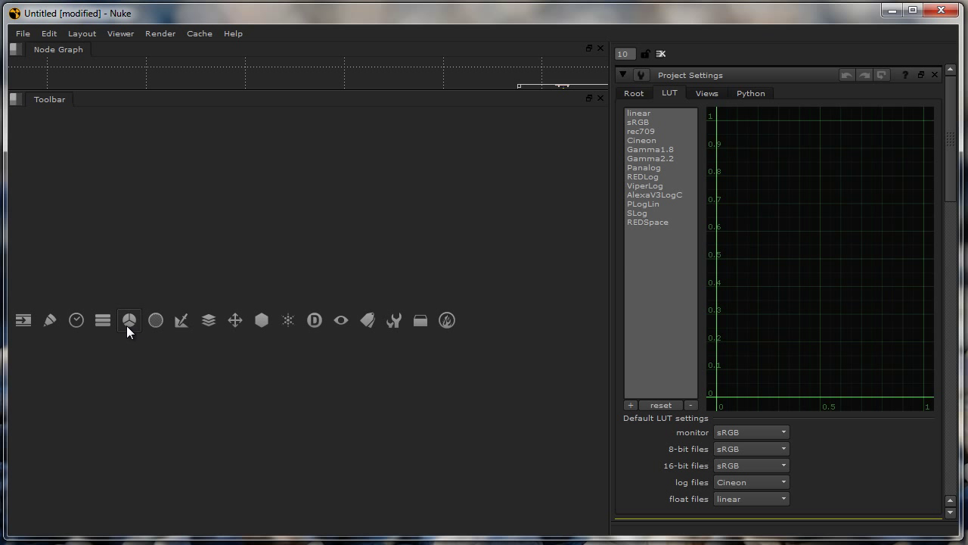
{"action": "left_click", "coordinate": [129, 320]}
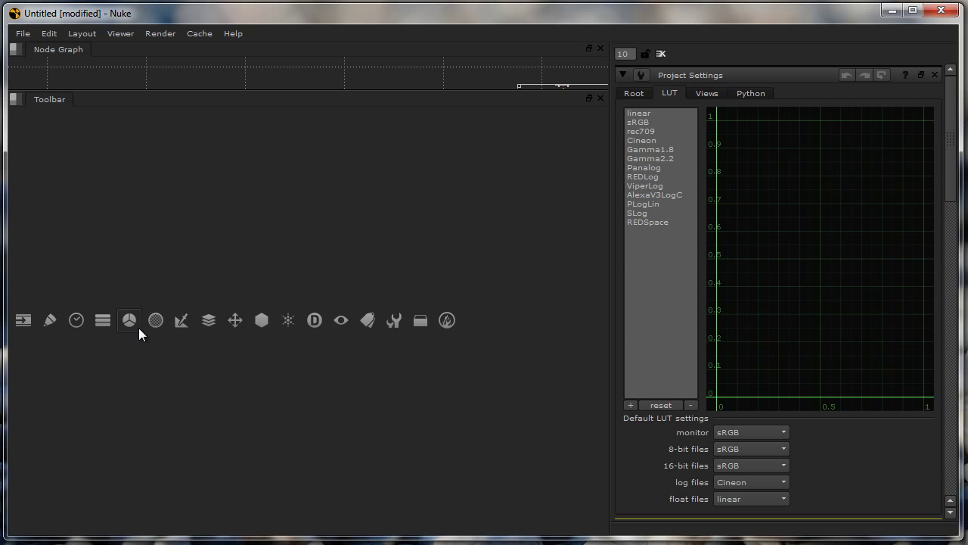
{"action": "left_click", "coordinate": [129, 319]}
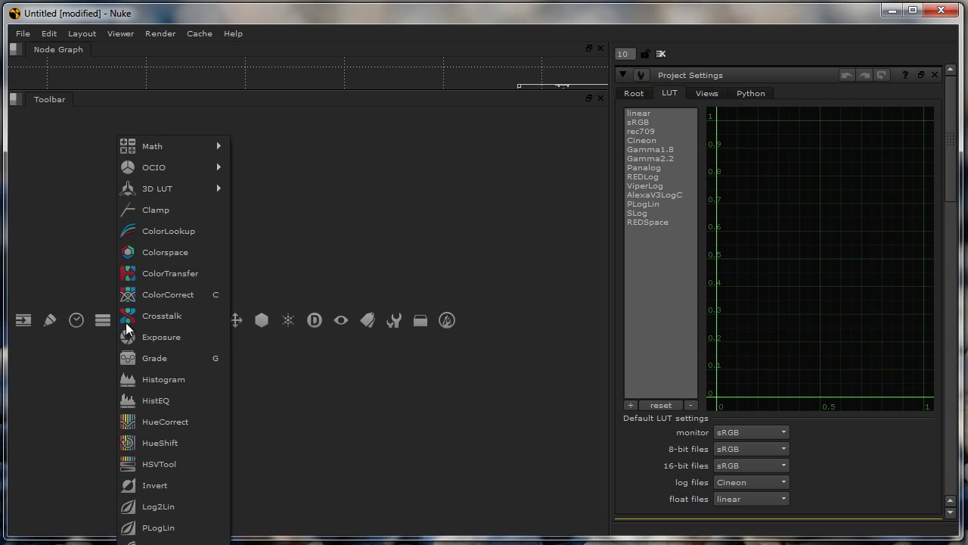
{"action": "mouse_move", "coordinate": [275, 448]}
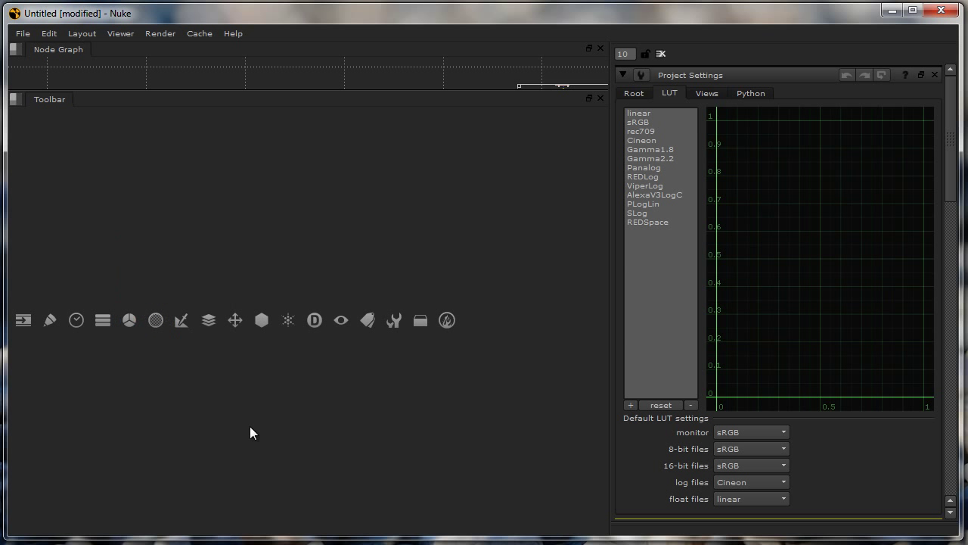
{"action": "mouse_move", "coordinate": [155, 321]}
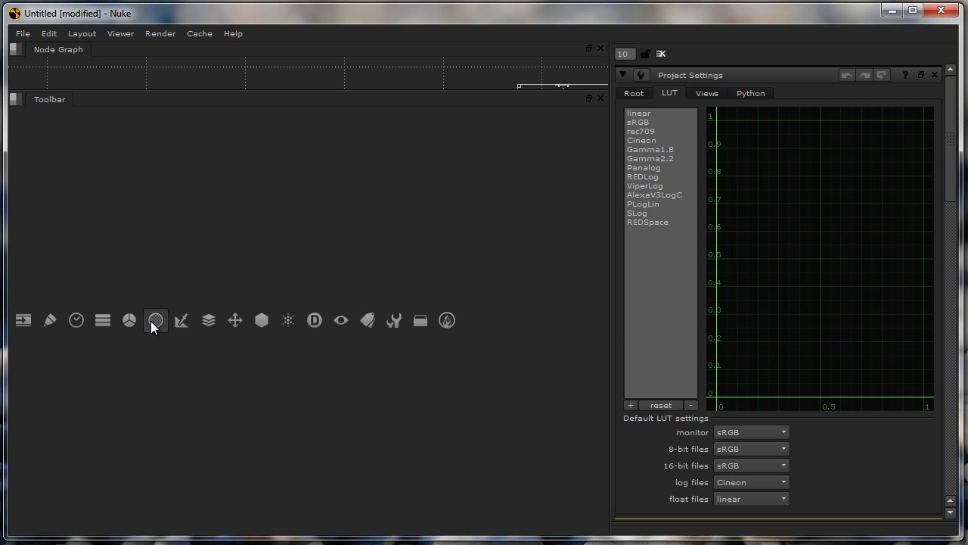
{"action": "left_click", "coordinate": [154, 320]}
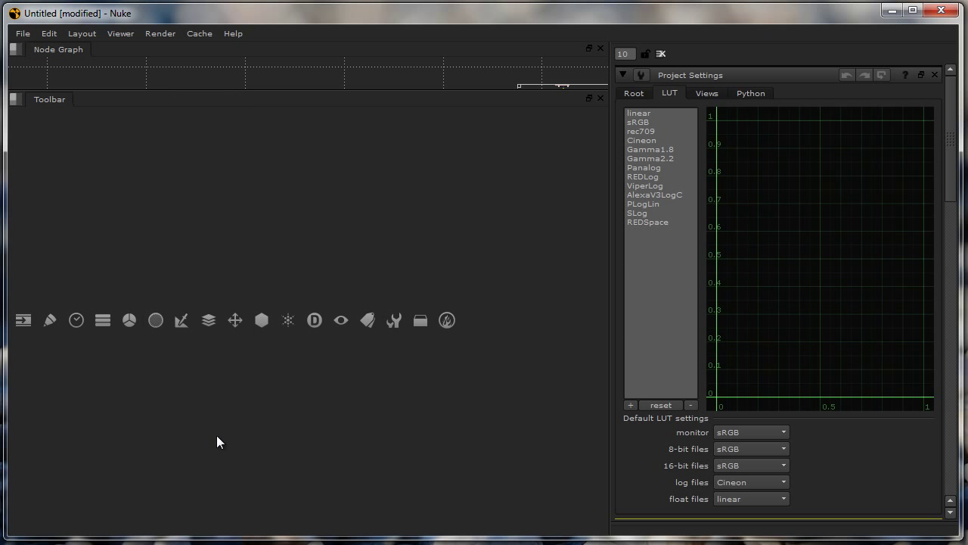
{"action": "mouse_move", "coordinate": [155, 321]}
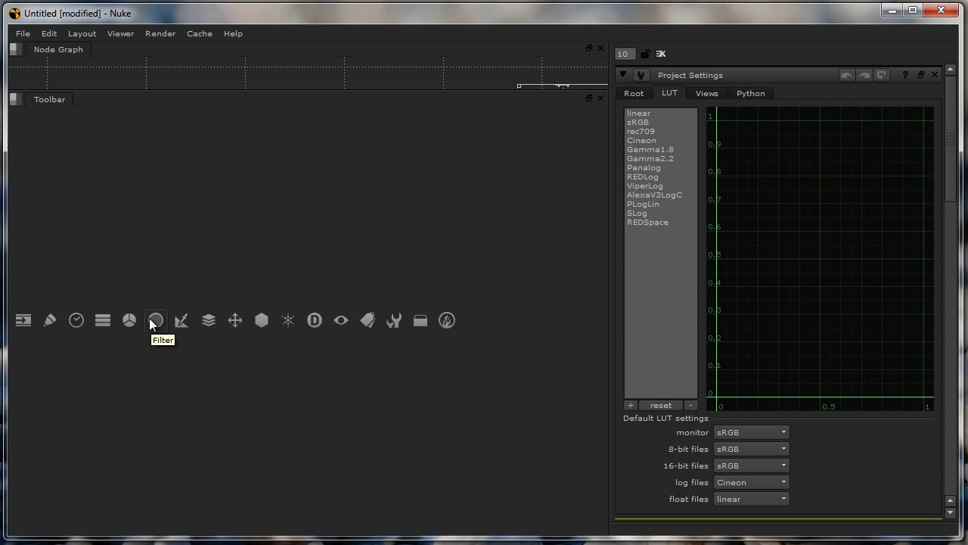
{"action": "mouse_move", "coordinate": [174, 399]}
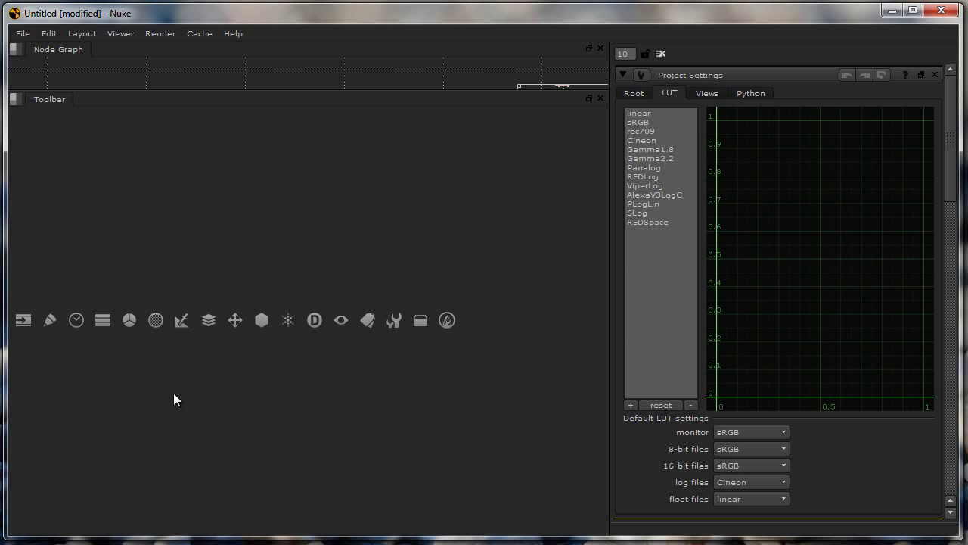
{"action": "left_click", "coordinate": [182, 321]}
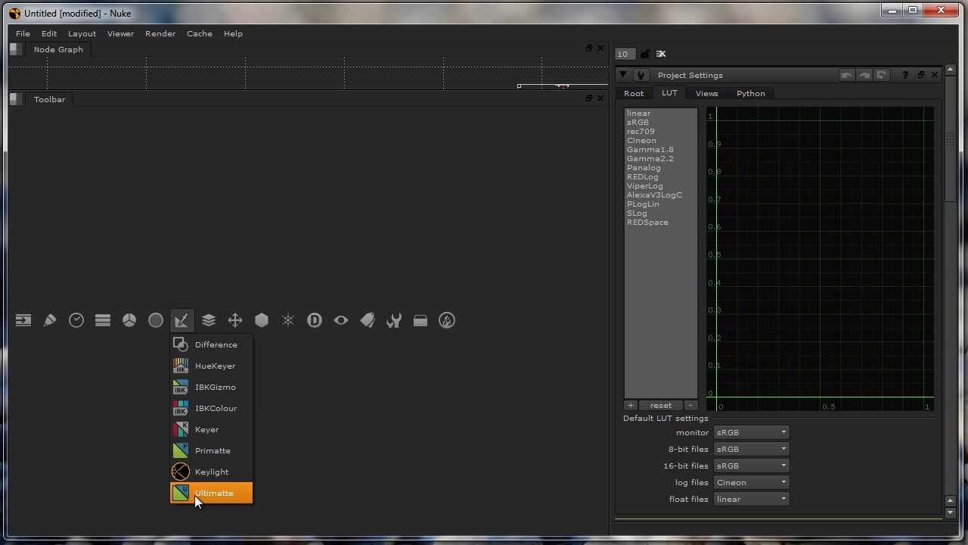
{"action": "mouse_move", "coordinate": [210, 496]}
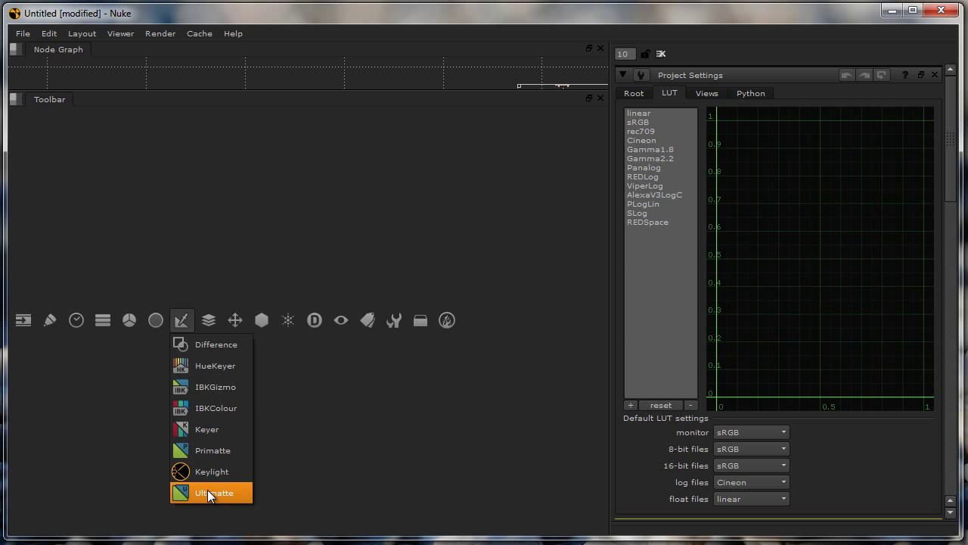
{"action": "mouse_move", "coordinate": [215, 407]}
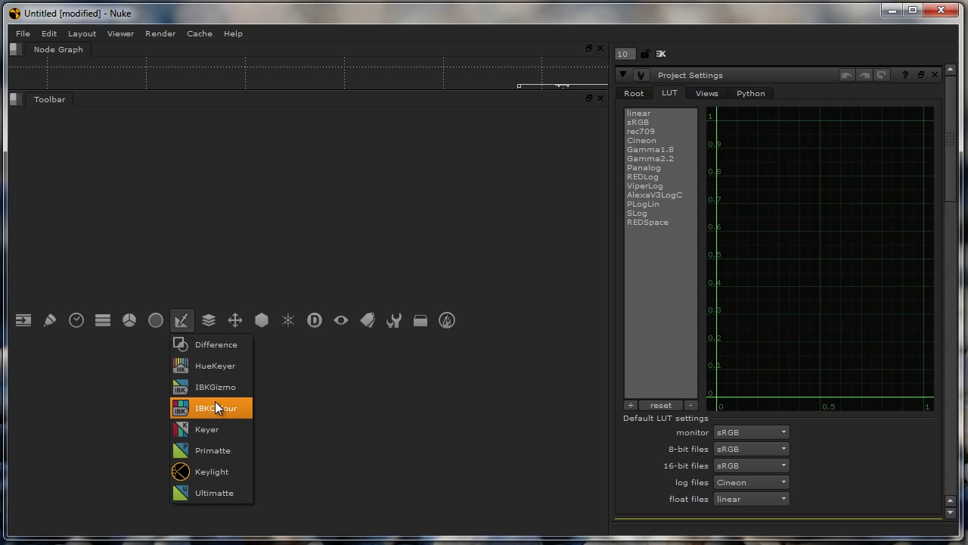
{"action": "mouse_move", "coordinate": [195, 478]}
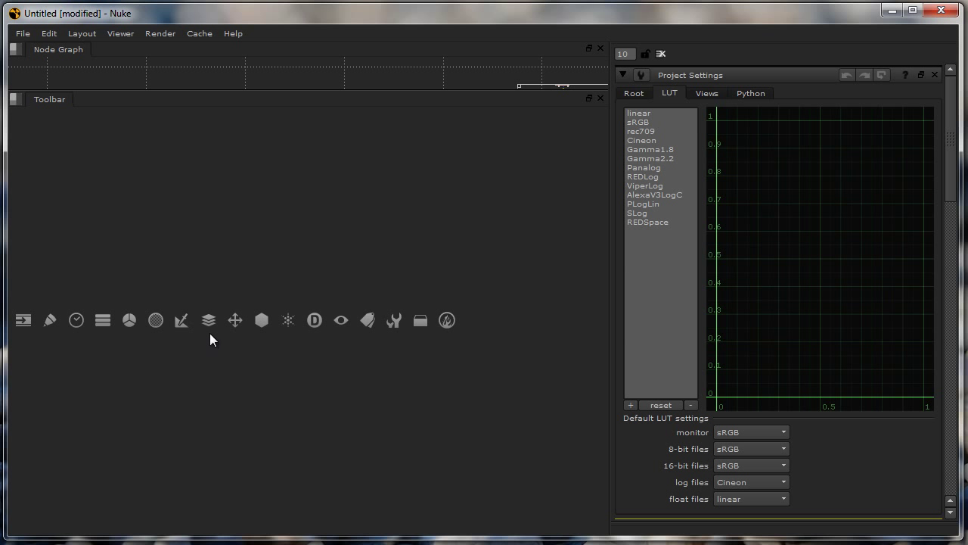
{"action": "mouse_move", "coordinate": [209, 321]}
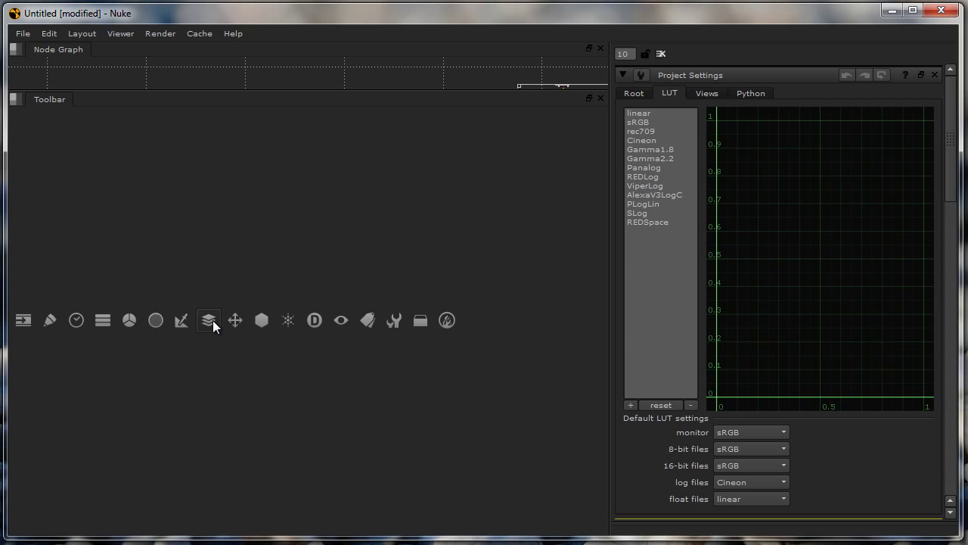
{"action": "left_click", "coordinate": [208, 319]}
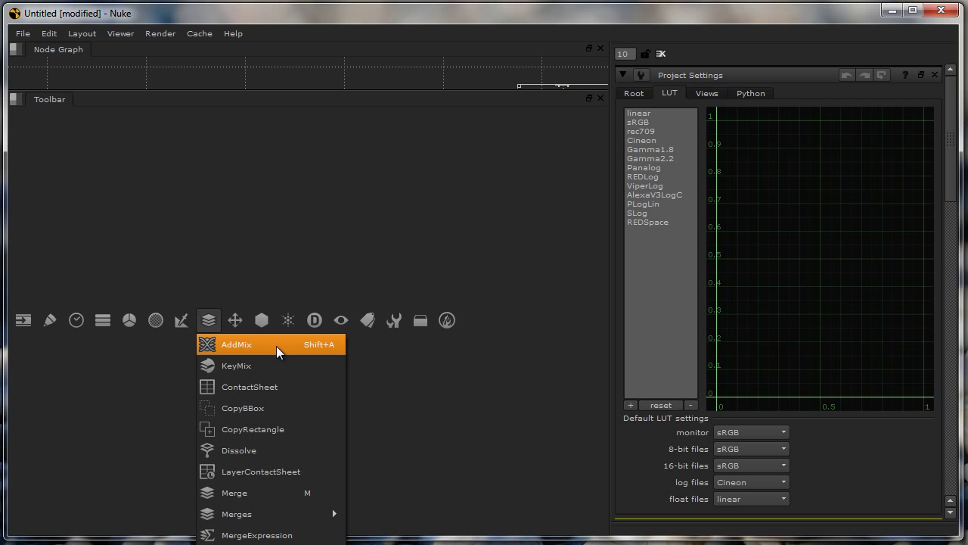
{"action": "left_click", "coordinate": [103, 321]}
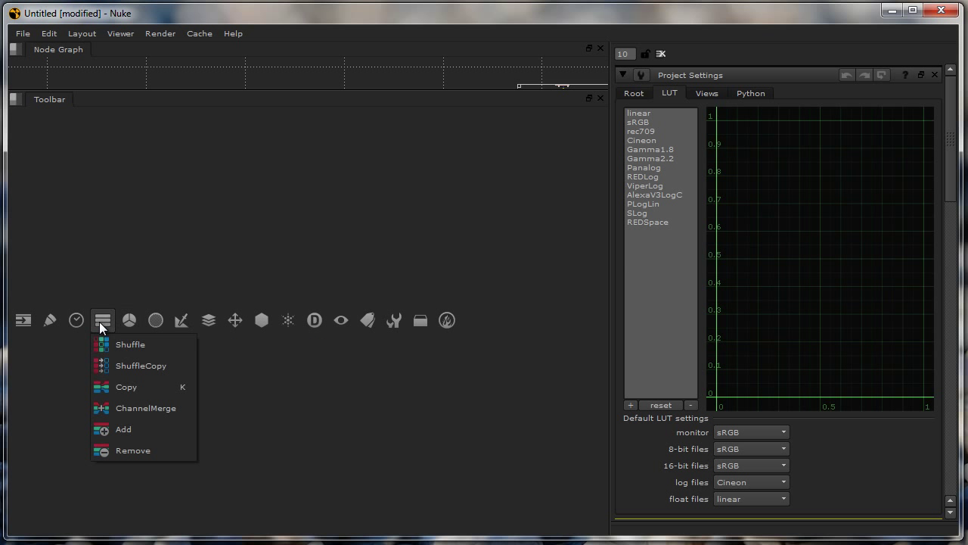
{"action": "mouse_move", "coordinate": [230, 326]}
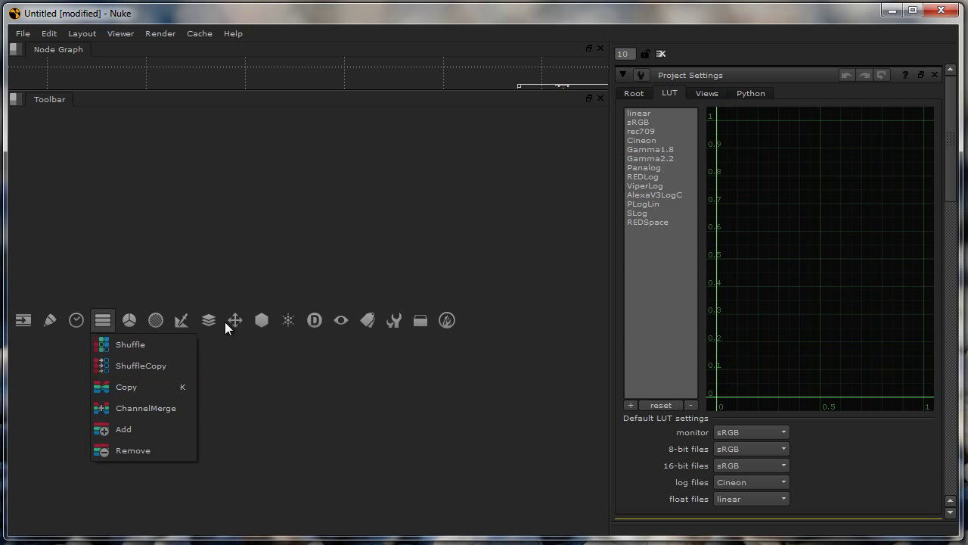
{"action": "left_click", "coordinate": [209, 320]}
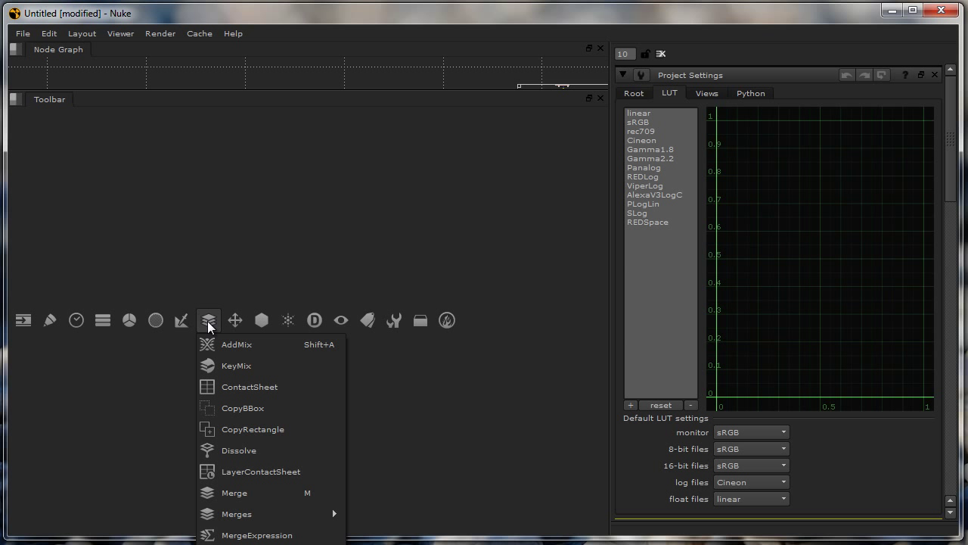
{"action": "mouse_move", "coordinate": [230, 320]}
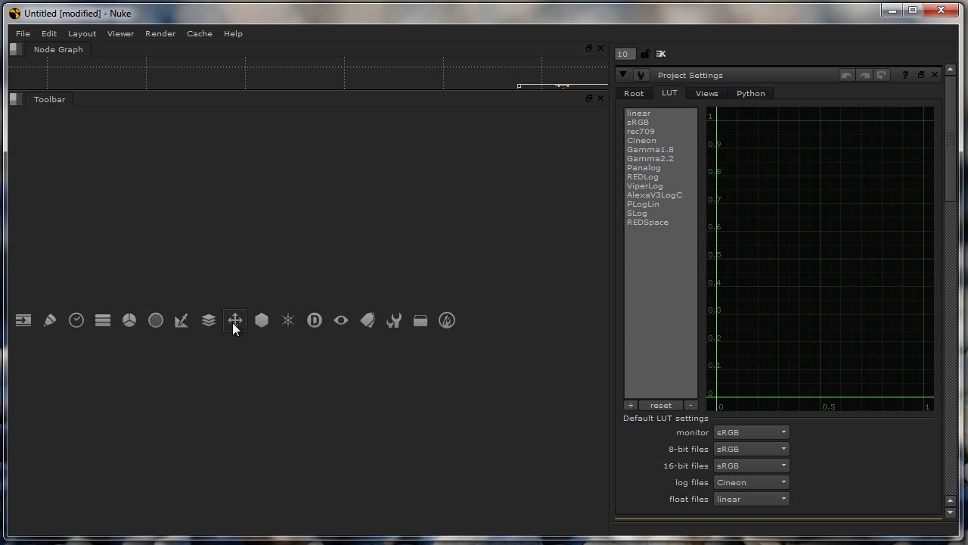
{"action": "mouse_move", "coordinate": [287, 321]}
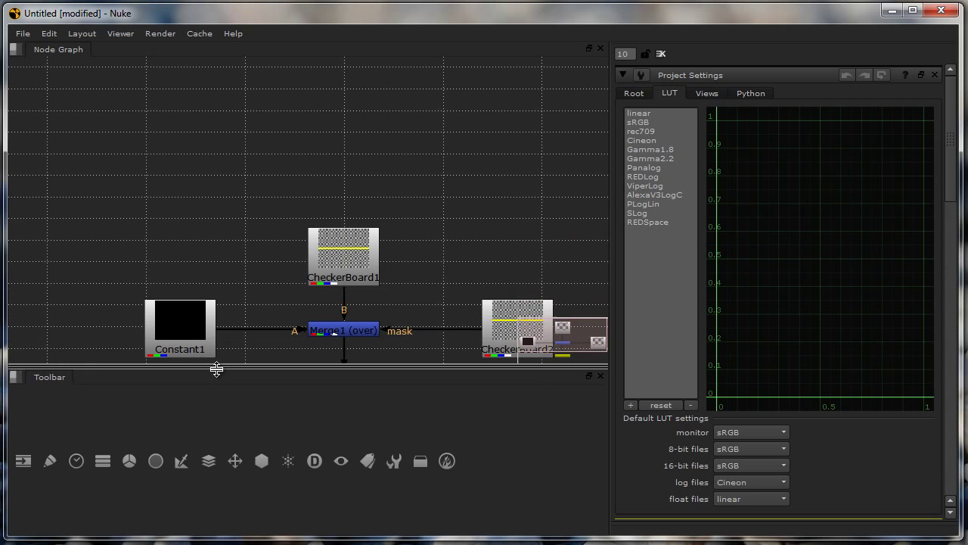
- Show the About window from Help, displaying Nuke version 6.3v7
{"action": "left_click", "coordinate": [233, 33]}
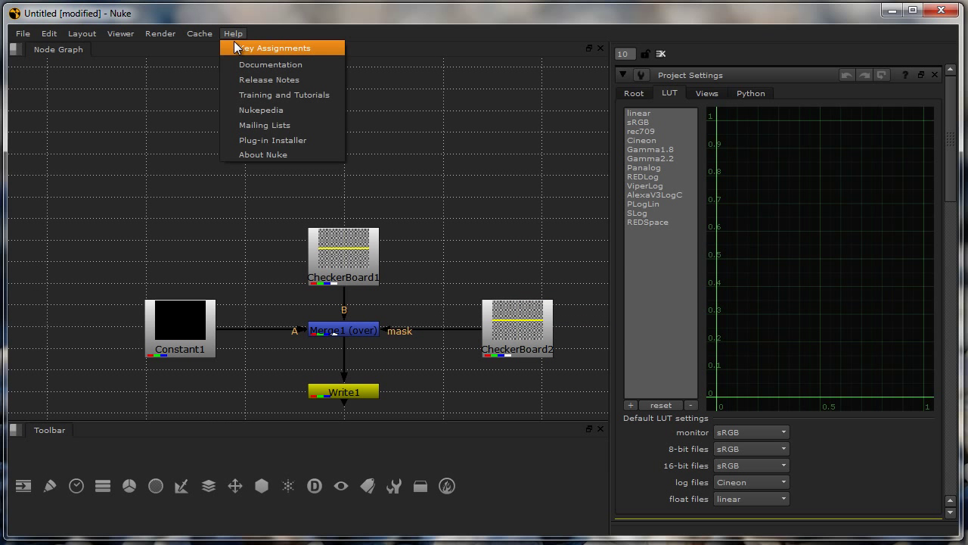
{"action": "left_click", "coordinate": [263, 154]}
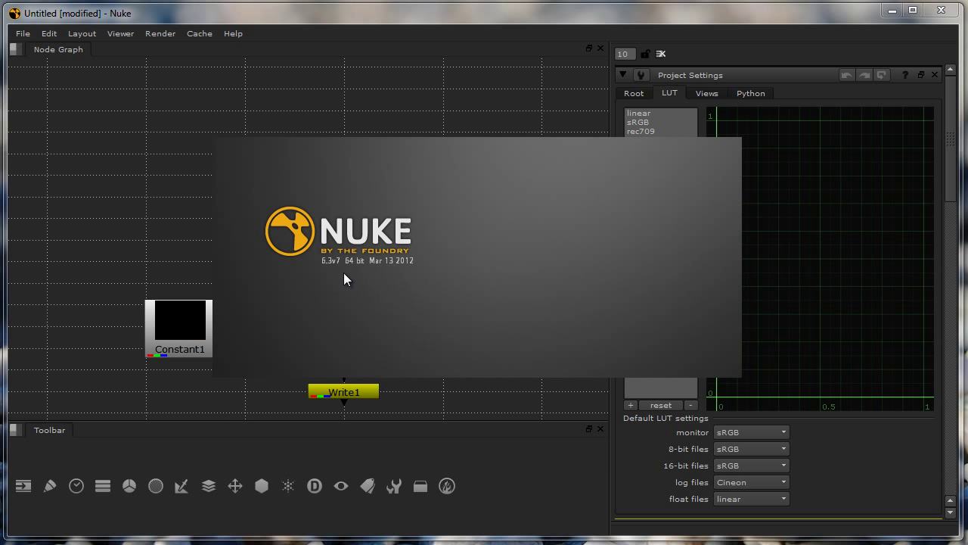
{"action": "mouse_move", "coordinate": [339, 271]}
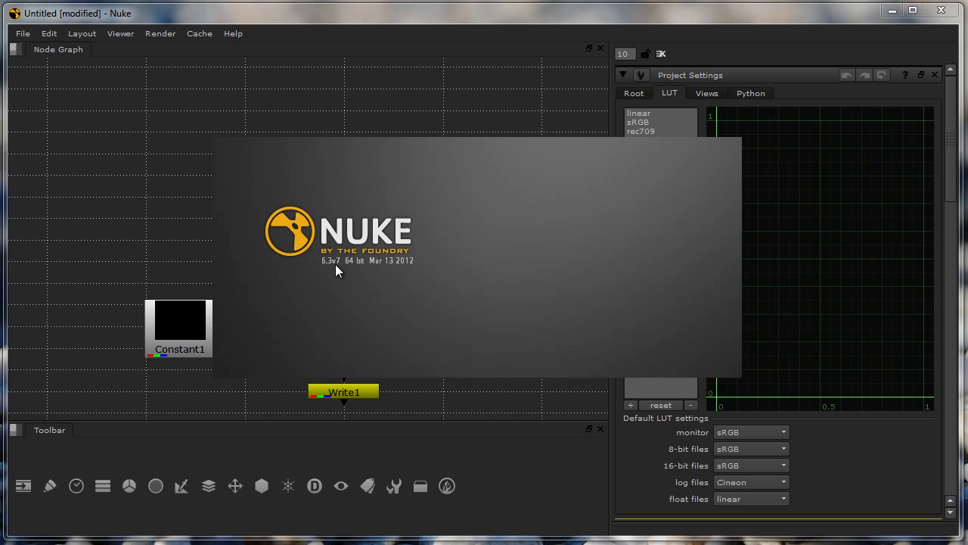
{"action": "mouse_move", "coordinate": [224, 109]}
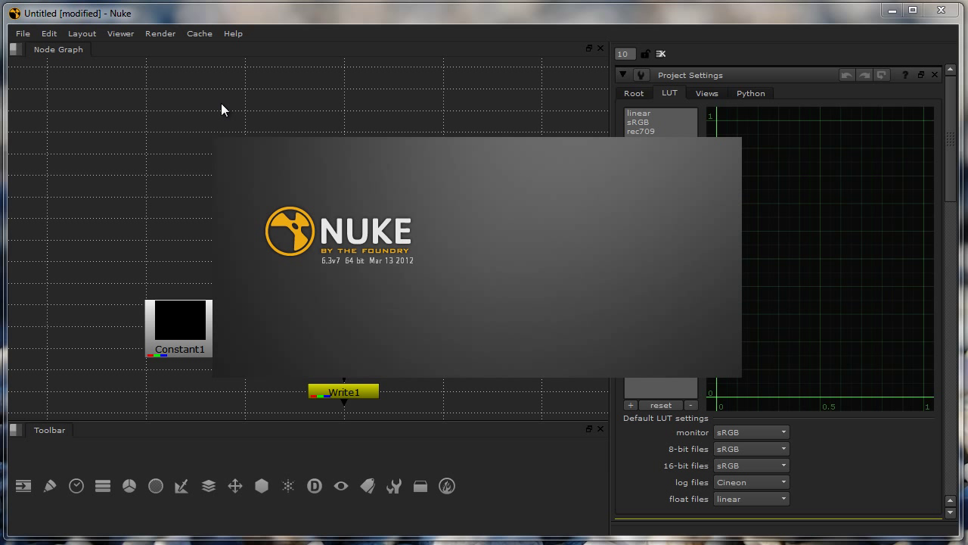
{"action": "mouse_move", "coordinate": [784, 254]}
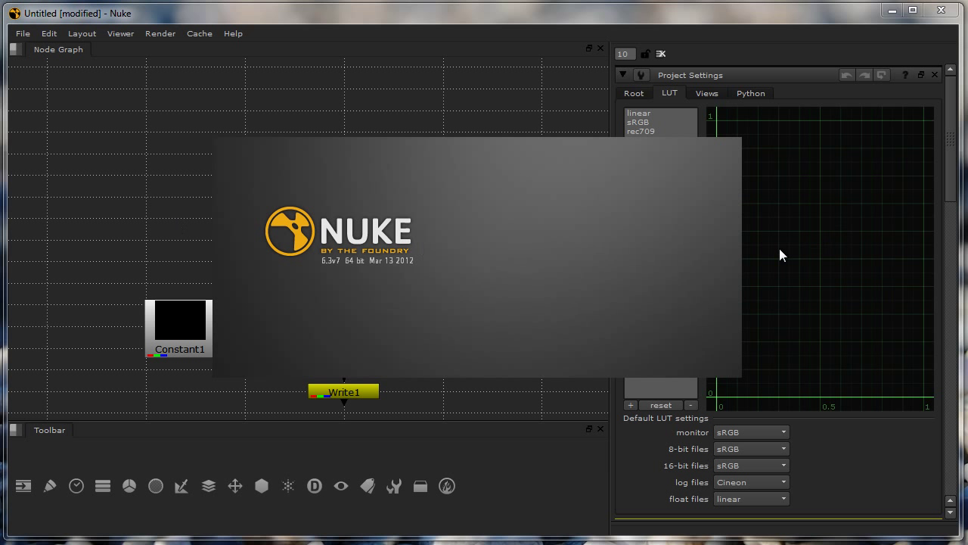
{"action": "mouse_move", "coordinate": [578, 316]}
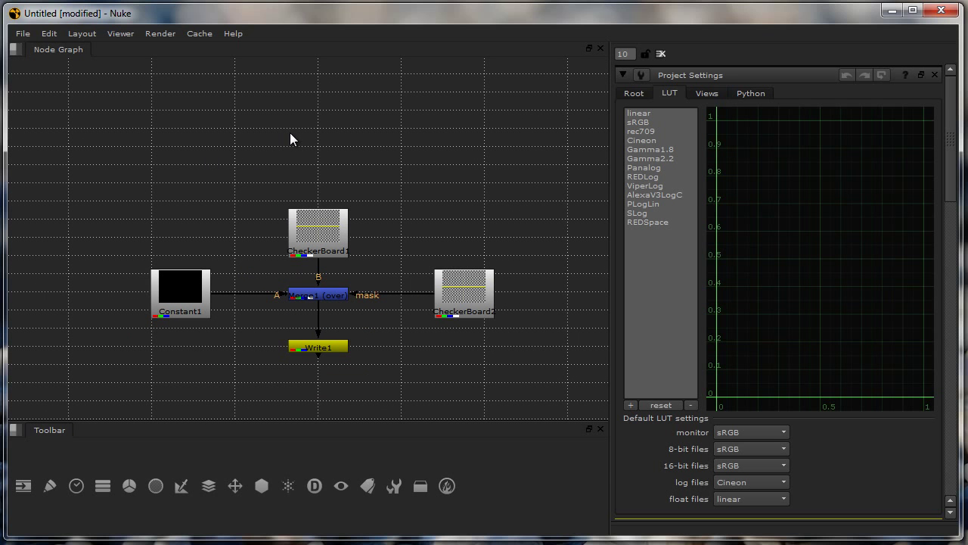
{"action": "mouse_move", "coordinate": [338, 168]}
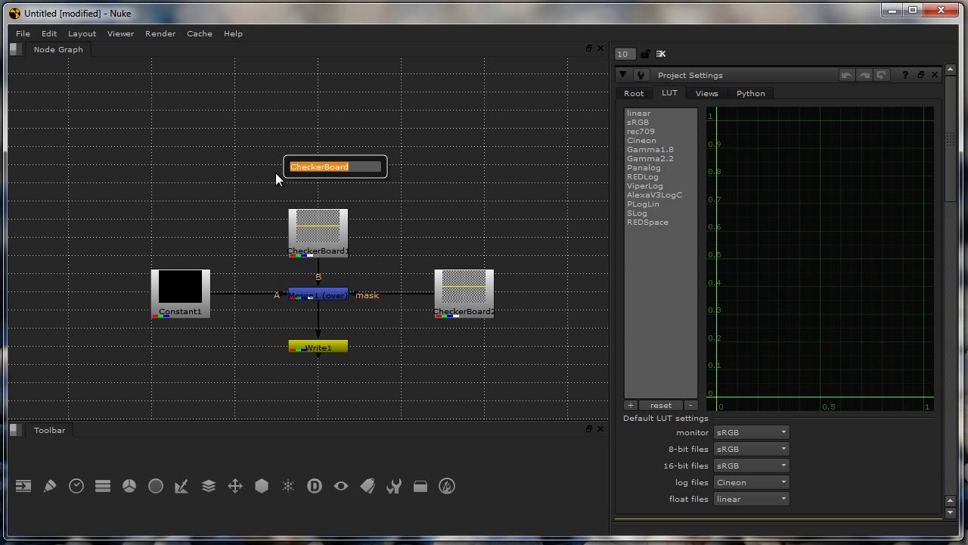
{"action": "mouse_move", "coordinate": [345, 192]}
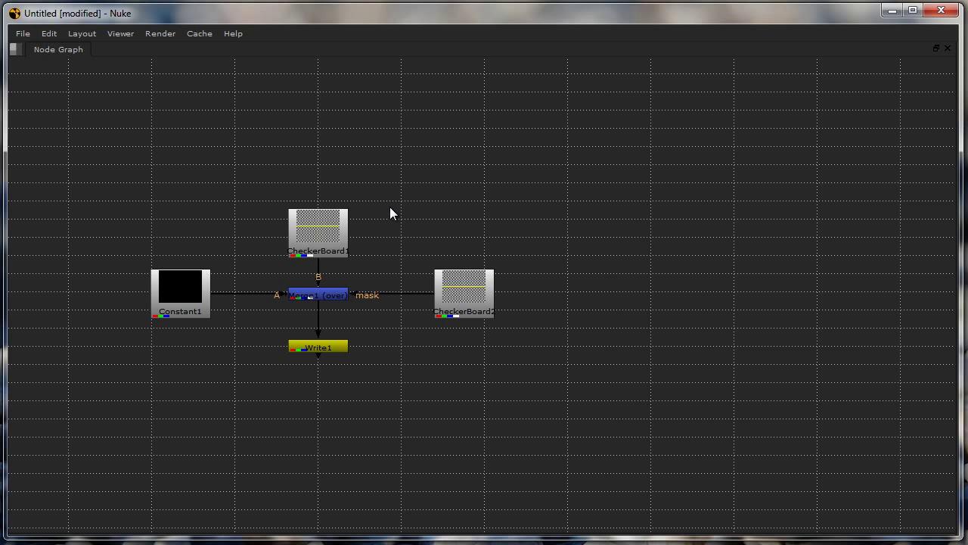
{"action": "mouse_move", "coordinate": [403, 300]}
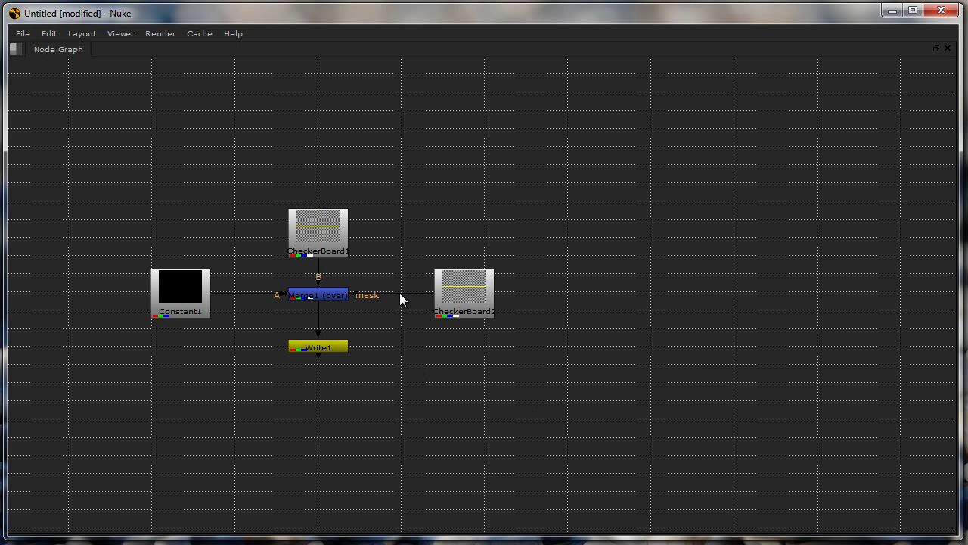
{"action": "mouse_move", "coordinate": [427, 304]}
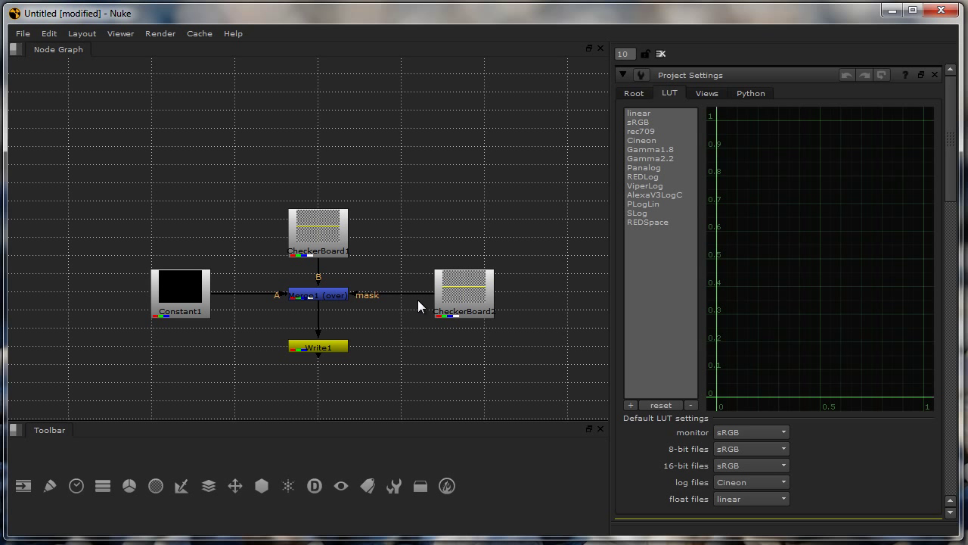
{"action": "mouse_move", "coordinate": [370, 320]}
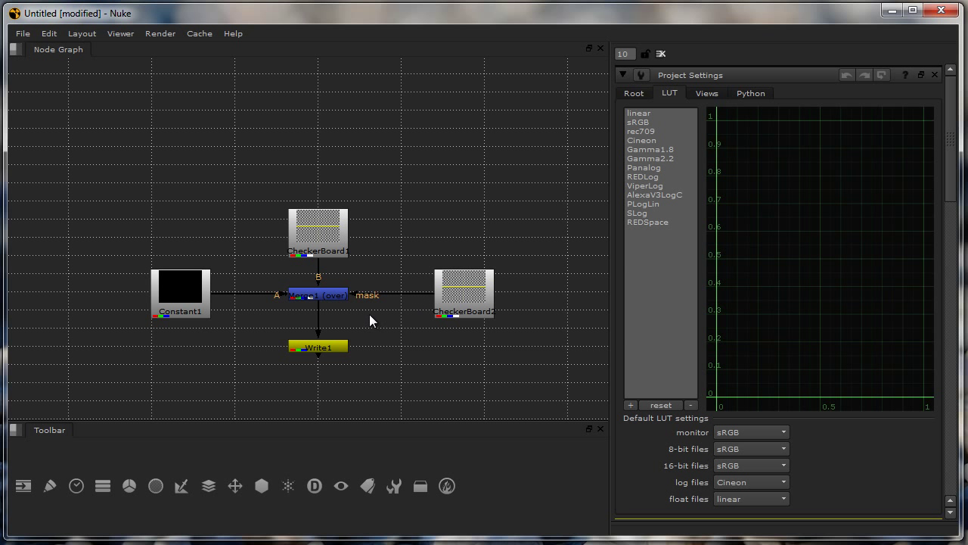
{"action": "mouse_move", "coordinate": [369, 320]}
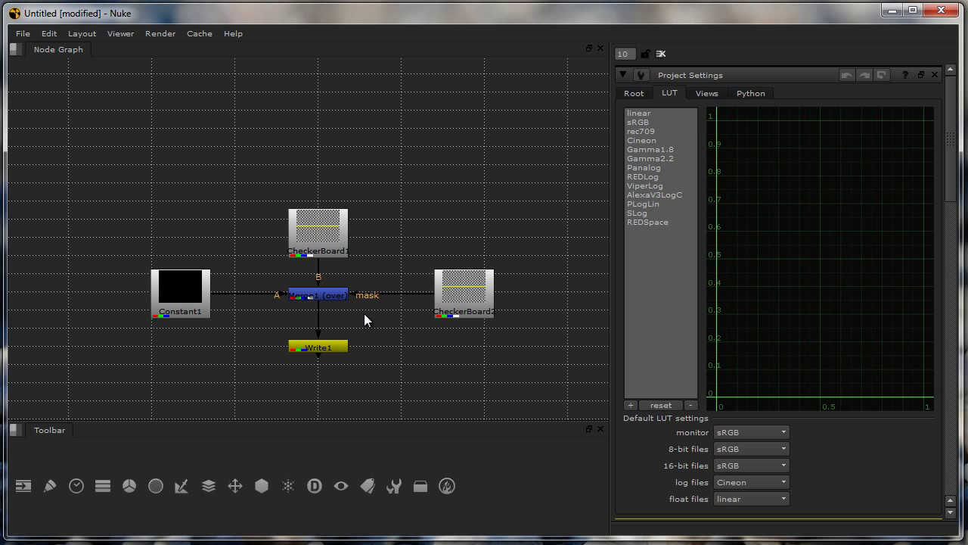
{"action": "mouse_move", "coordinate": [513, 487]}
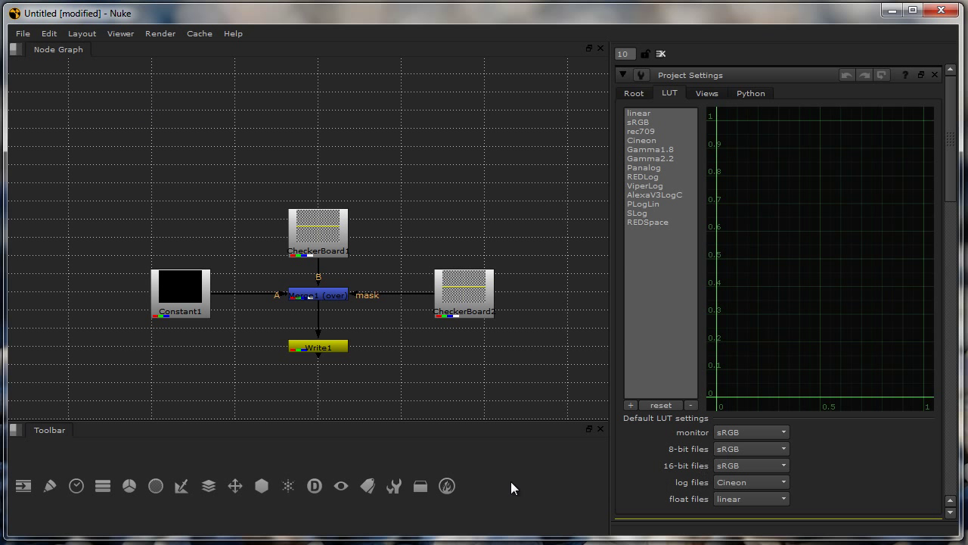
{"action": "mouse_move", "coordinate": [103, 57]}
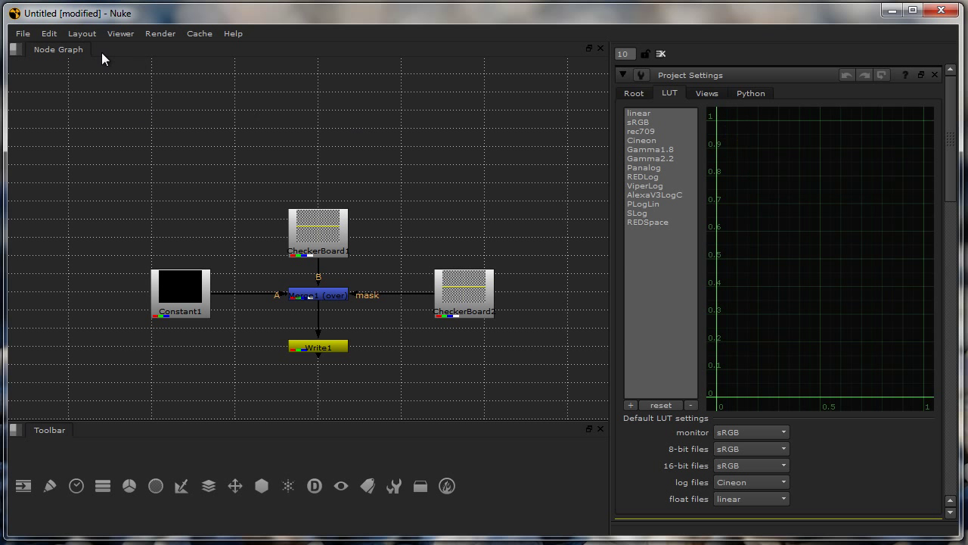
{"action": "left_click", "coordinate": [81, 33]}
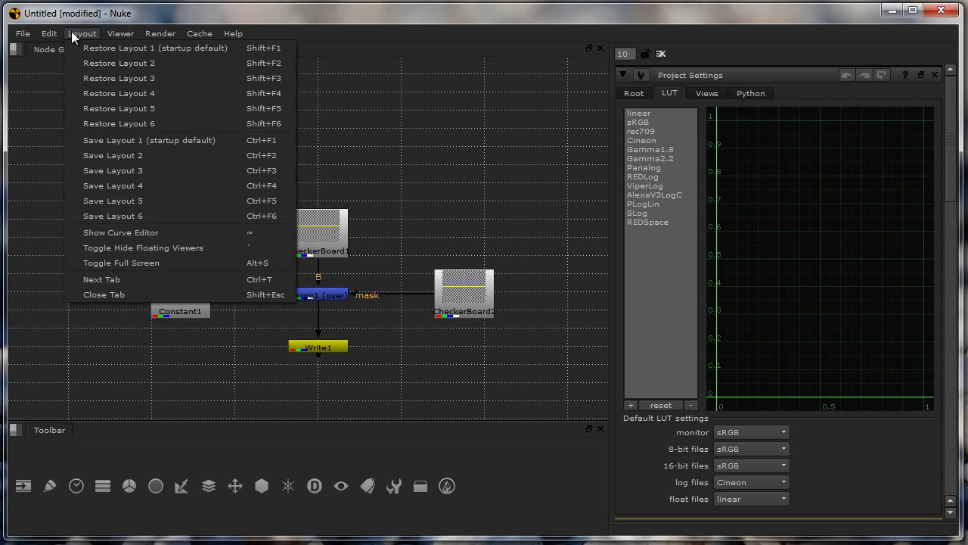
{"action": "mouse_move", "coordinate": [112, 230]}
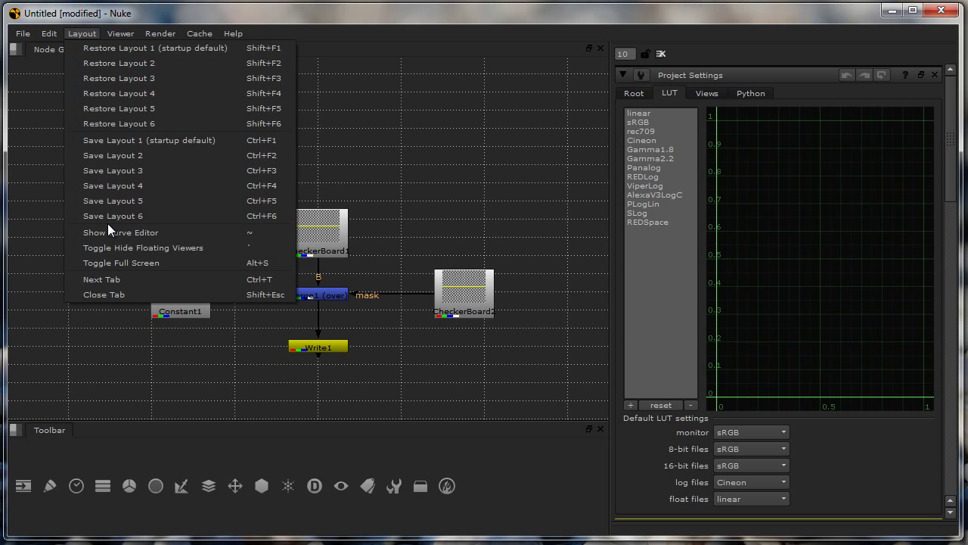
{"action": "mouse_move", "coordinate": [114, 189]}
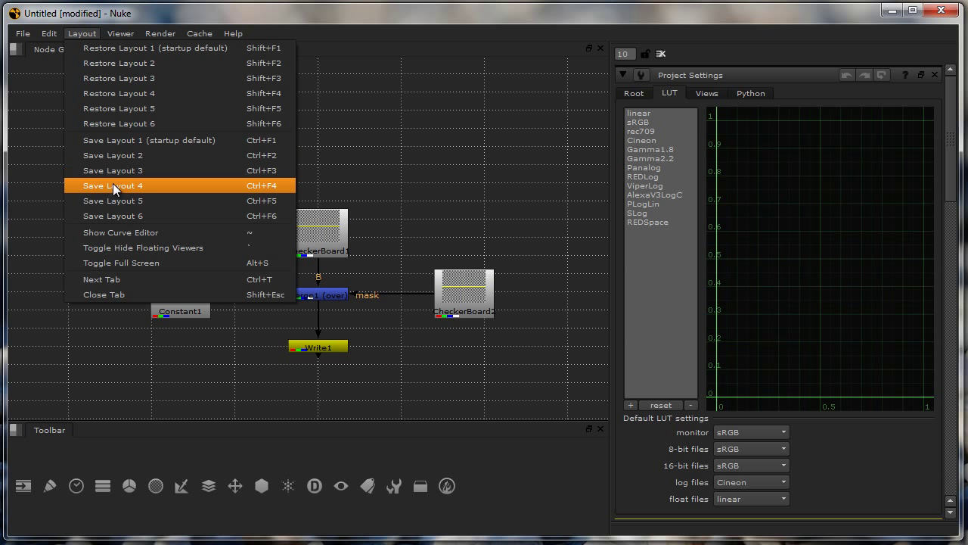
{"action": "mouse_move", "coordinate": [134, 64]}
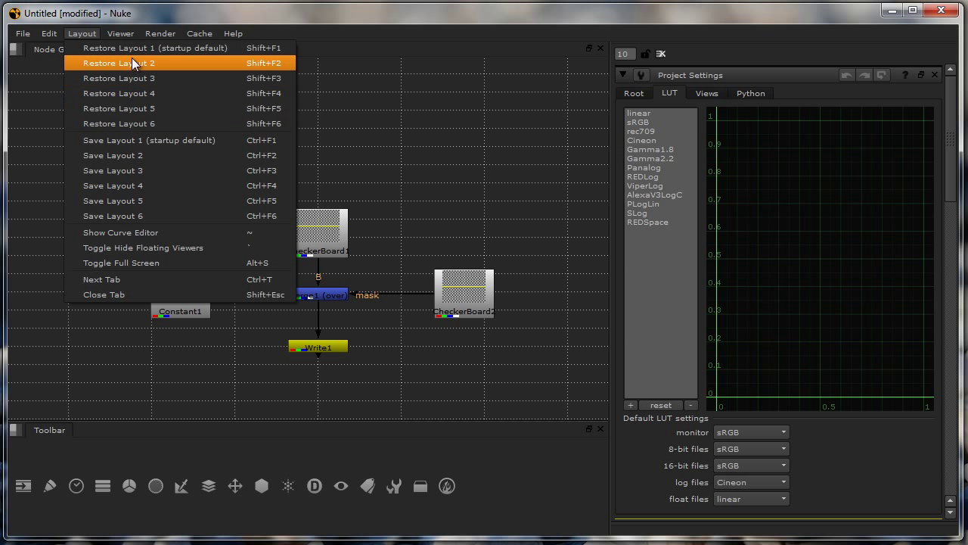
{"action": "mouse_move", "coordinate": [136, 125]}
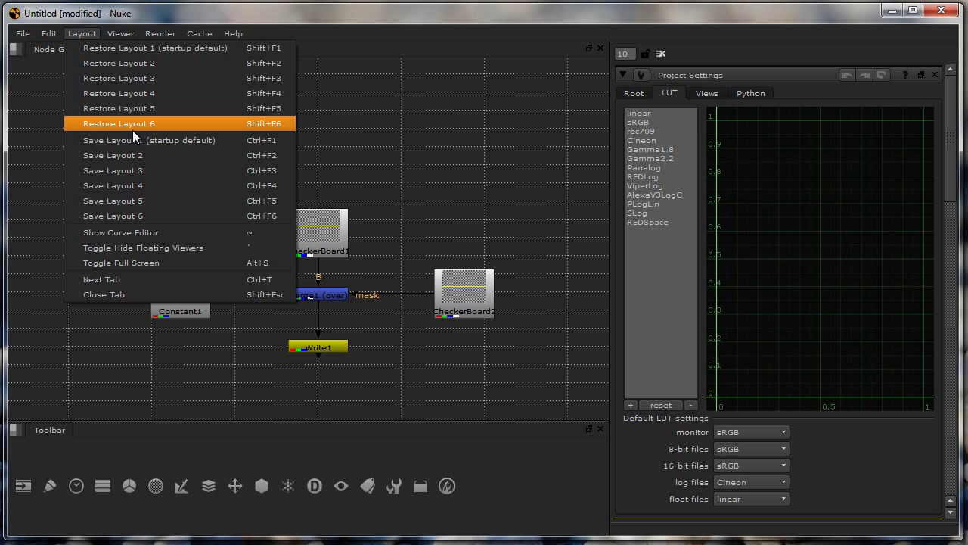
{"action": "mouse_move", "coordinate": [204, 170]}
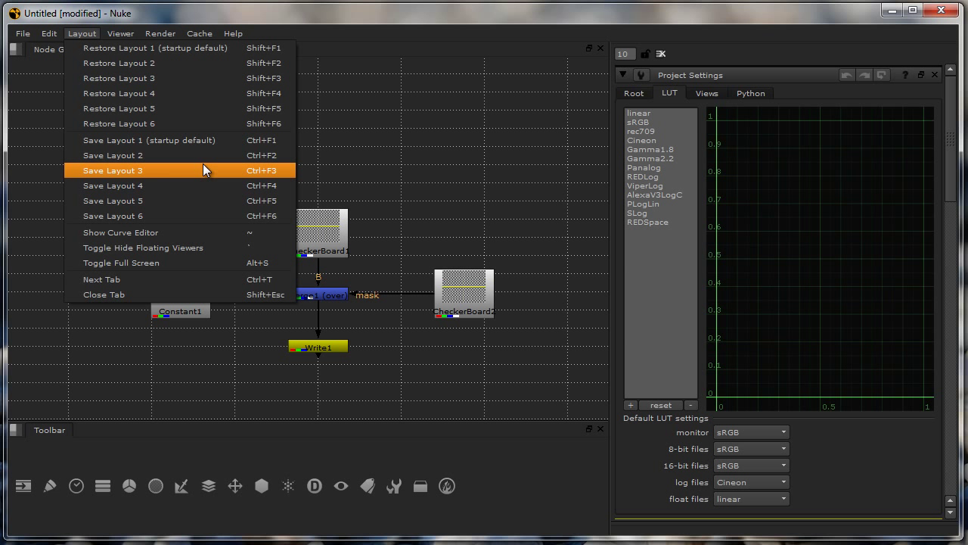
{"action": "mouse_move", "coordinate": [189, 263]}
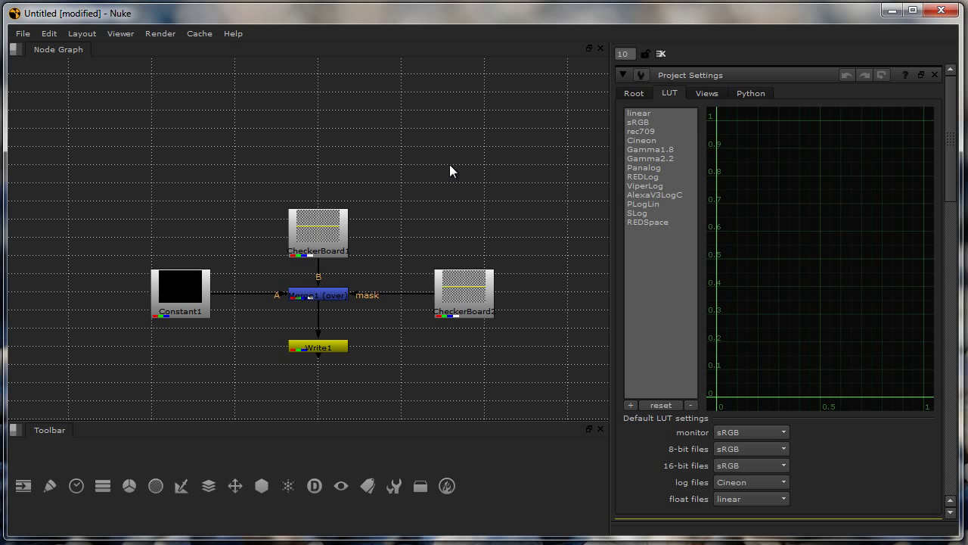
{"action": "mouse_move", "coordinate": [127, 127]}
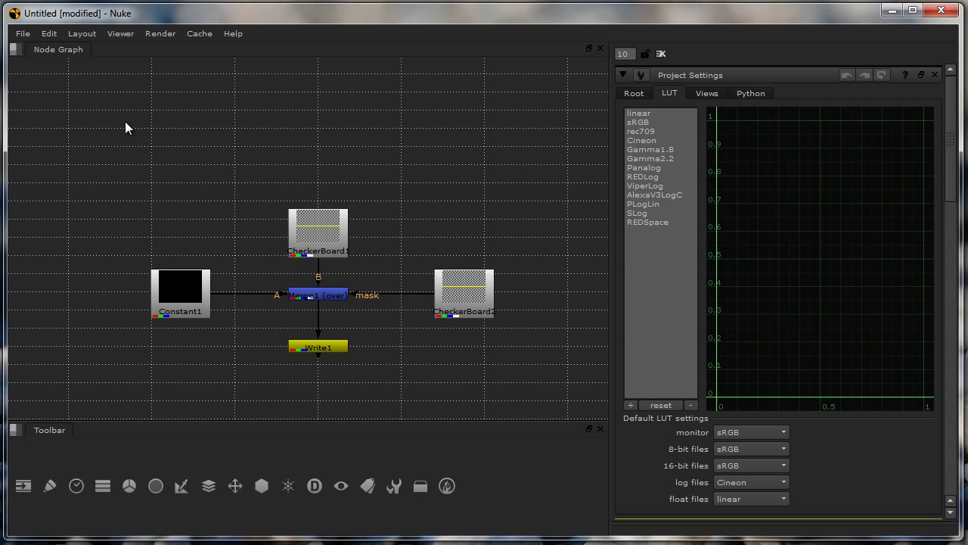
{"action": "left_click", "coordinate": [121, 34]}
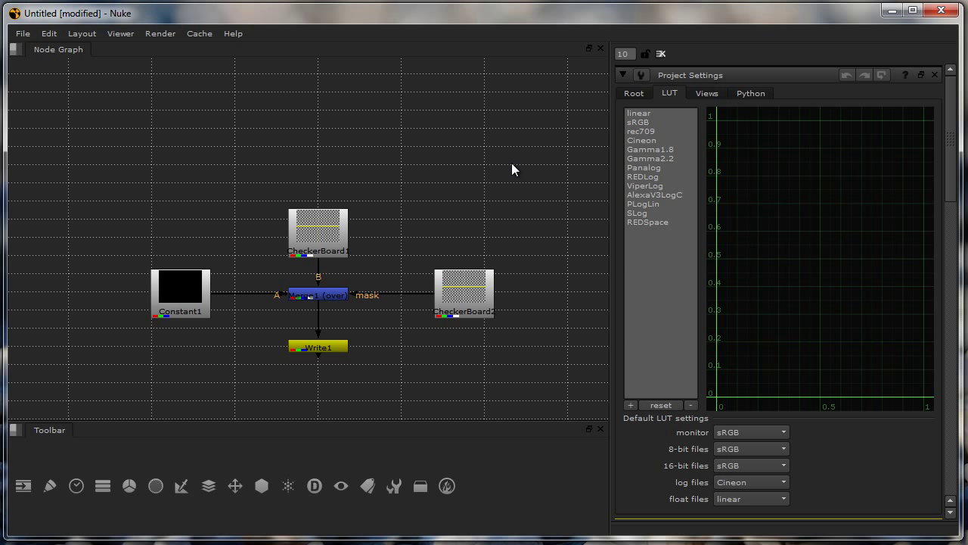
{"action": "mouse_move", "coordinate": [505, 146]}
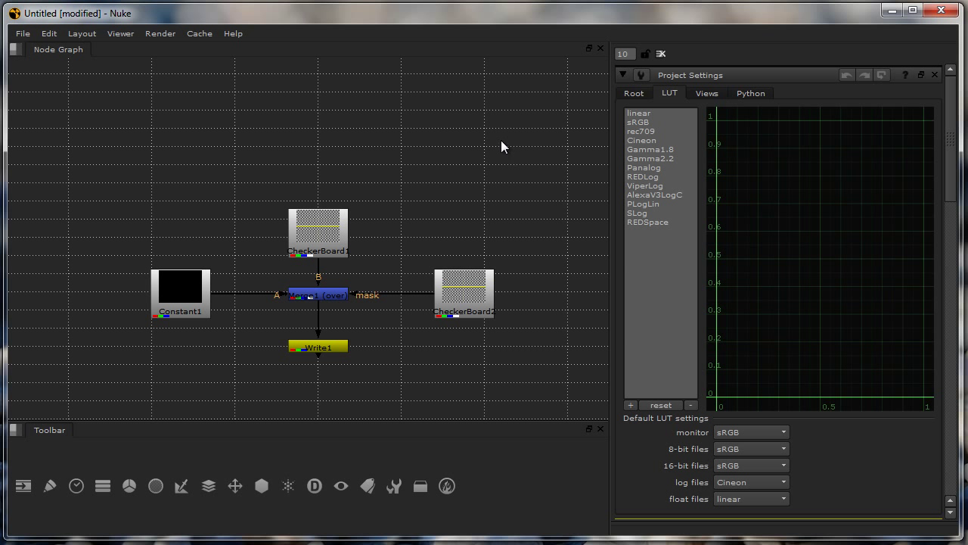
{"action": "mouse_move", "coordinate": [329, 327]}
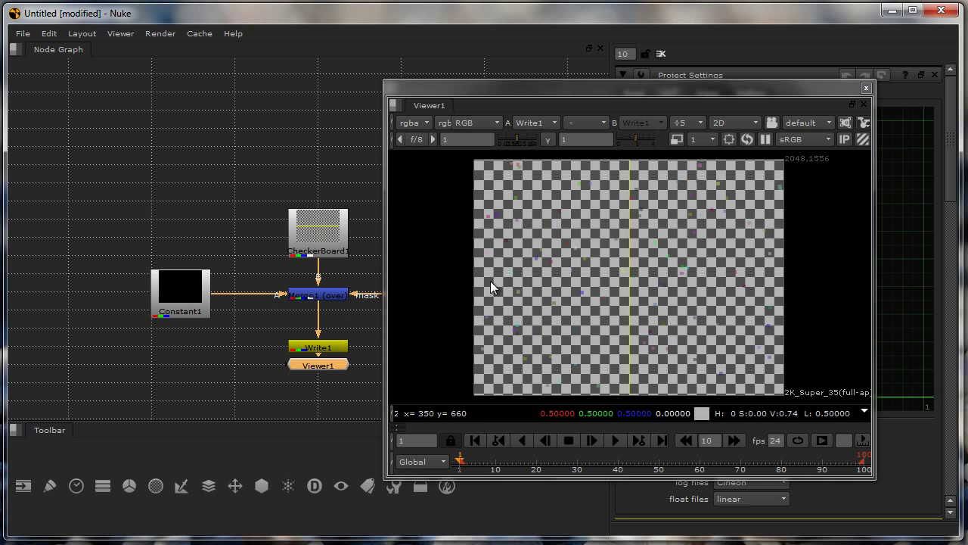
{"action": "mouse_move", "coordinate": [230, 312]}
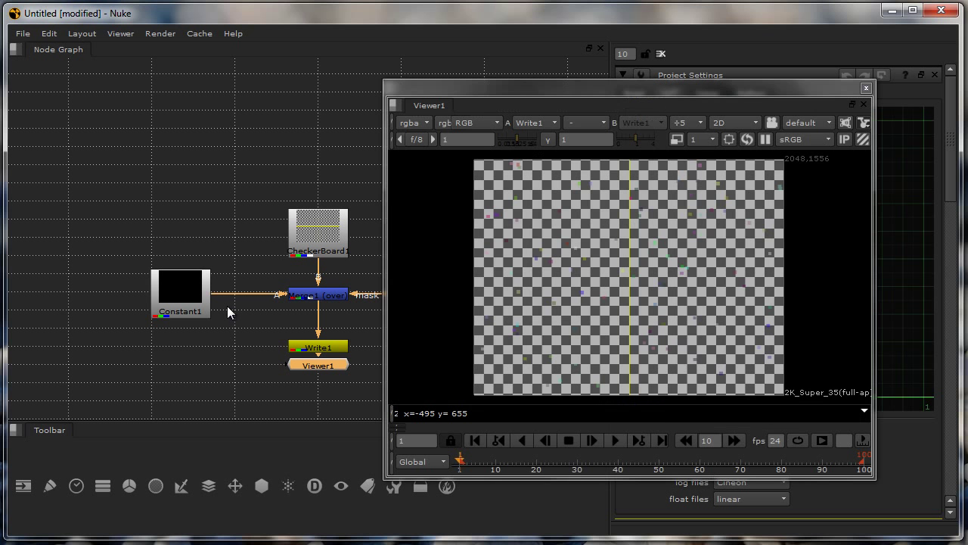
{"action": "mouse_move", "coordinate": [371, 156]}
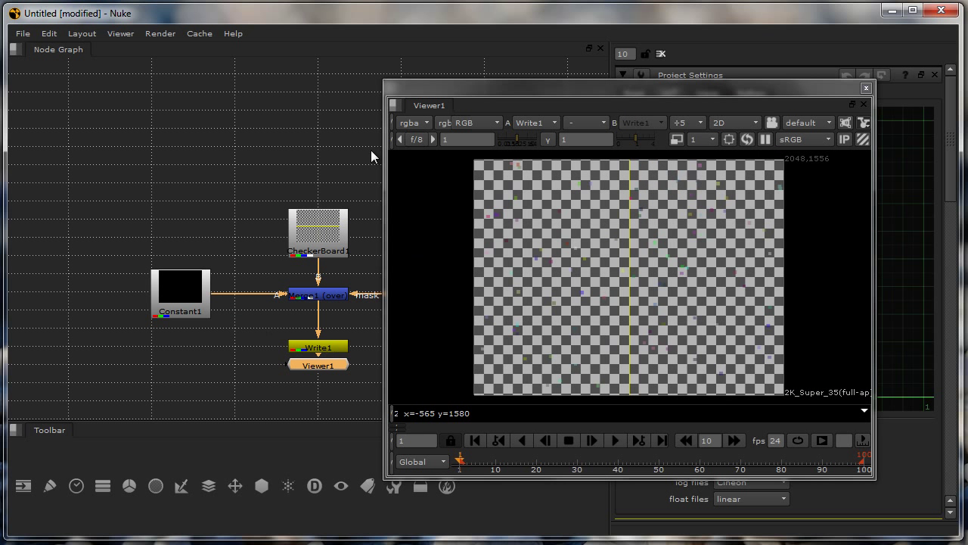
{"action": "mouse_move", "coordinate": [602, 336]}
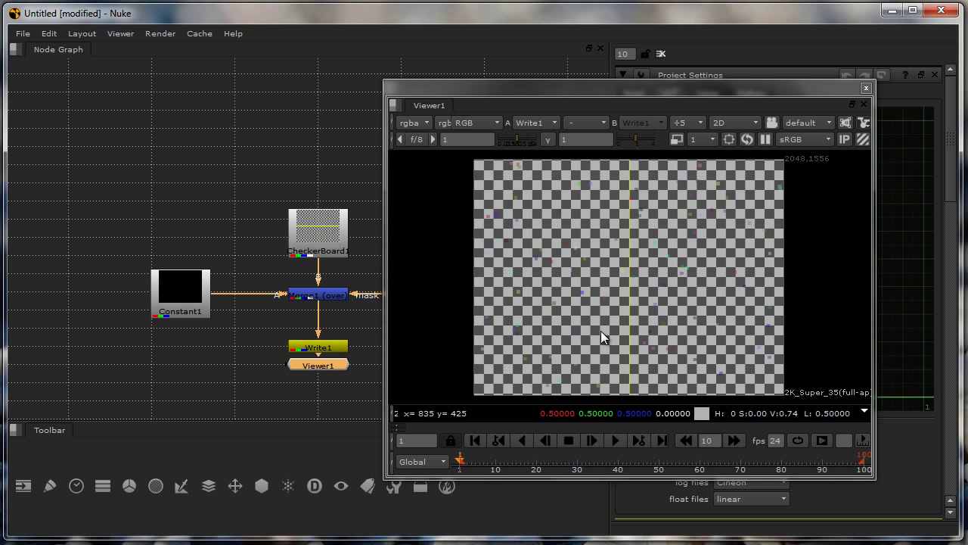
{"action": "mouse_move", "coordinate": [603, 336]}
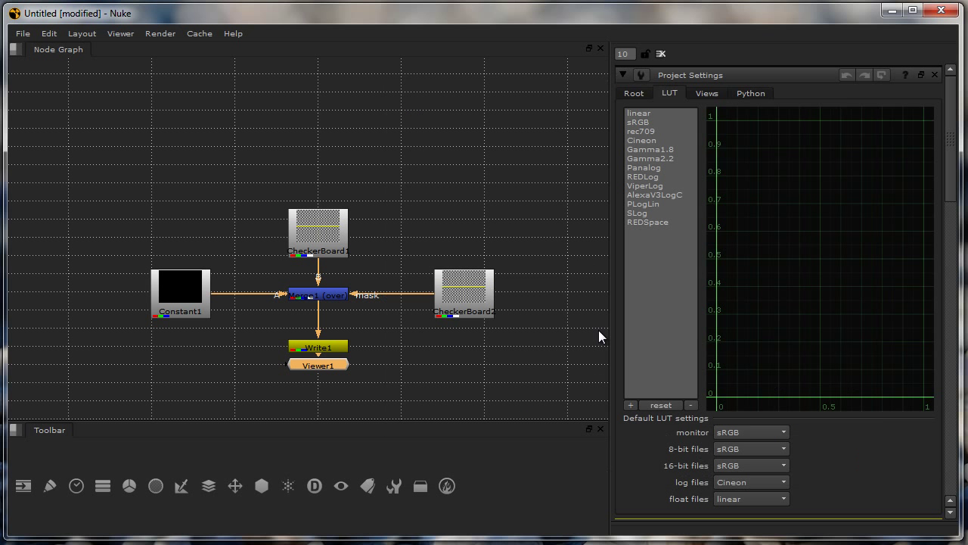
{"action": "mouse_move", "coordinate": [140, 119]}
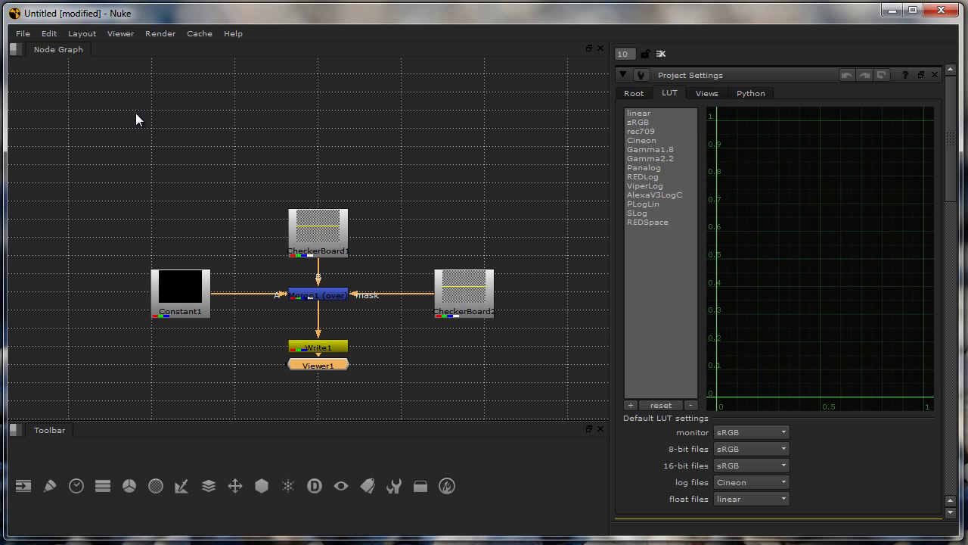
- After adding Viewer1 below Write1, bring up the Edit menu commands
{"action": "left_click", "coordinate": [48, 33]}
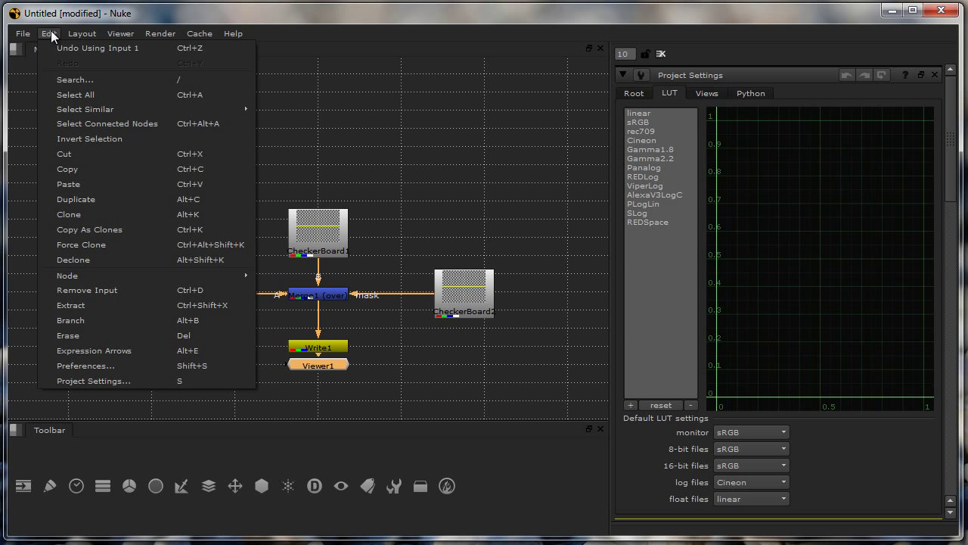
{"action": "mouse_move", "coordinate": [85, 109]}
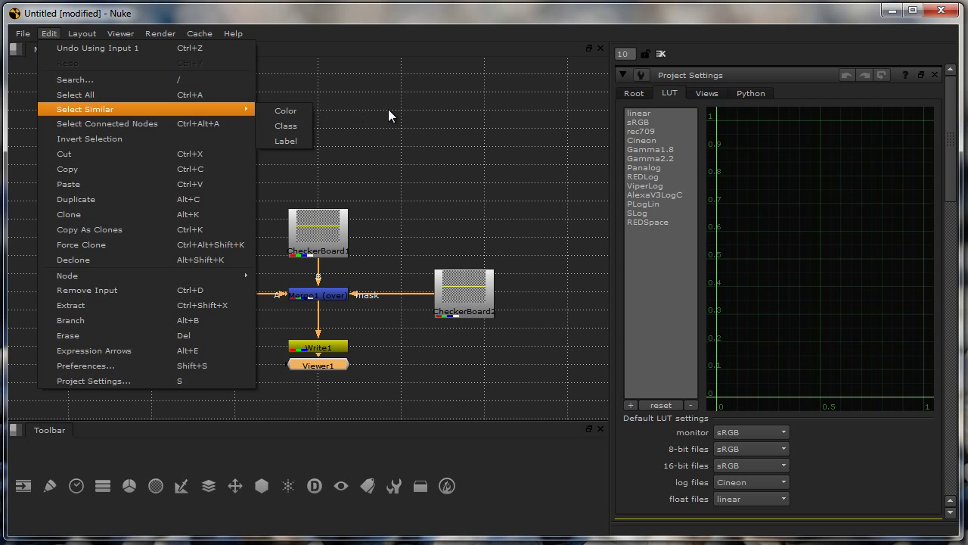